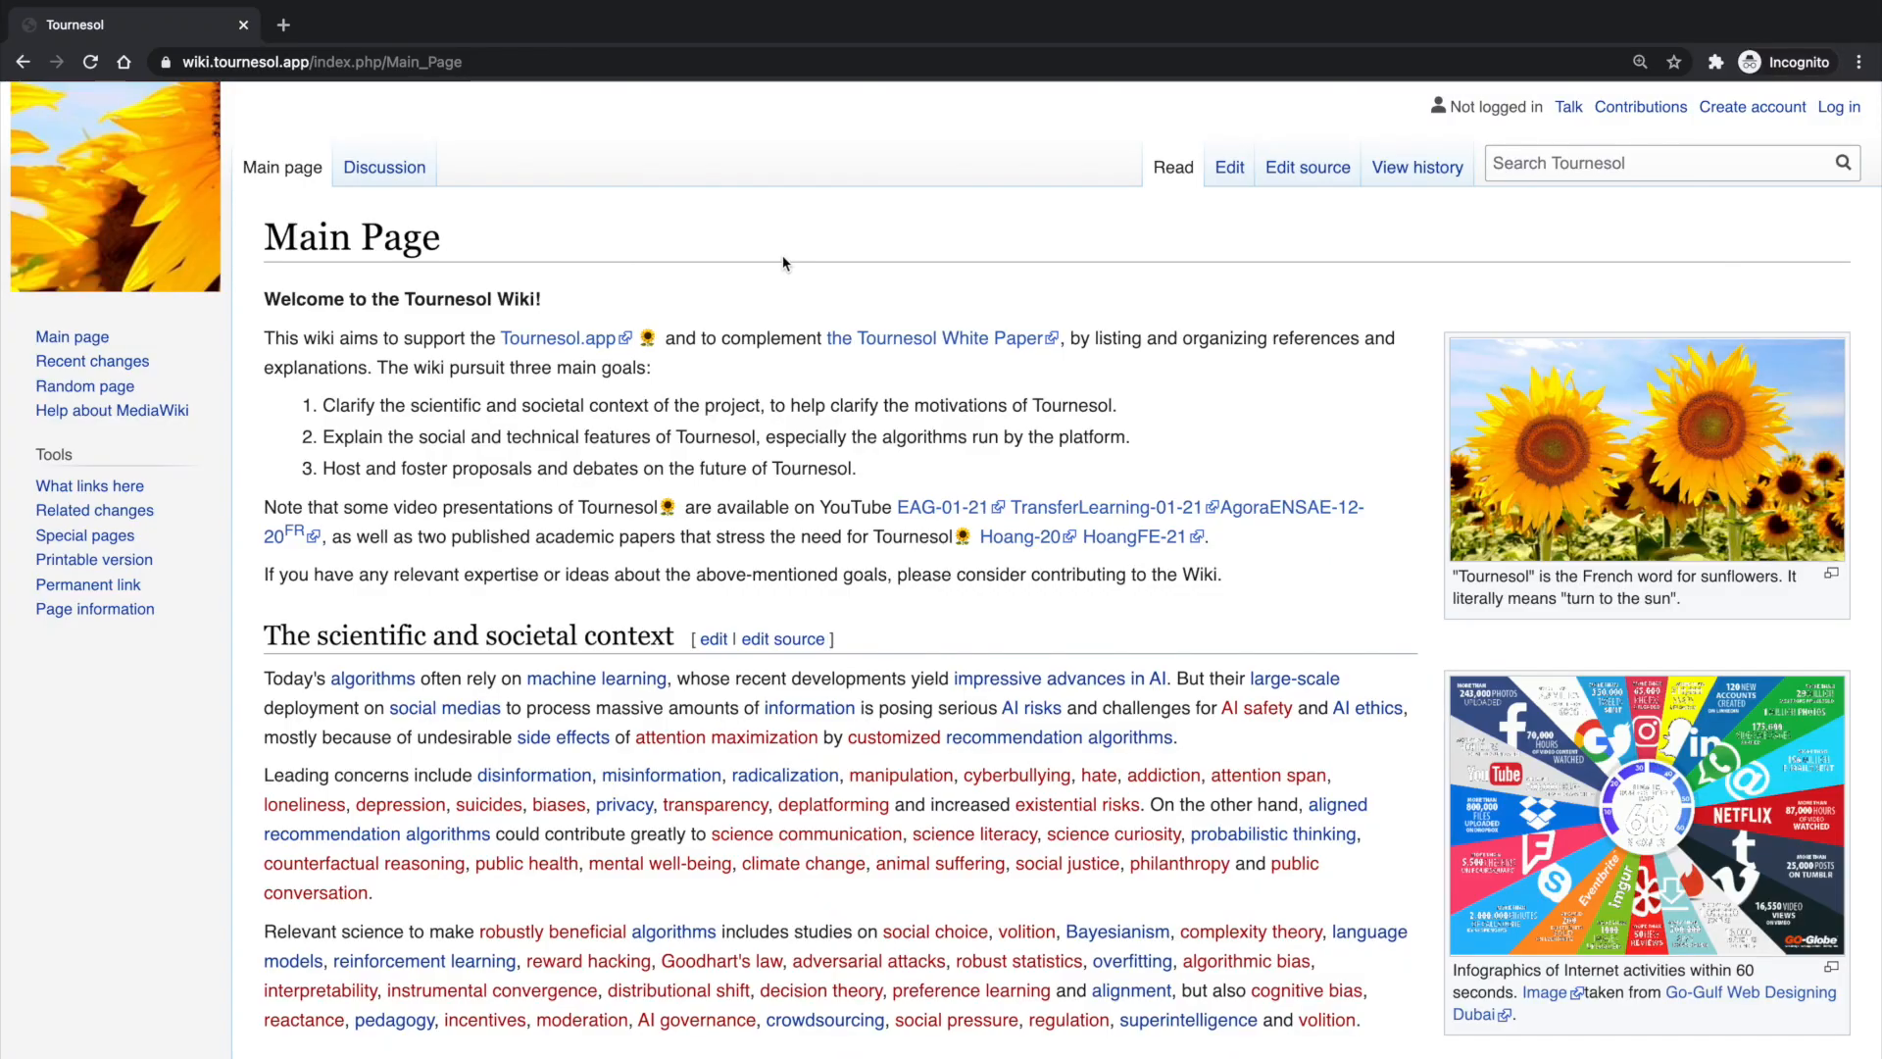
pyautogui.click(556, 337)
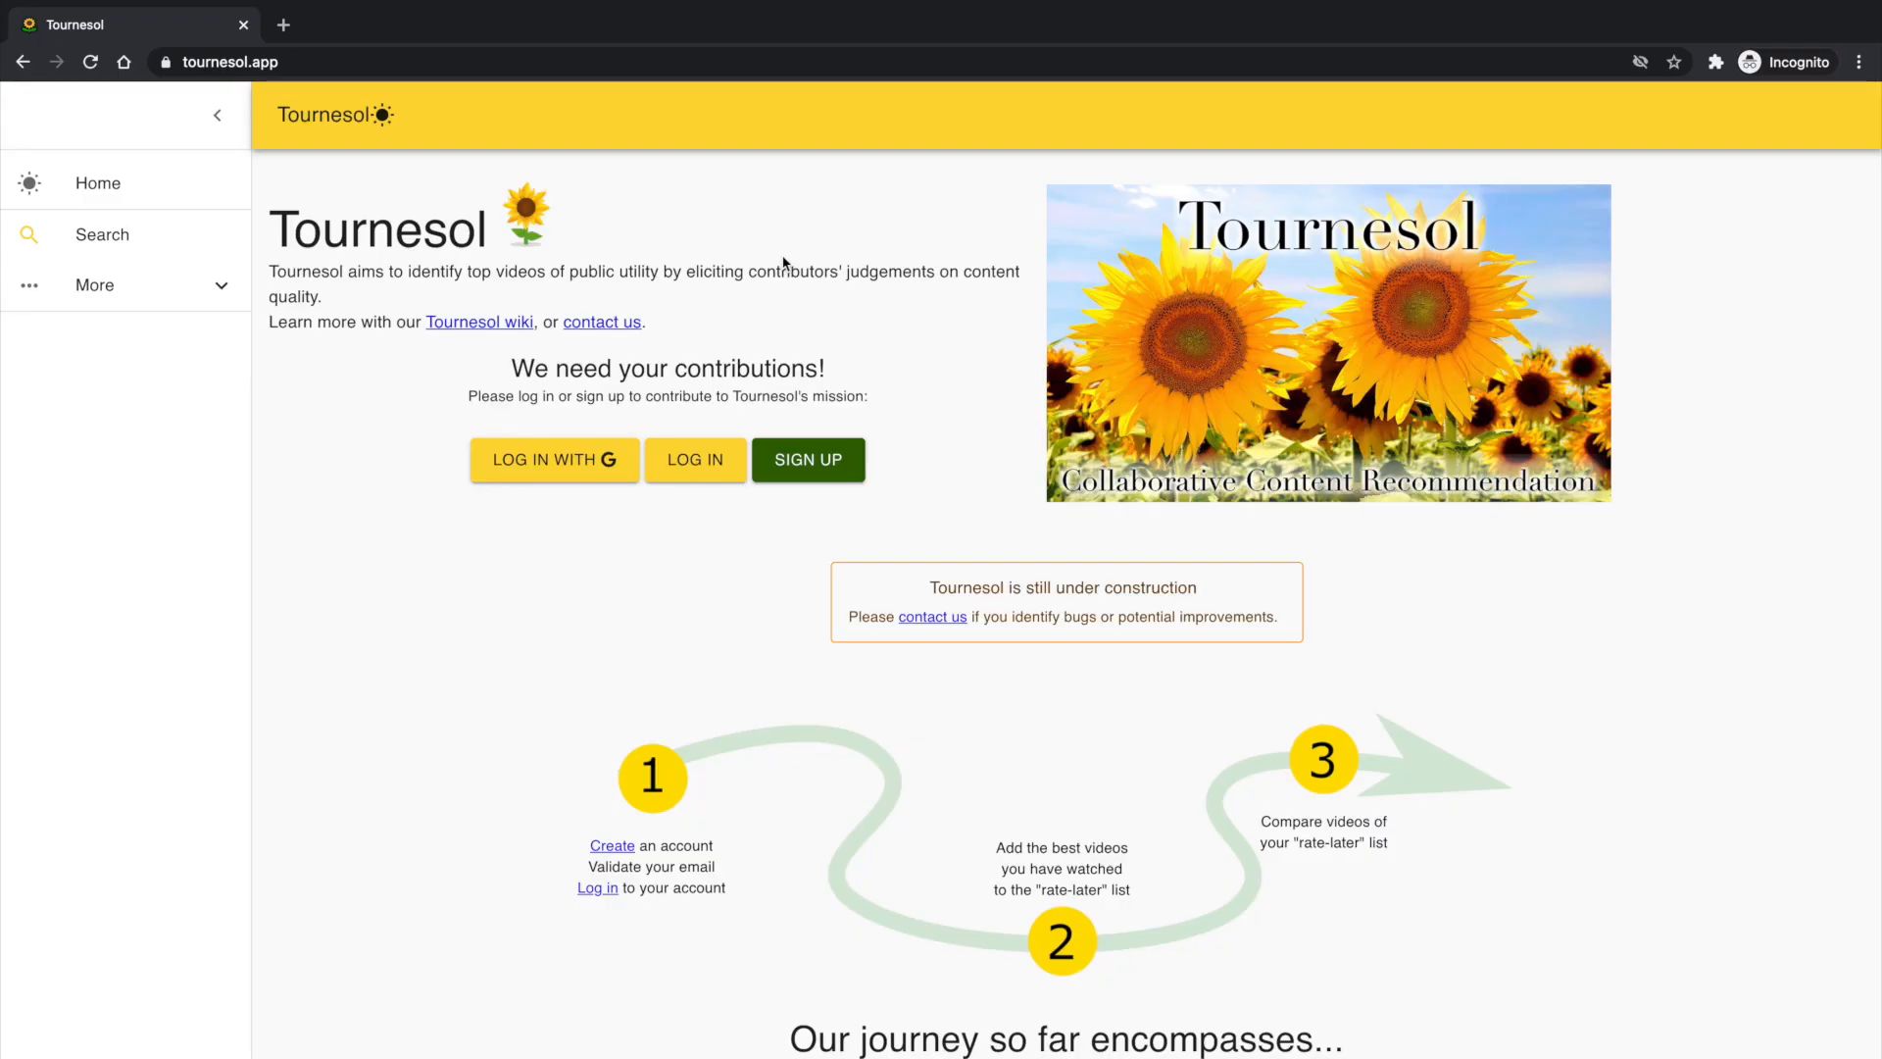
pyautogui.click(808, 460)
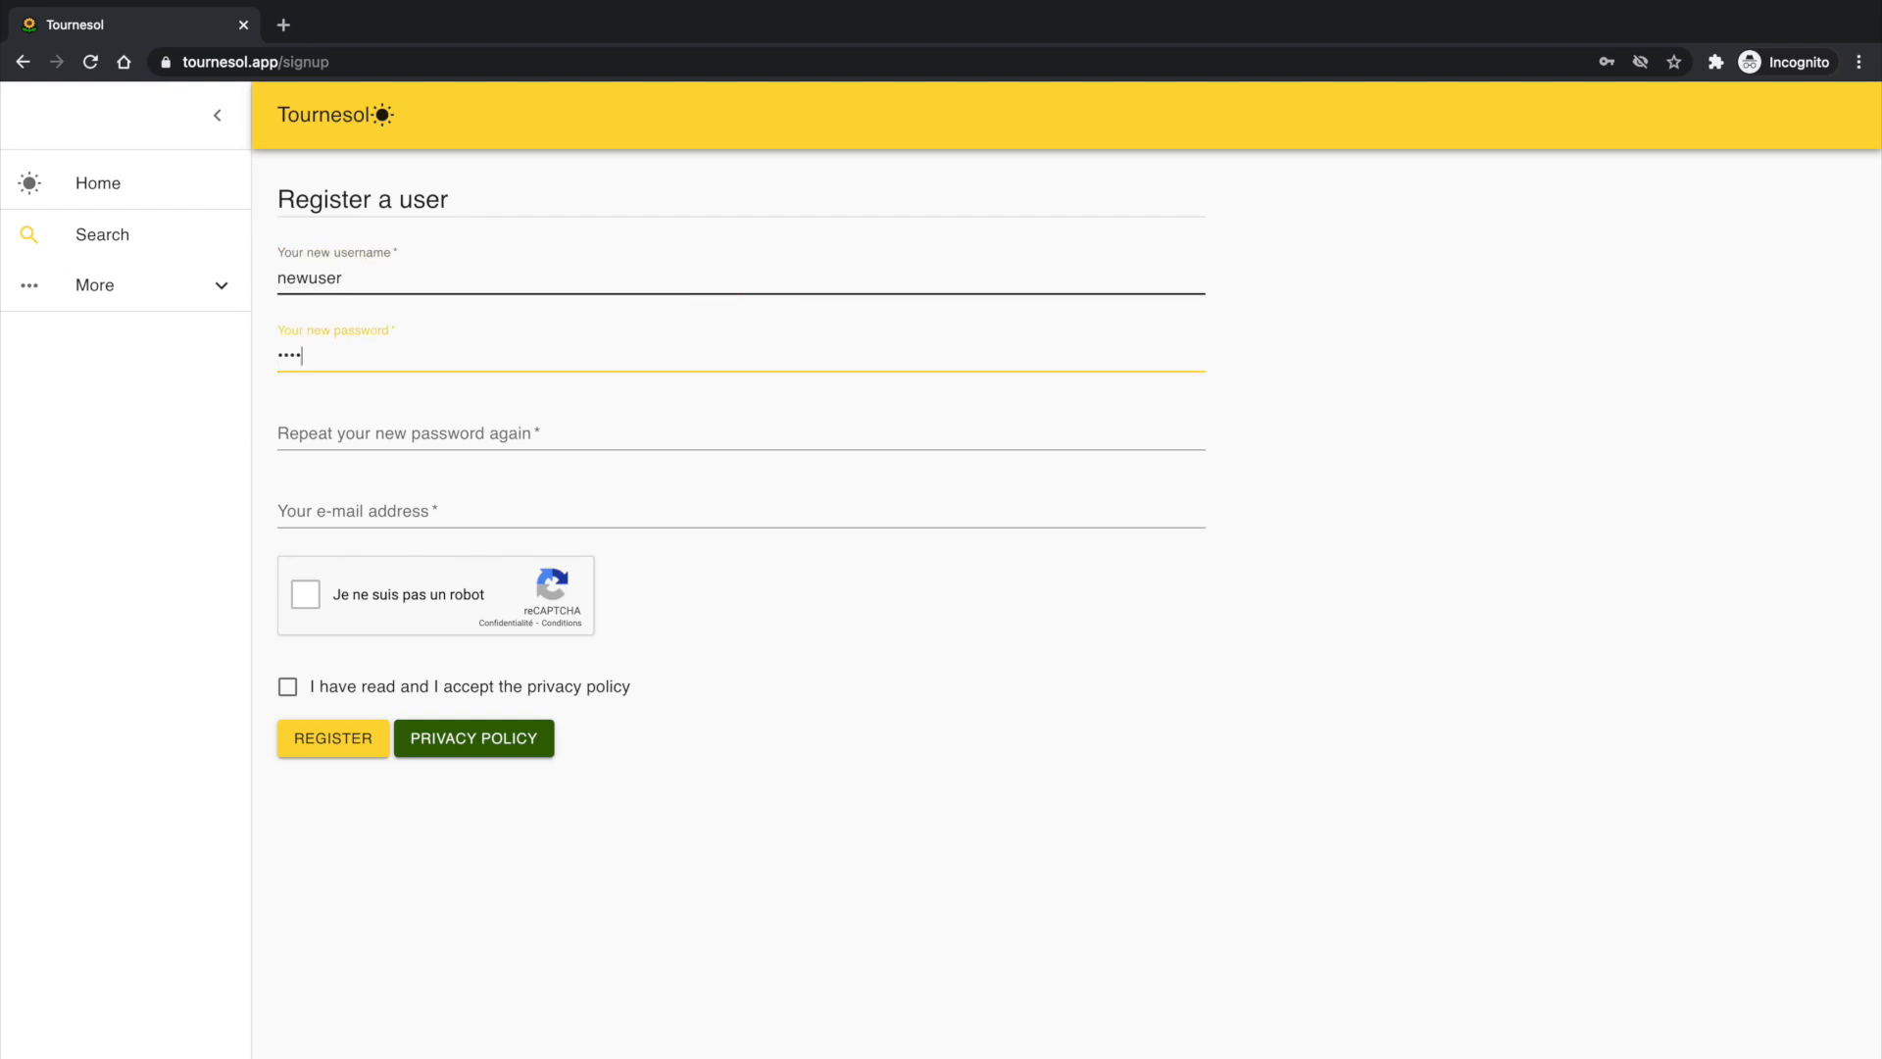
pyautogui.write('fir')
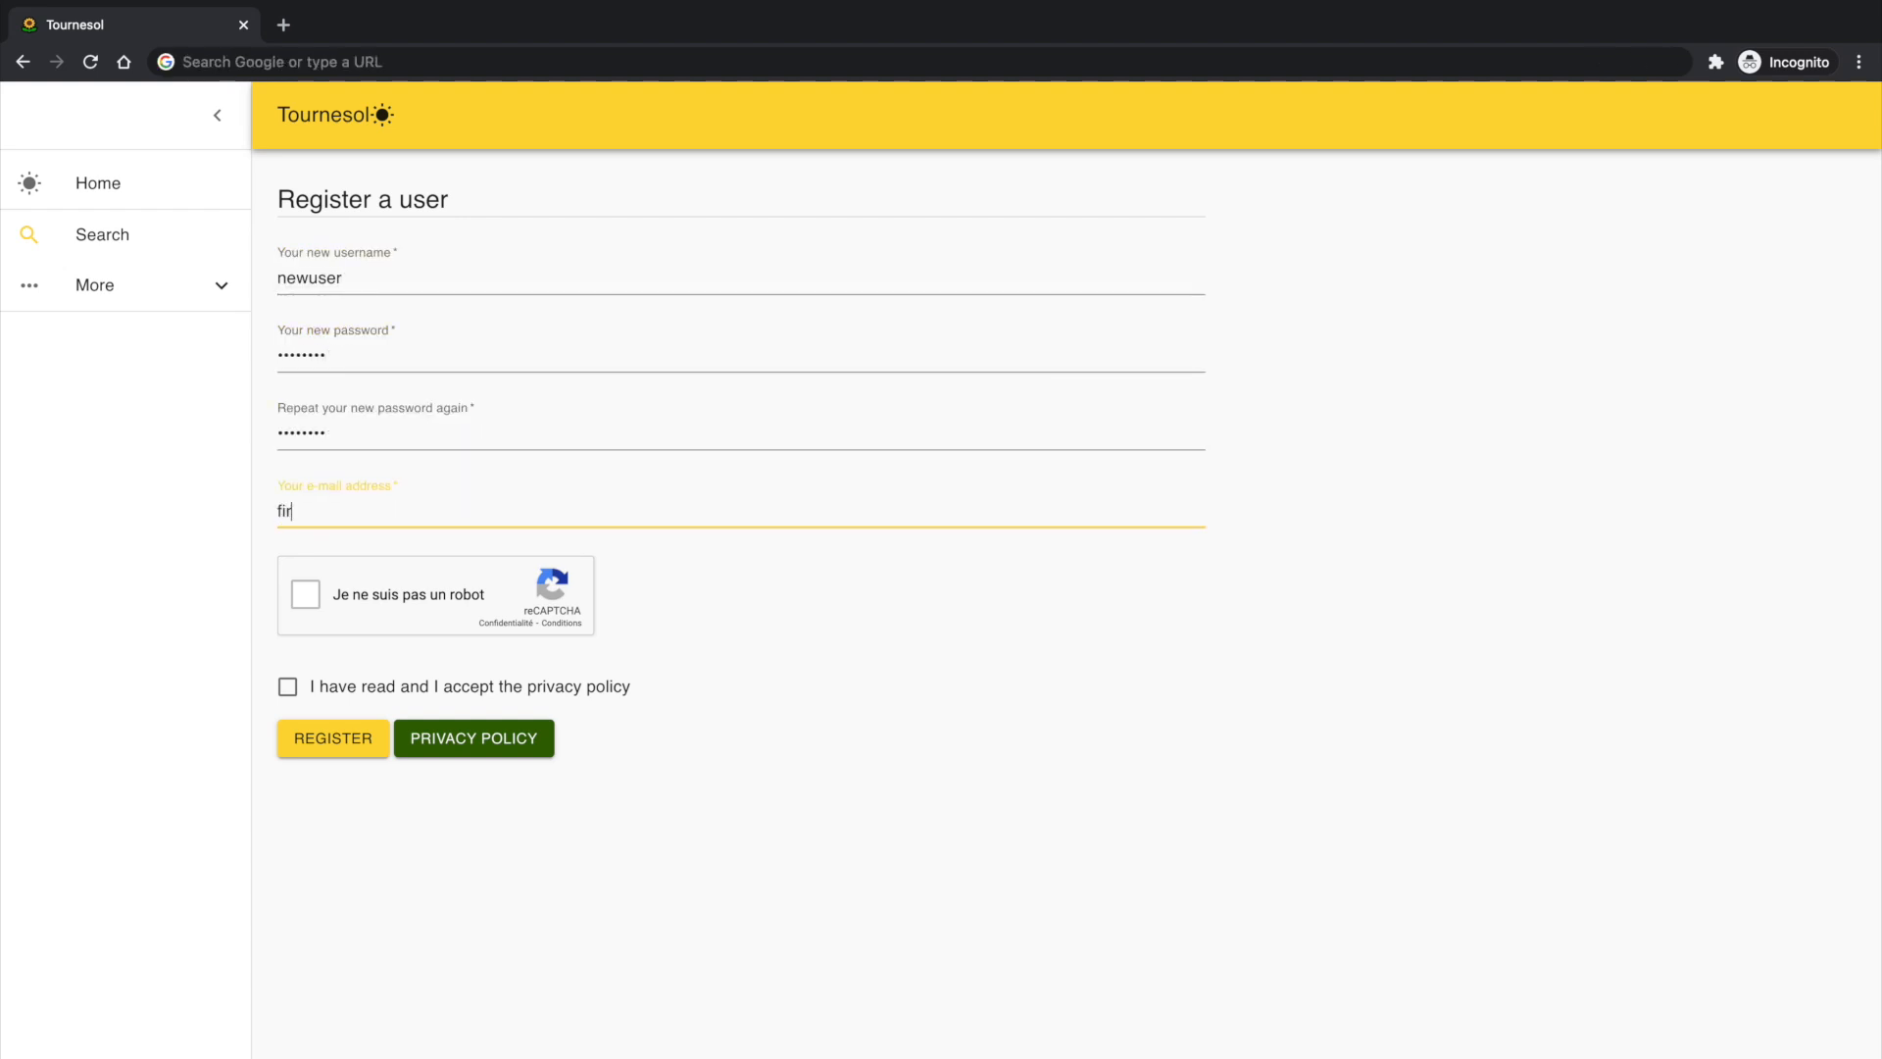
pyautogui.write('st.last')
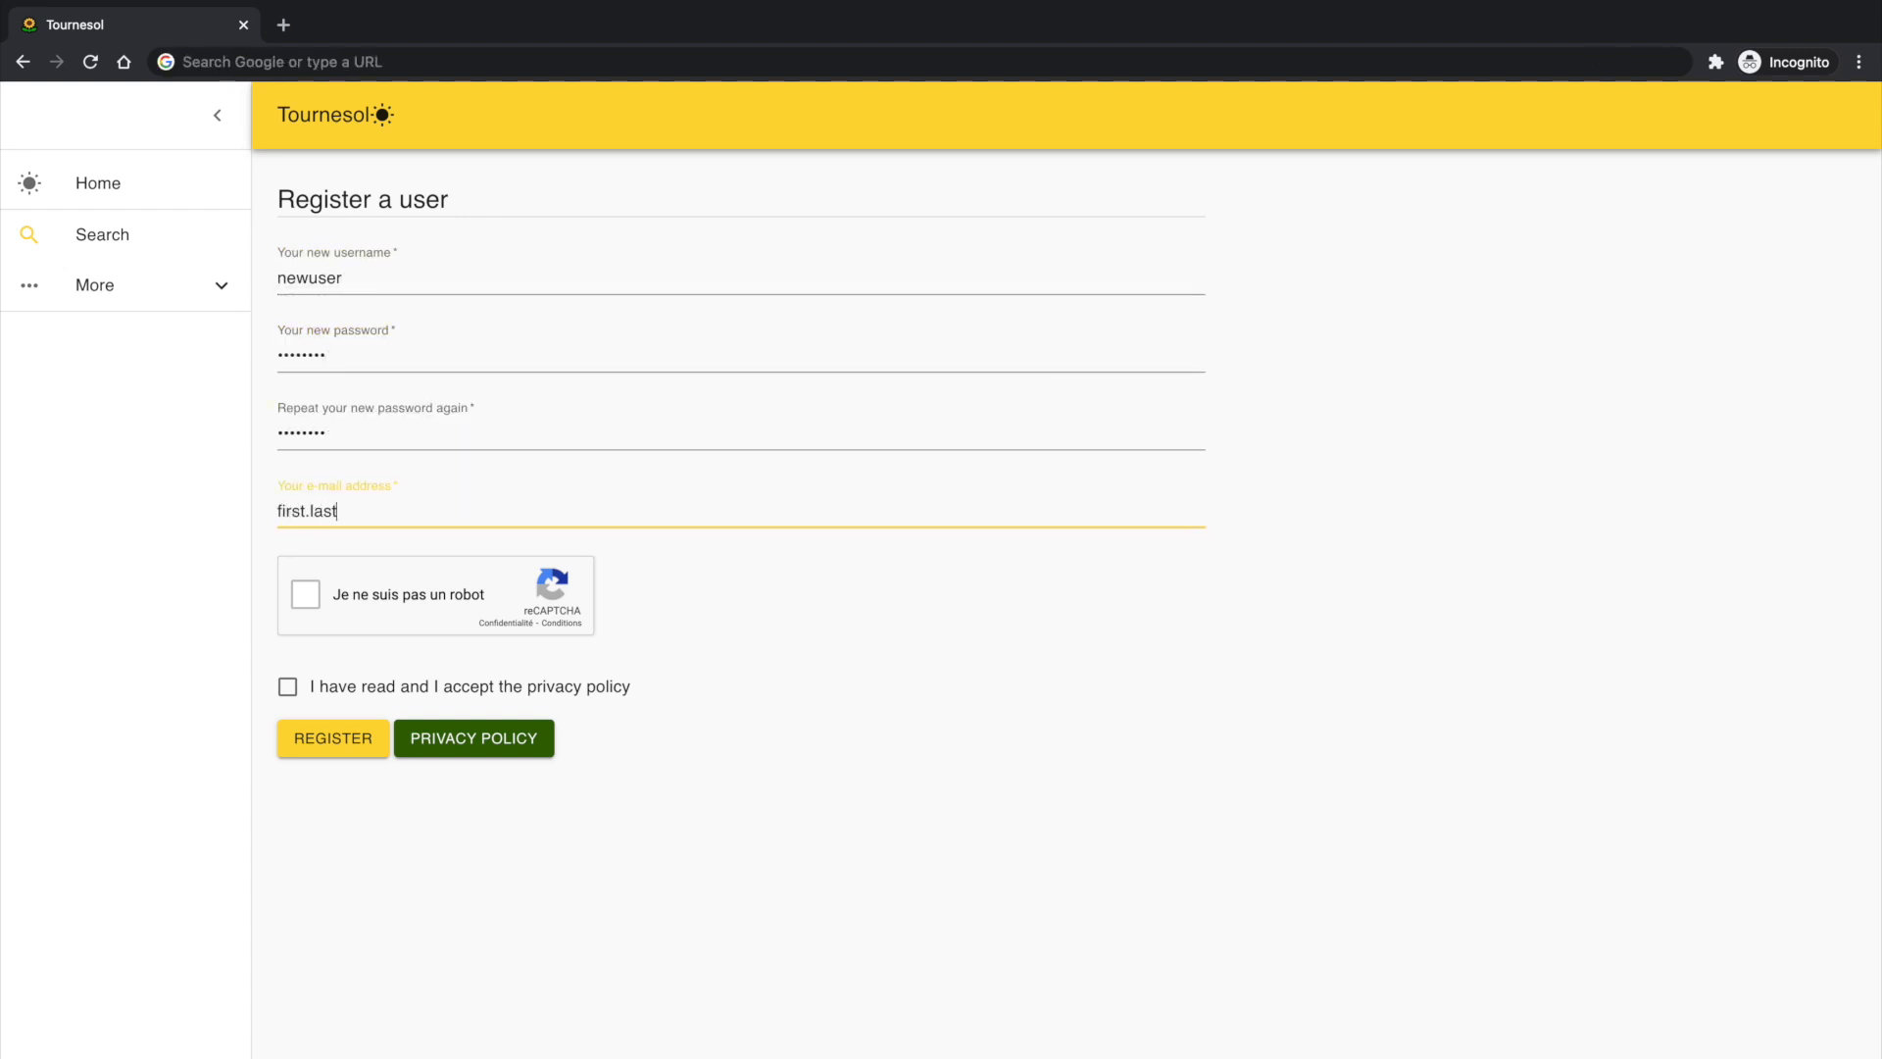
pyautogui.write('@')
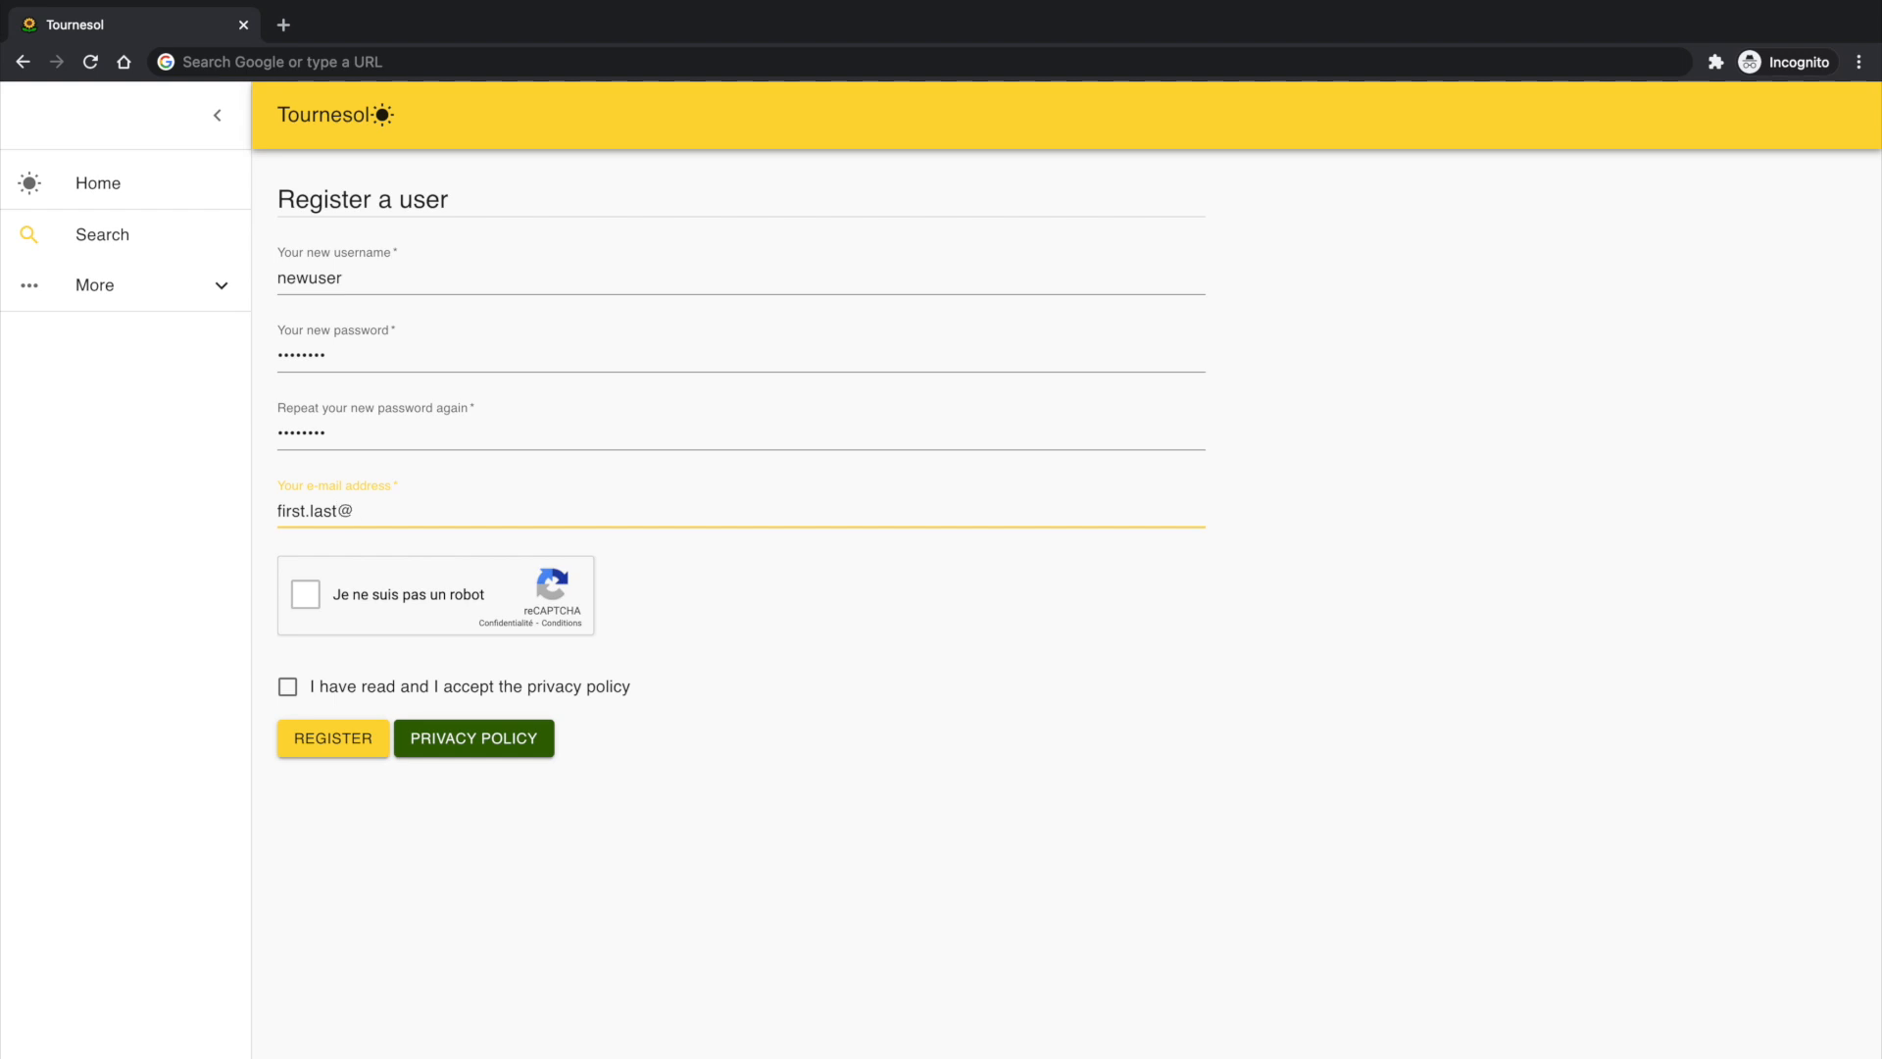
pyautogui.write('universit')
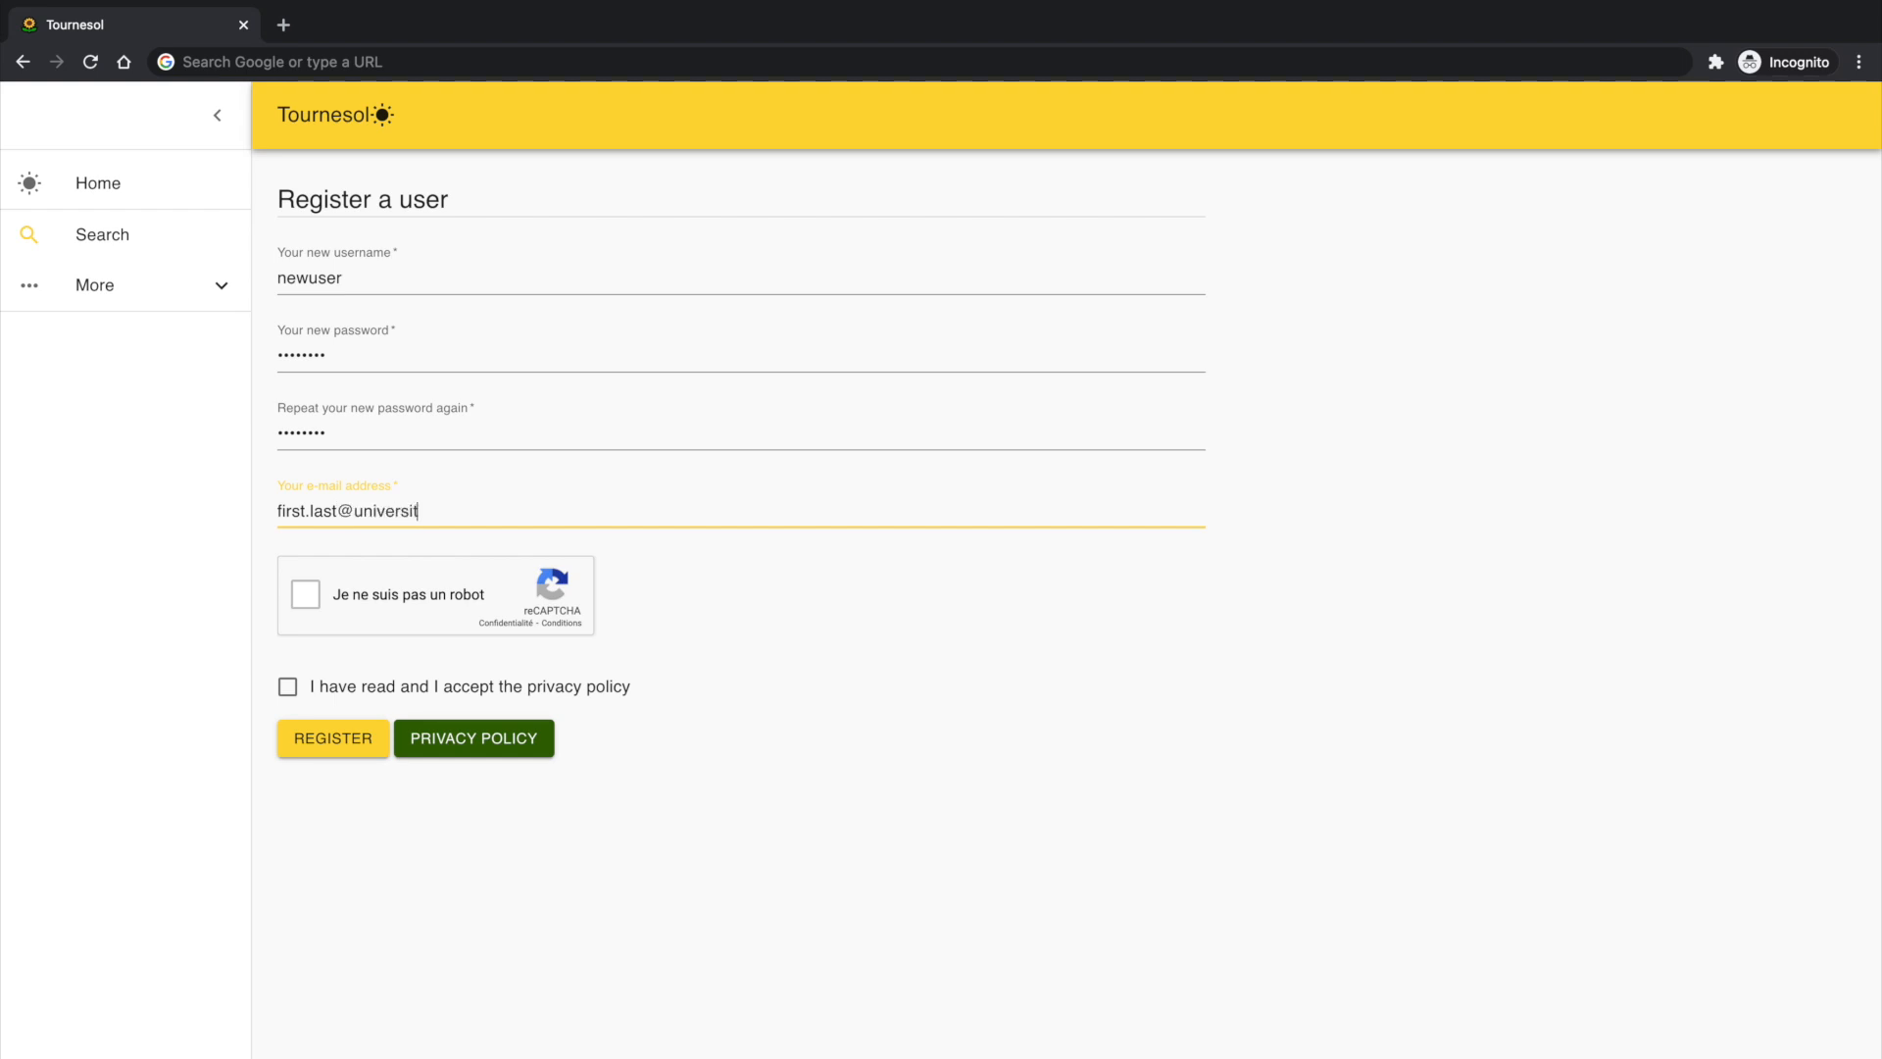
pyautogui.write('y.edu')
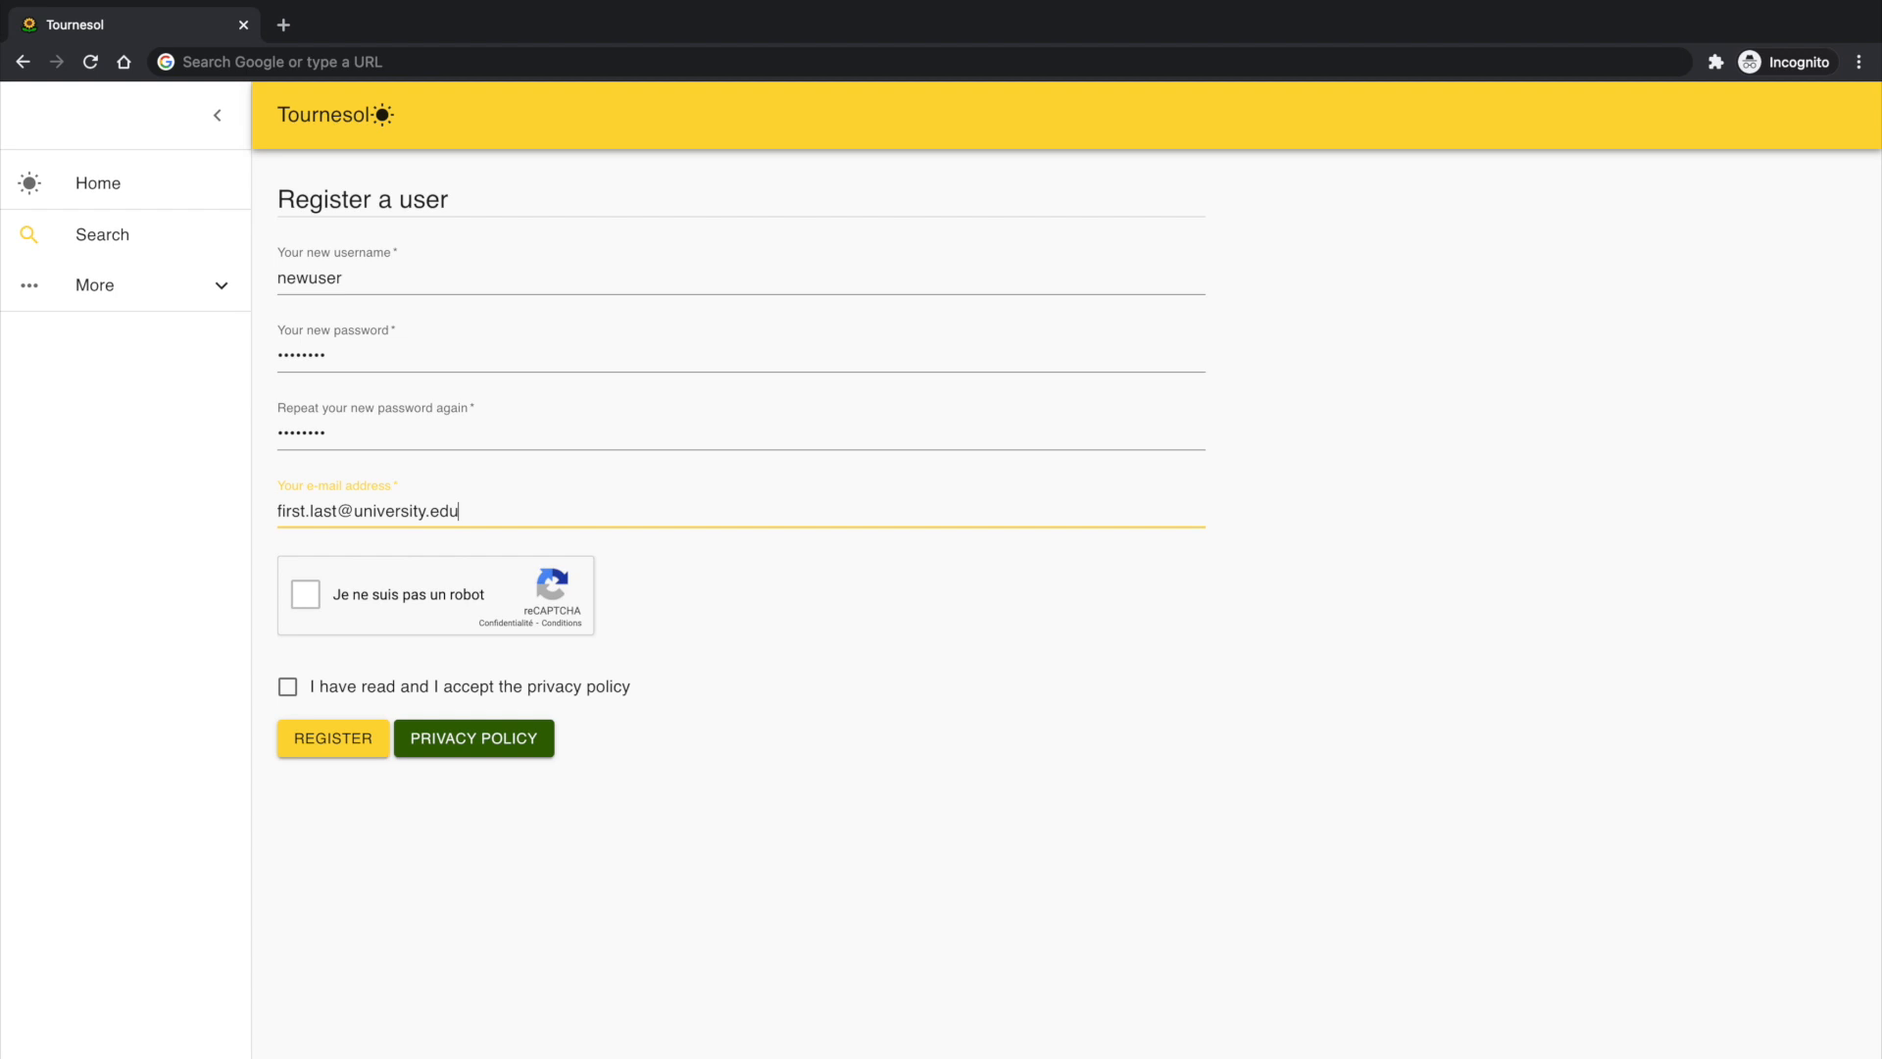
pyautogui.click(332, 737)
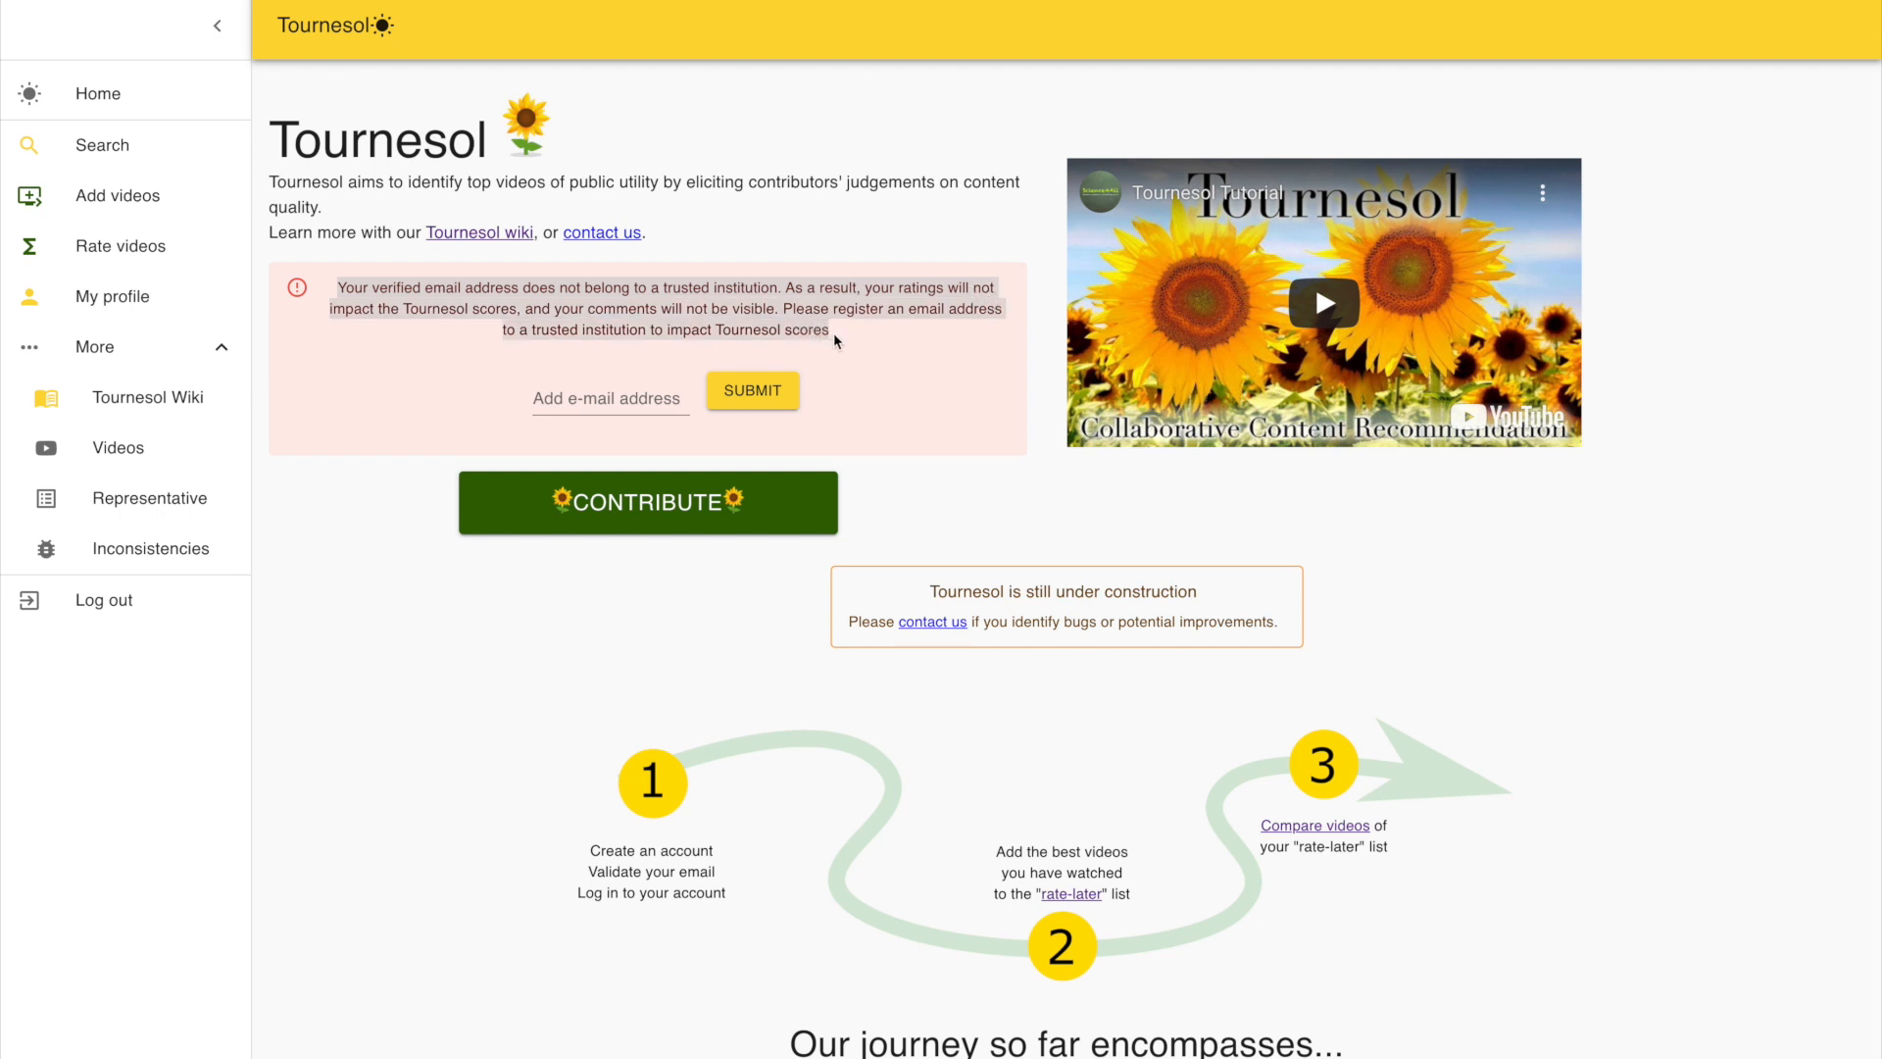
pyautogui.moveTo(870, 416)
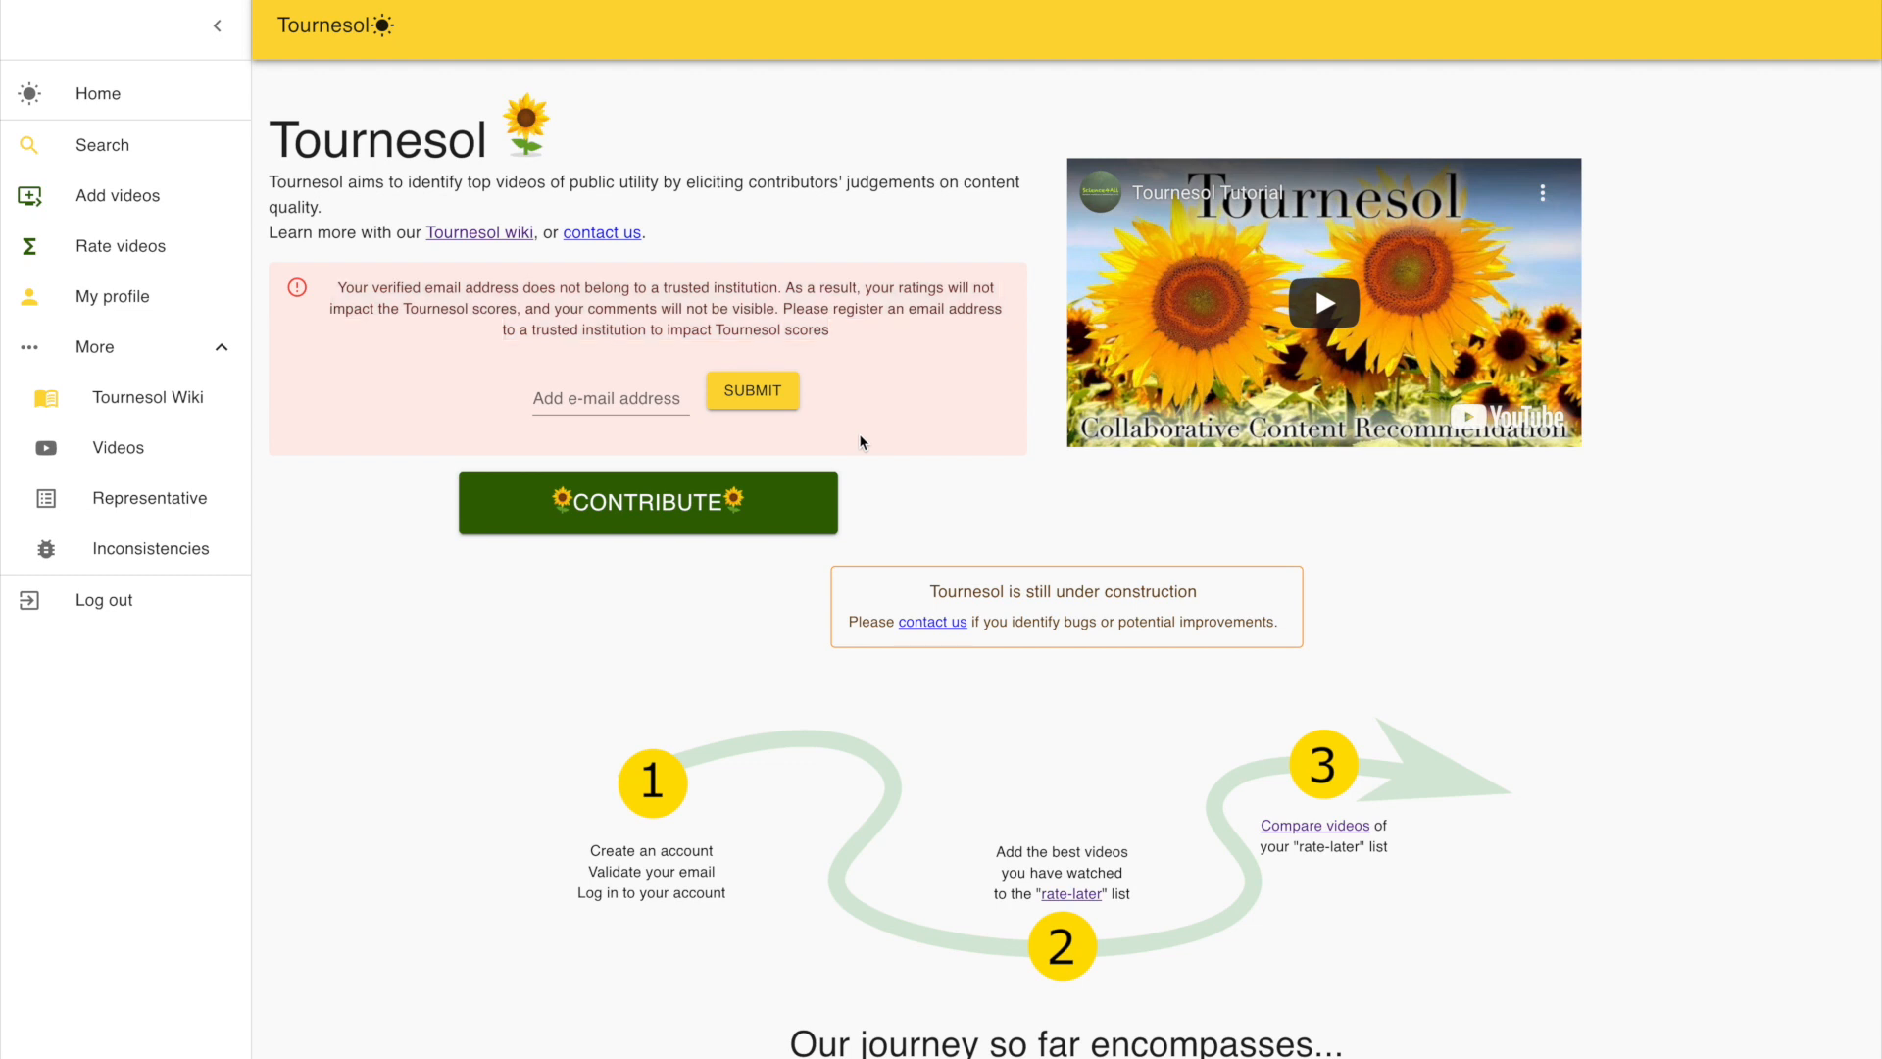
pyautogui.moveTo(630, 524)
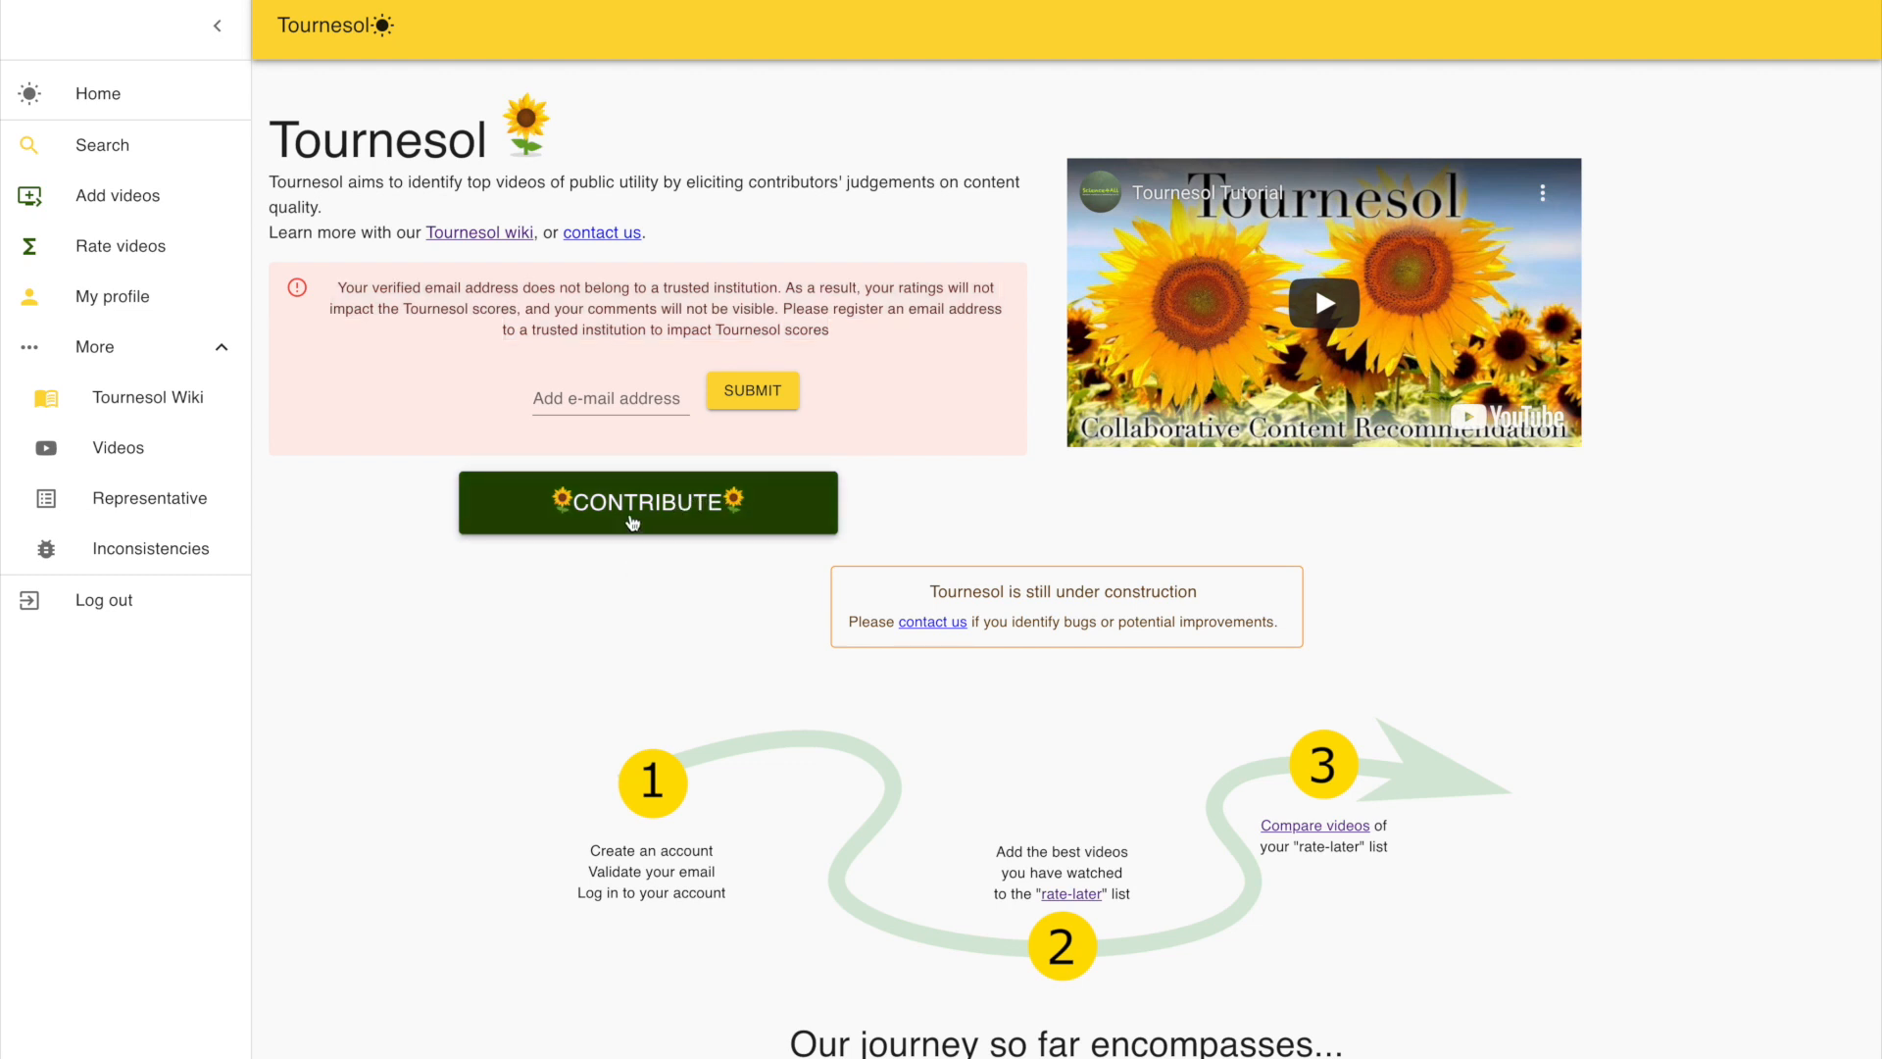
# Add Mark Rober's 'How To See Germs Spread Experiment' video to the rate-later list.
pyautogui.click(647, 502)
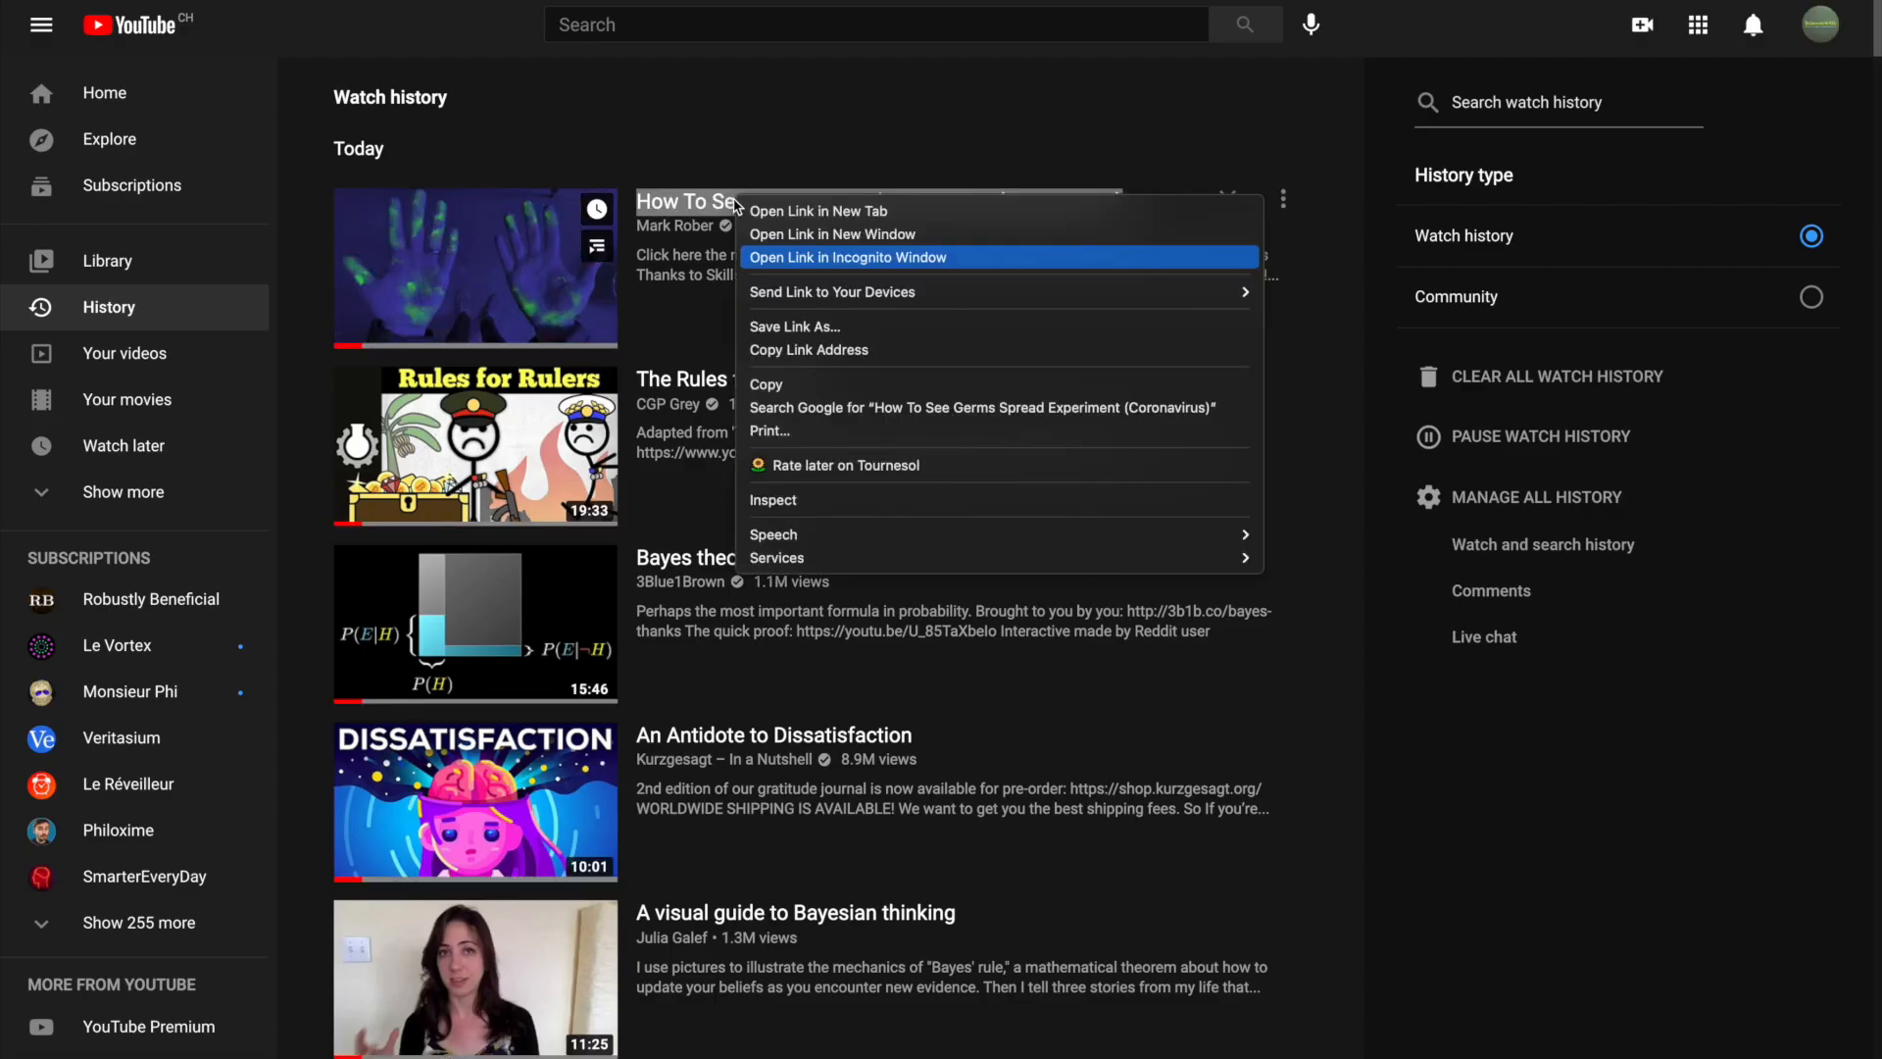
pyautogui.click(850, 466)
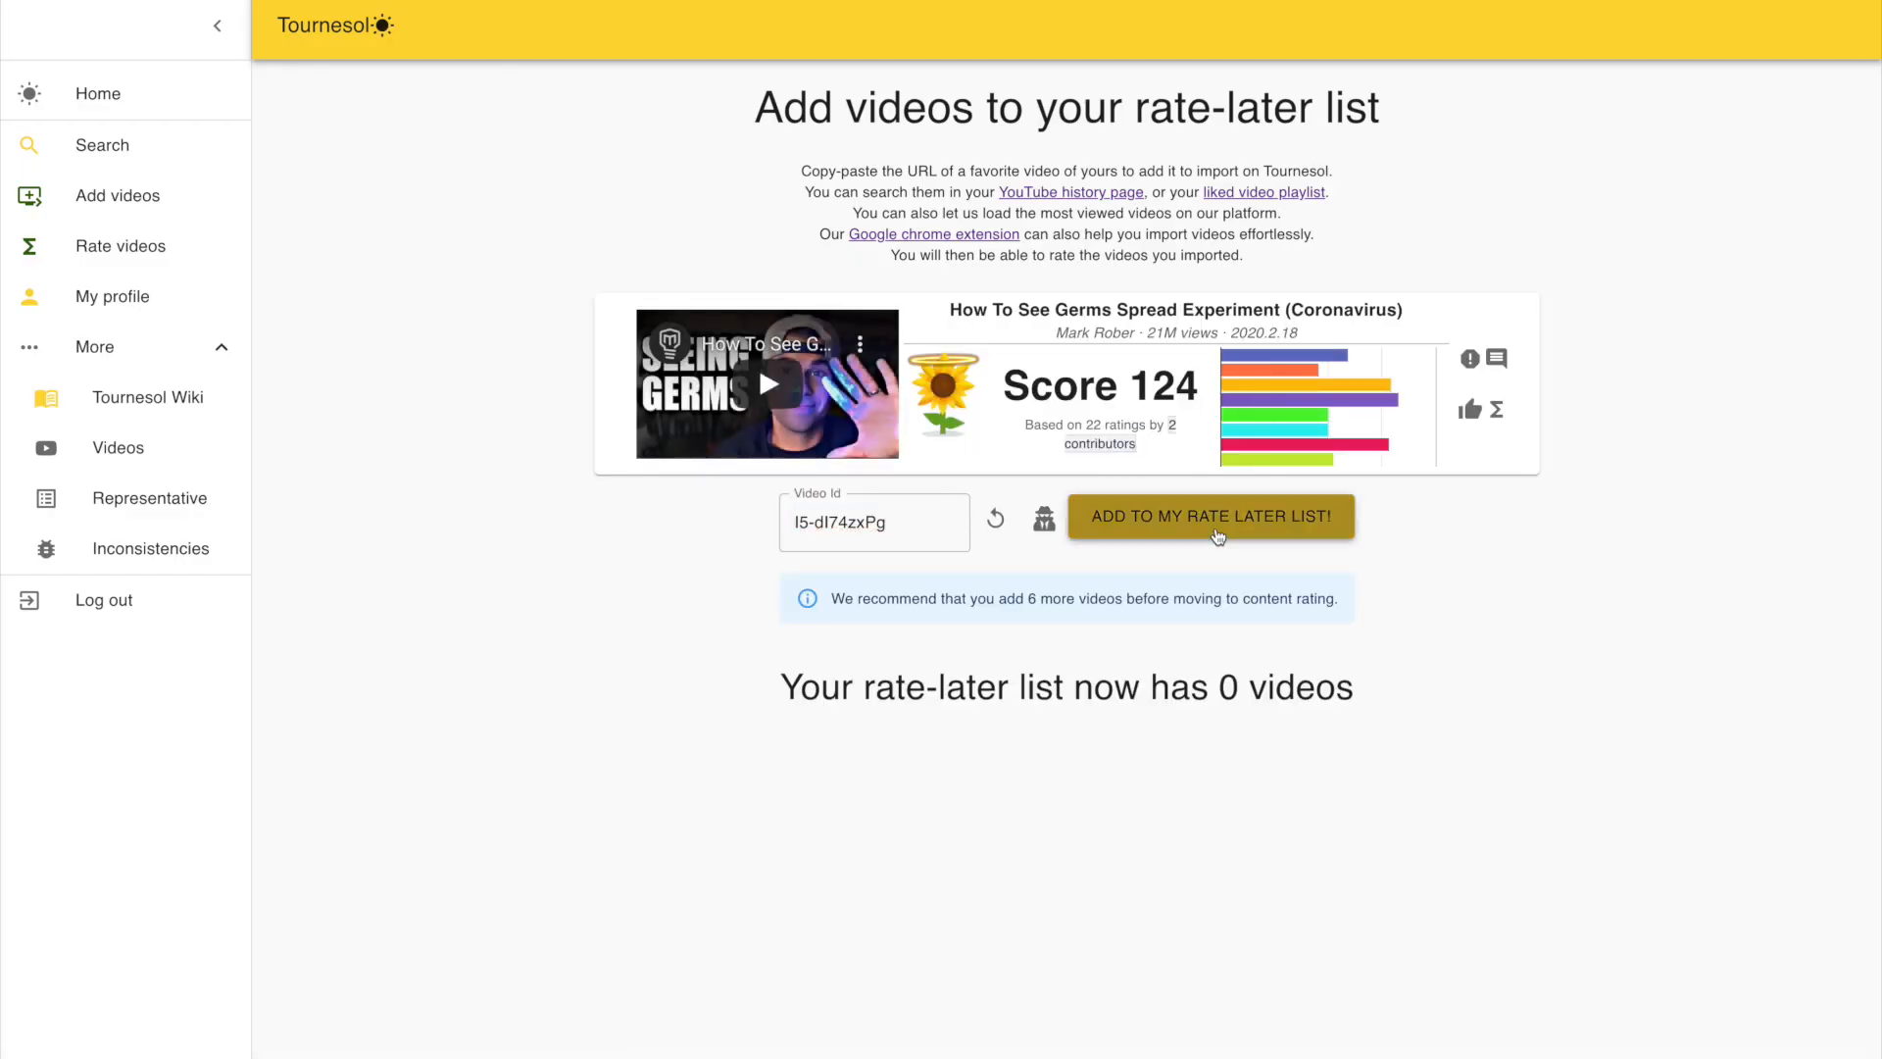
pyautogui.click(1210, 516)
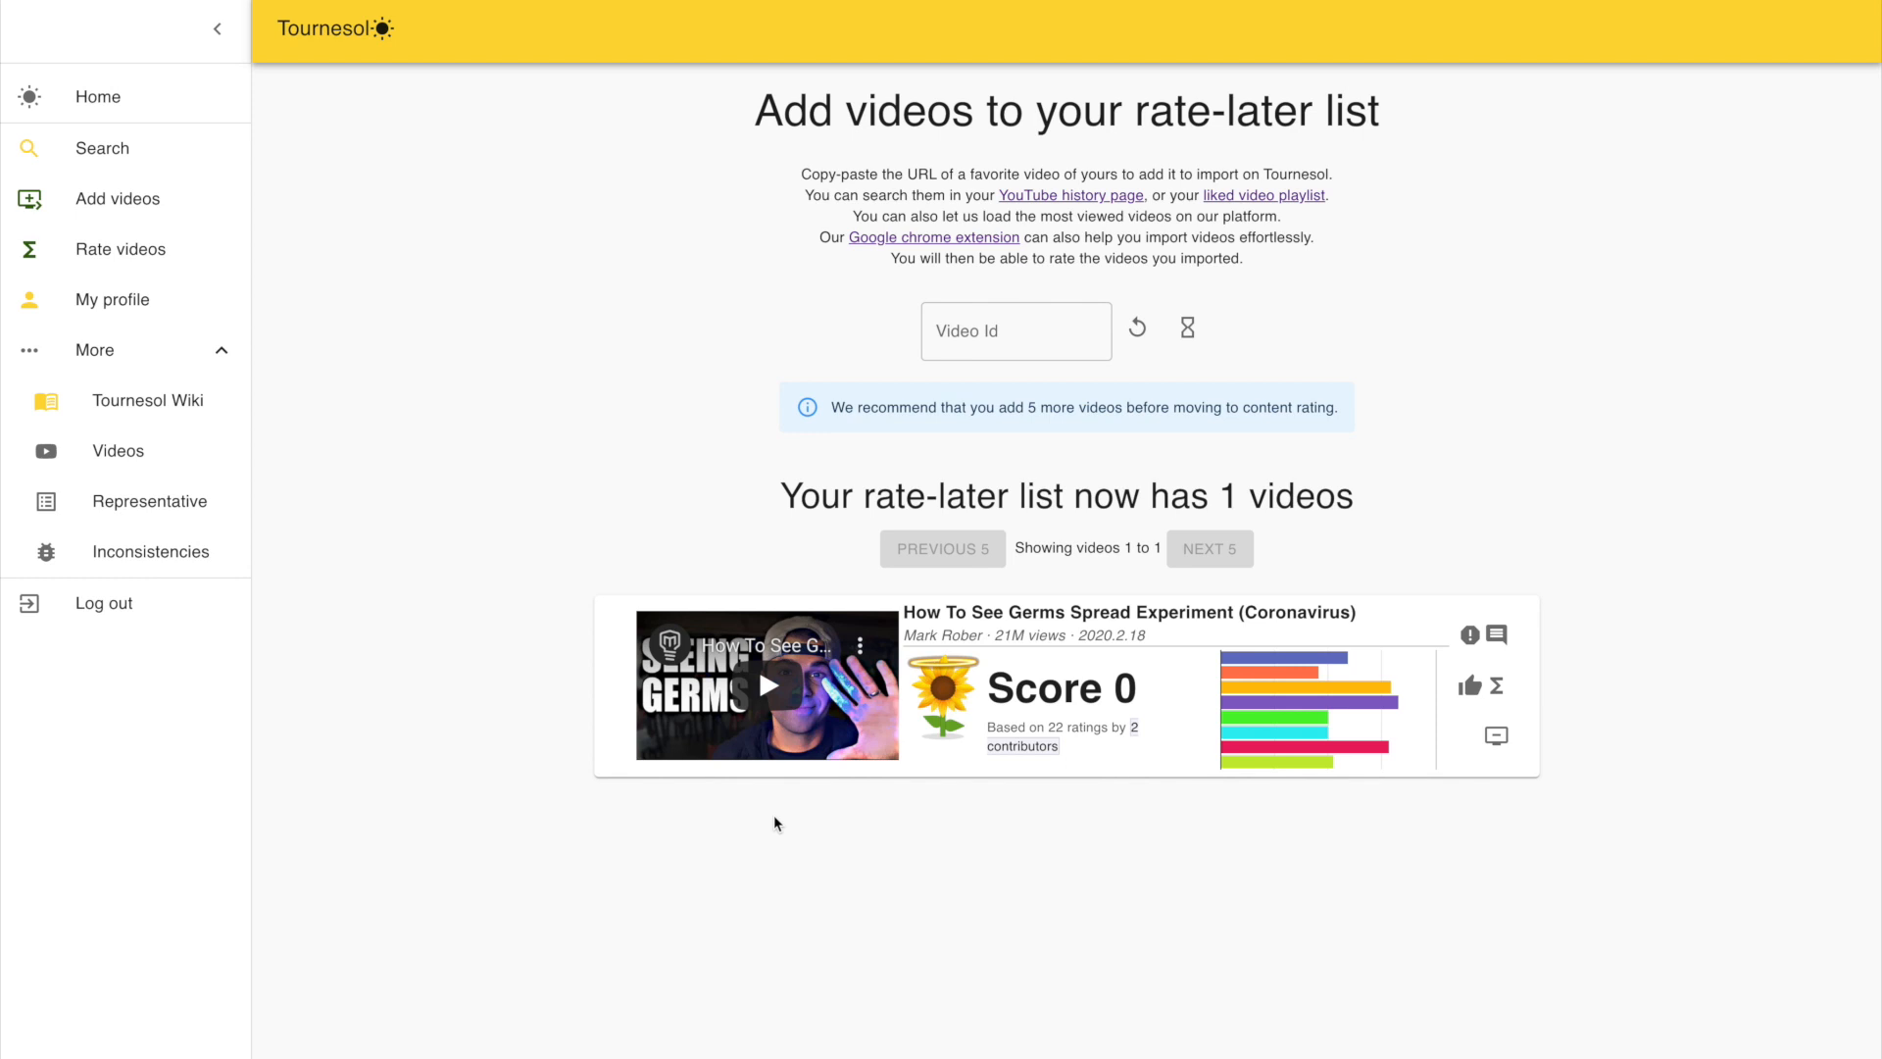
pyautogui.moveTo(889, 244)
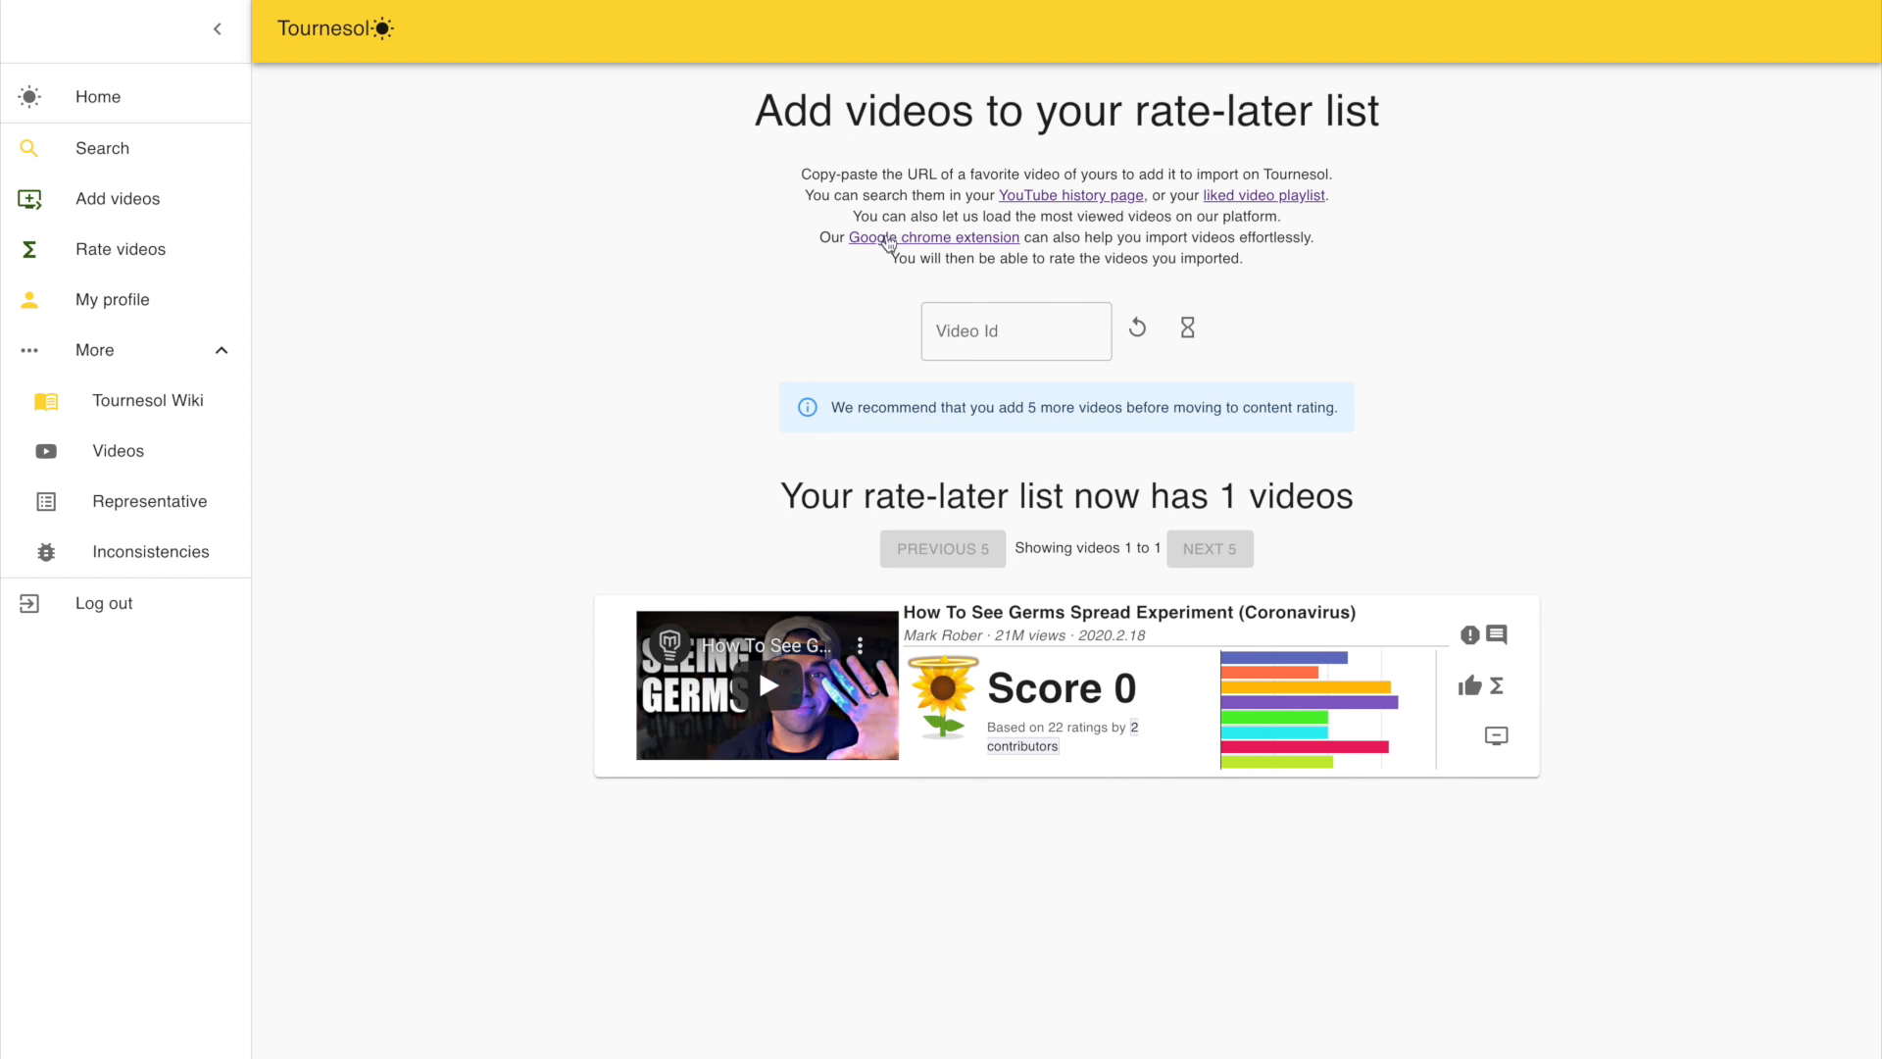
# Add the Tournesol Extension to Chrome and view rate-later options for The Rules for Rulers.
pyautogui.click(934, 237)
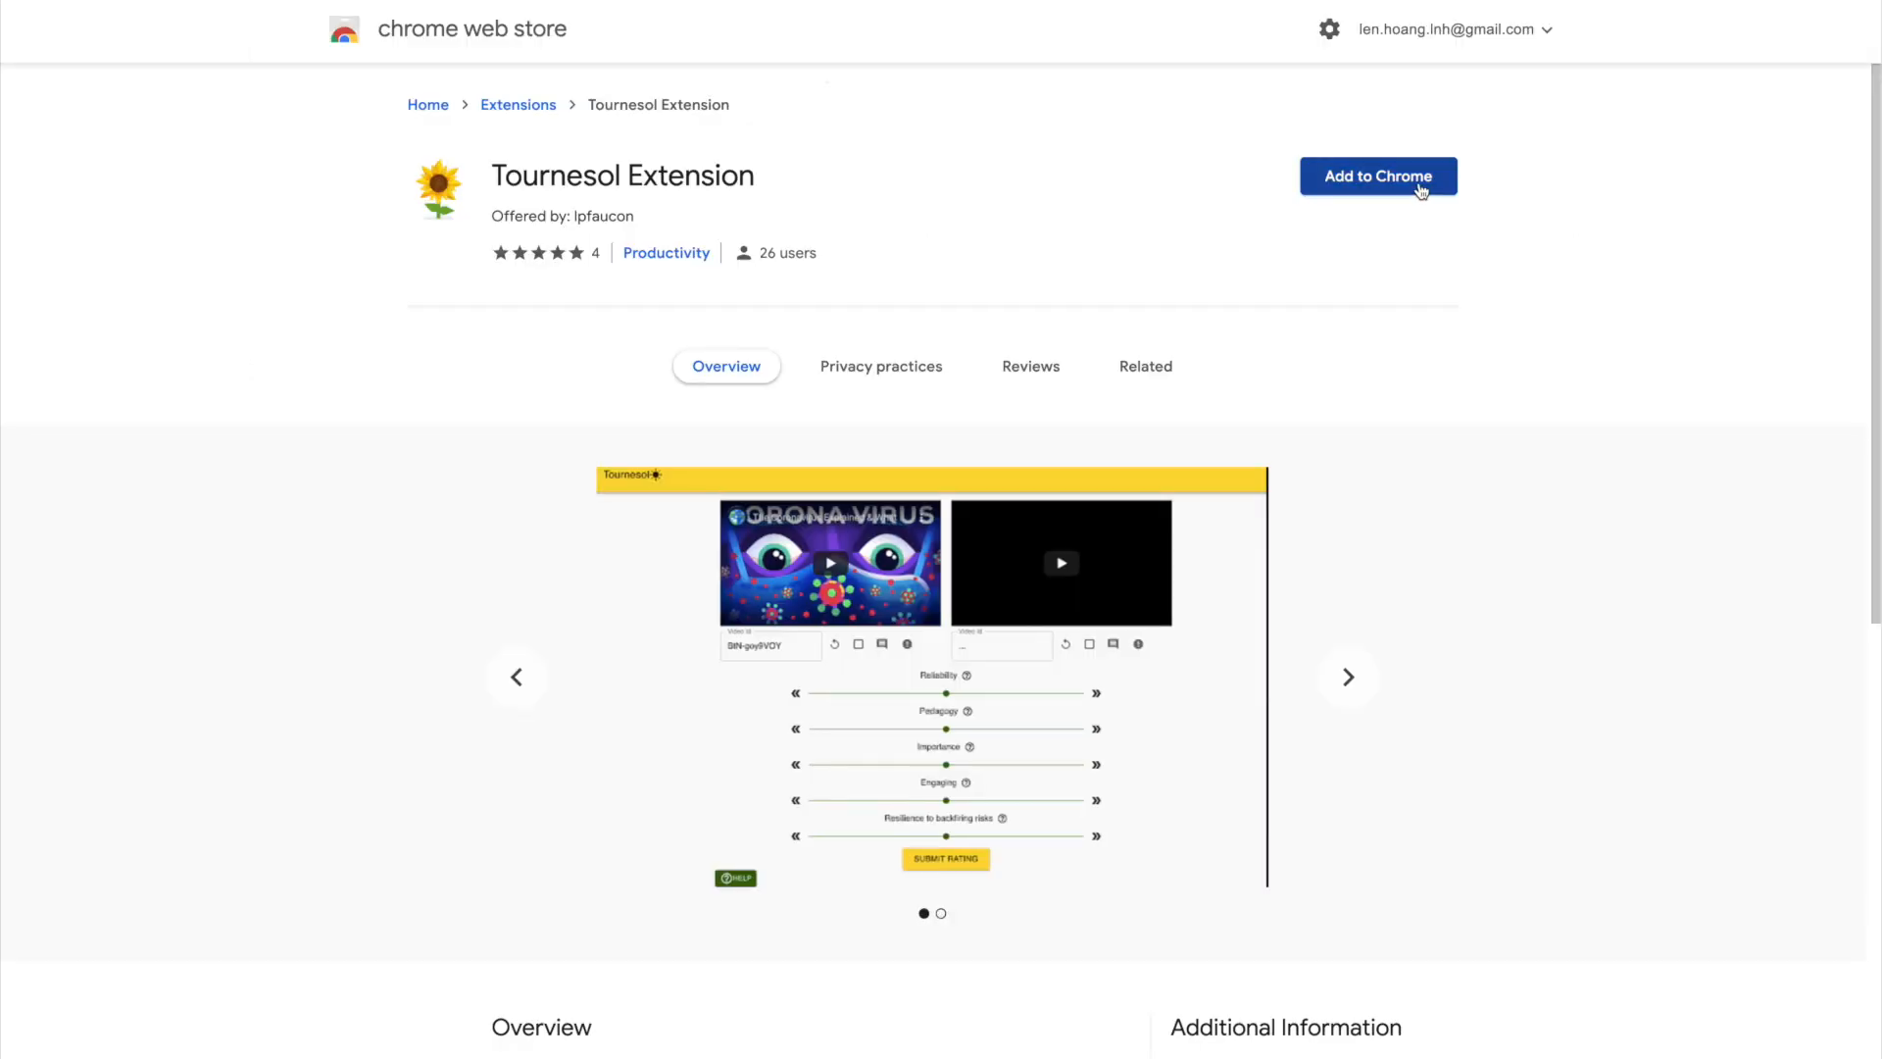
pyautogui.click(1378, 176)
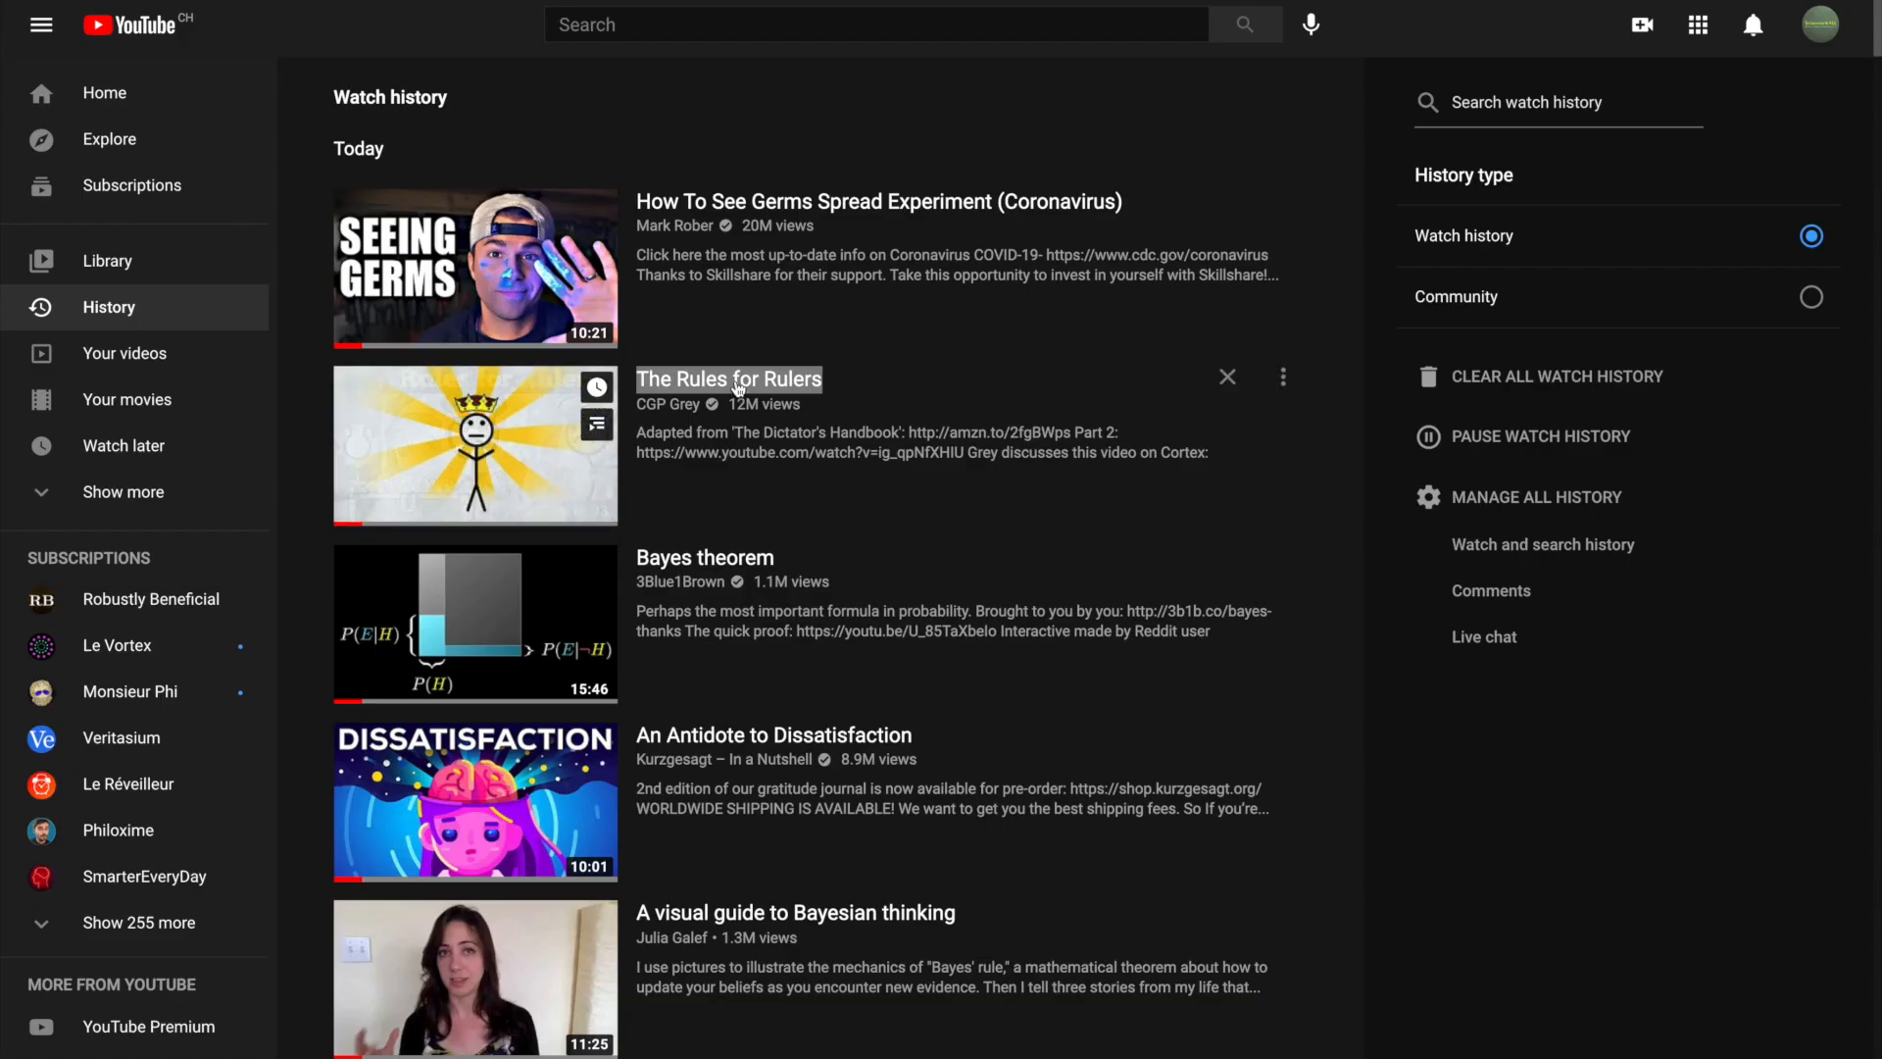
pyautogui.rightClick(728, 380)
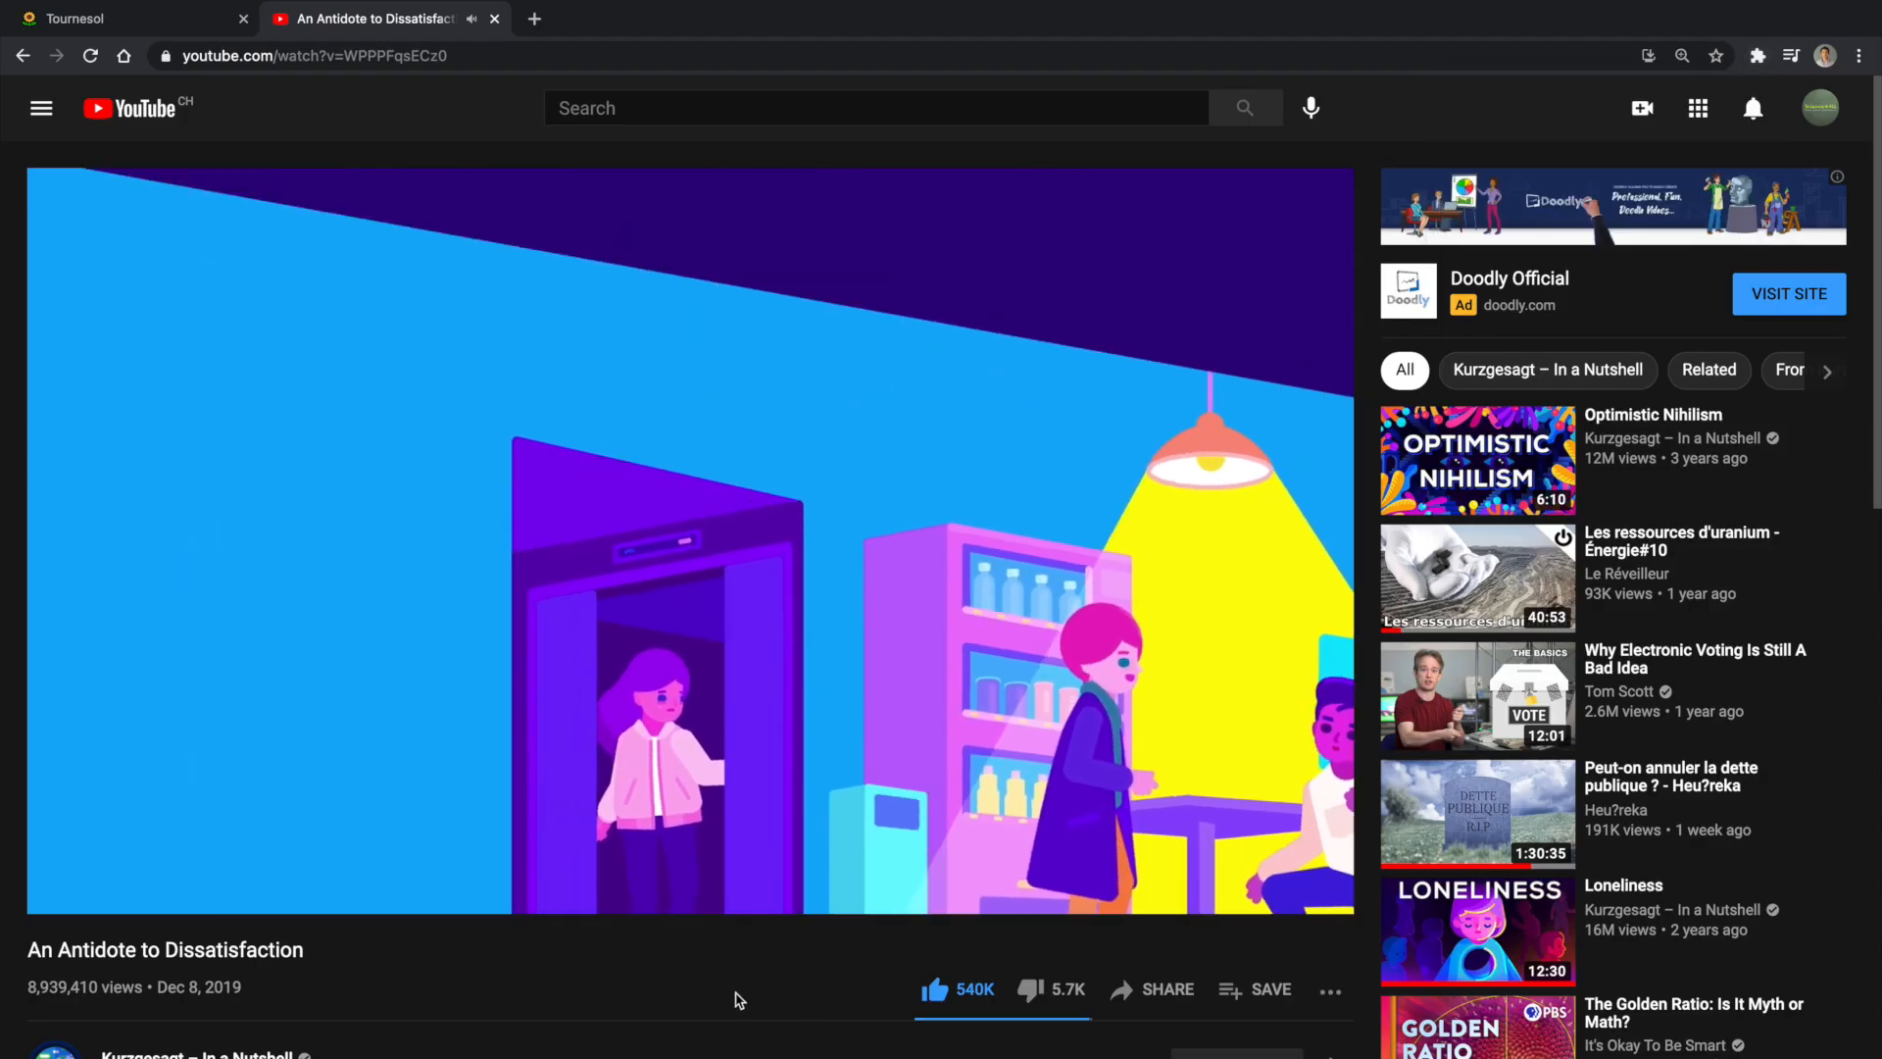
pyautogui.click(1755, 55)
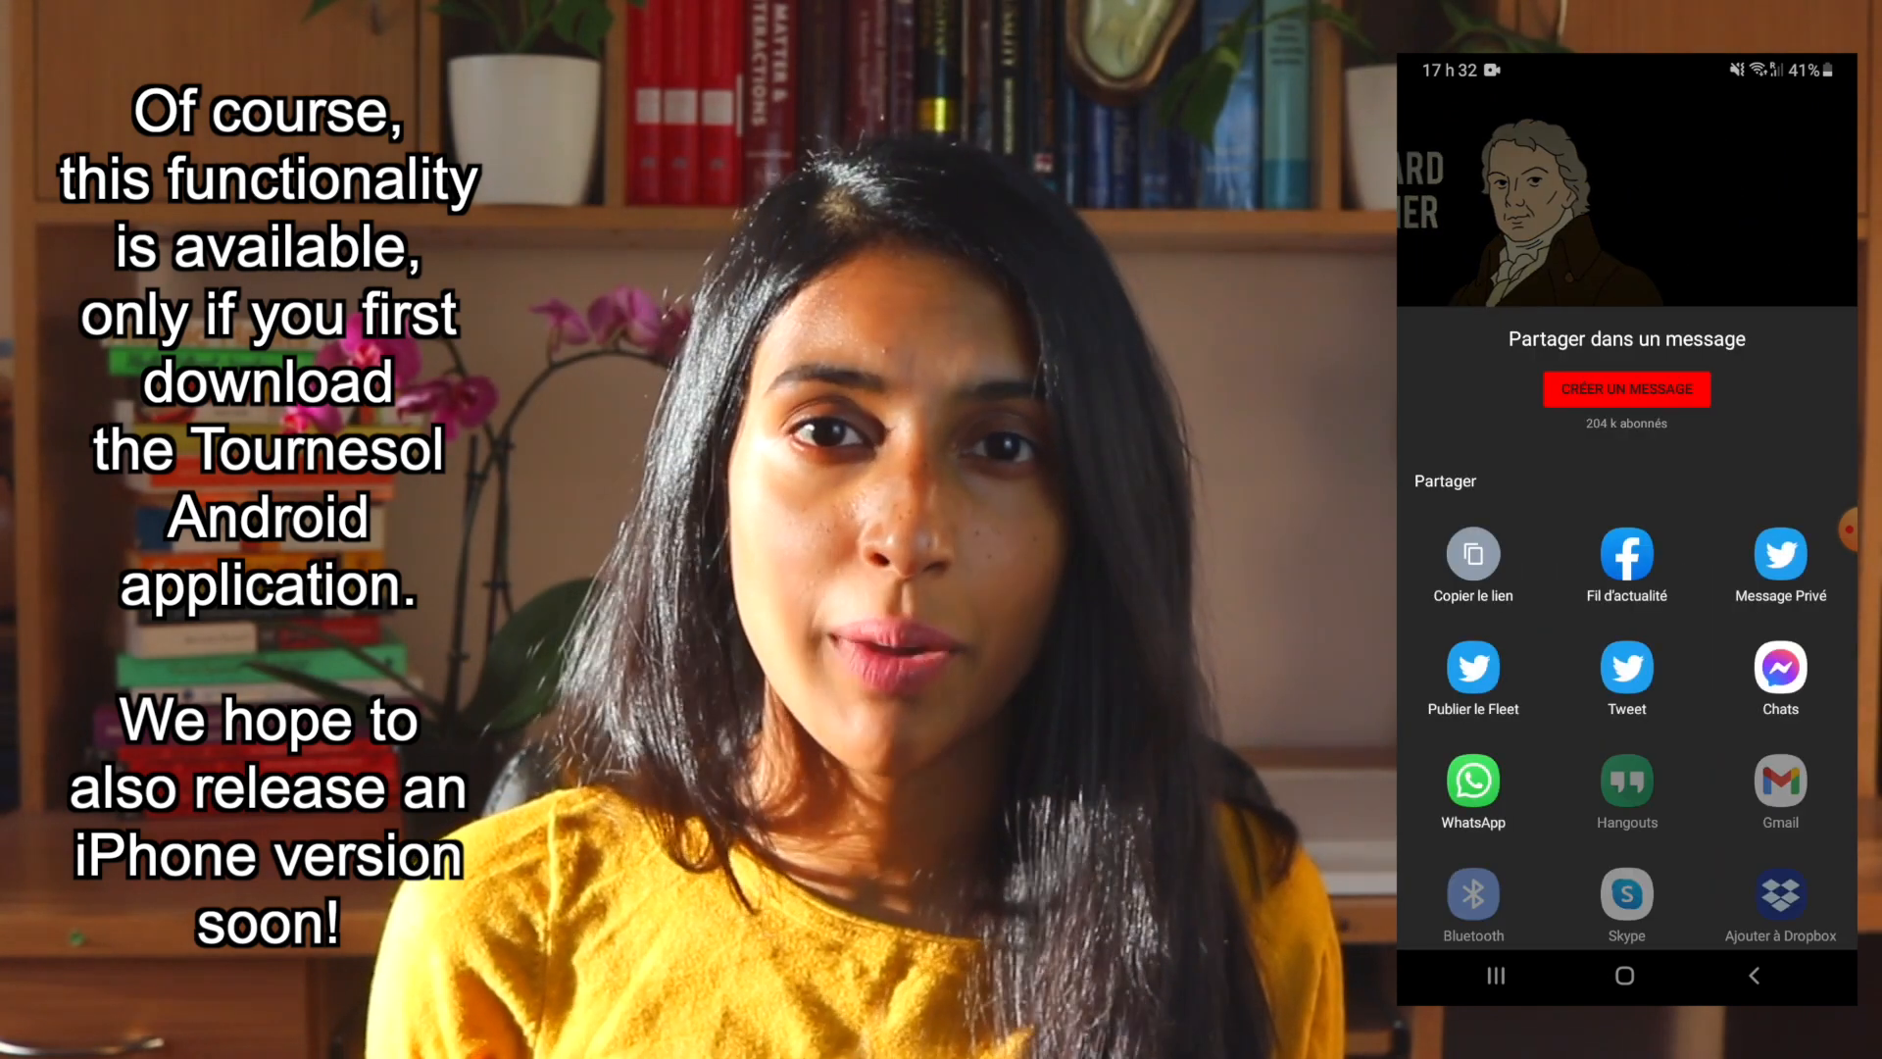
# Scroll up to confirm Bayes theorem, The Rules for Rulers and the germs video are listed.
pyautogui.scroll(3)
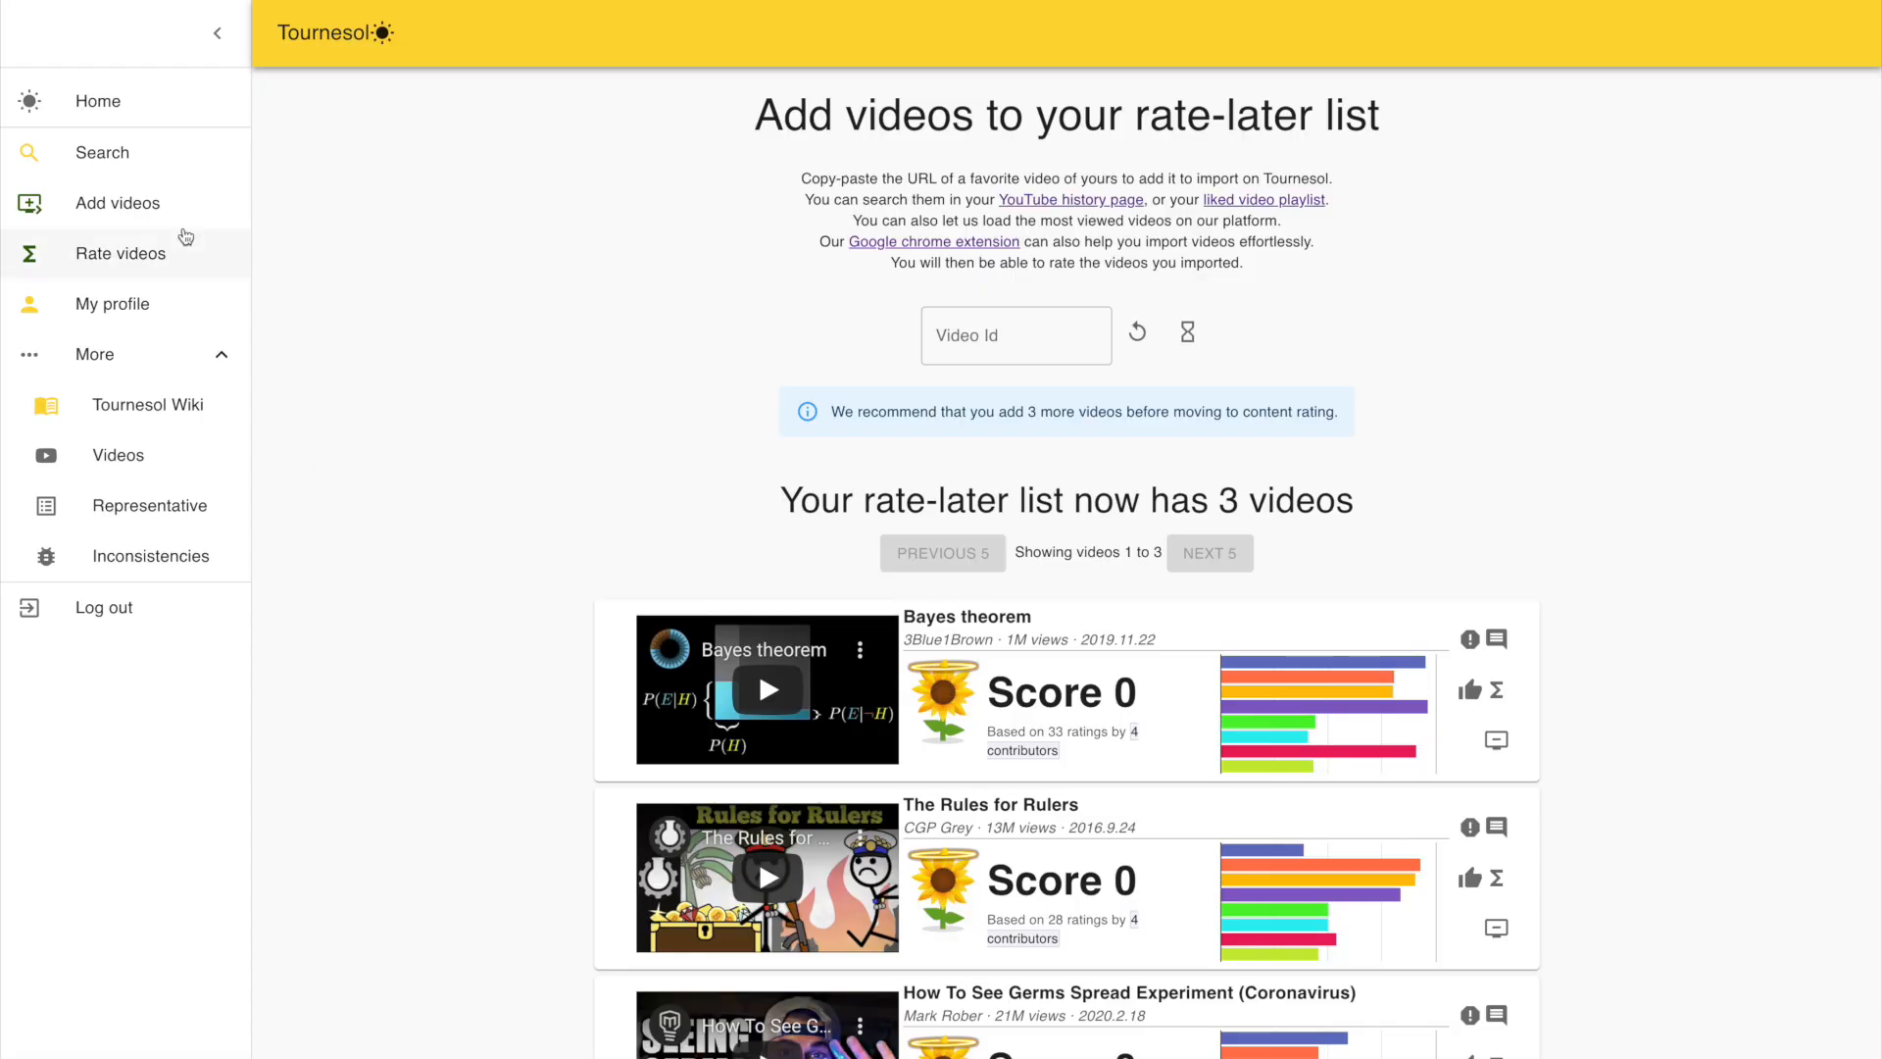
# Start comparing two videos and read the 'Reliable and not misleading' definition.
pyautogui.click(119, 253)
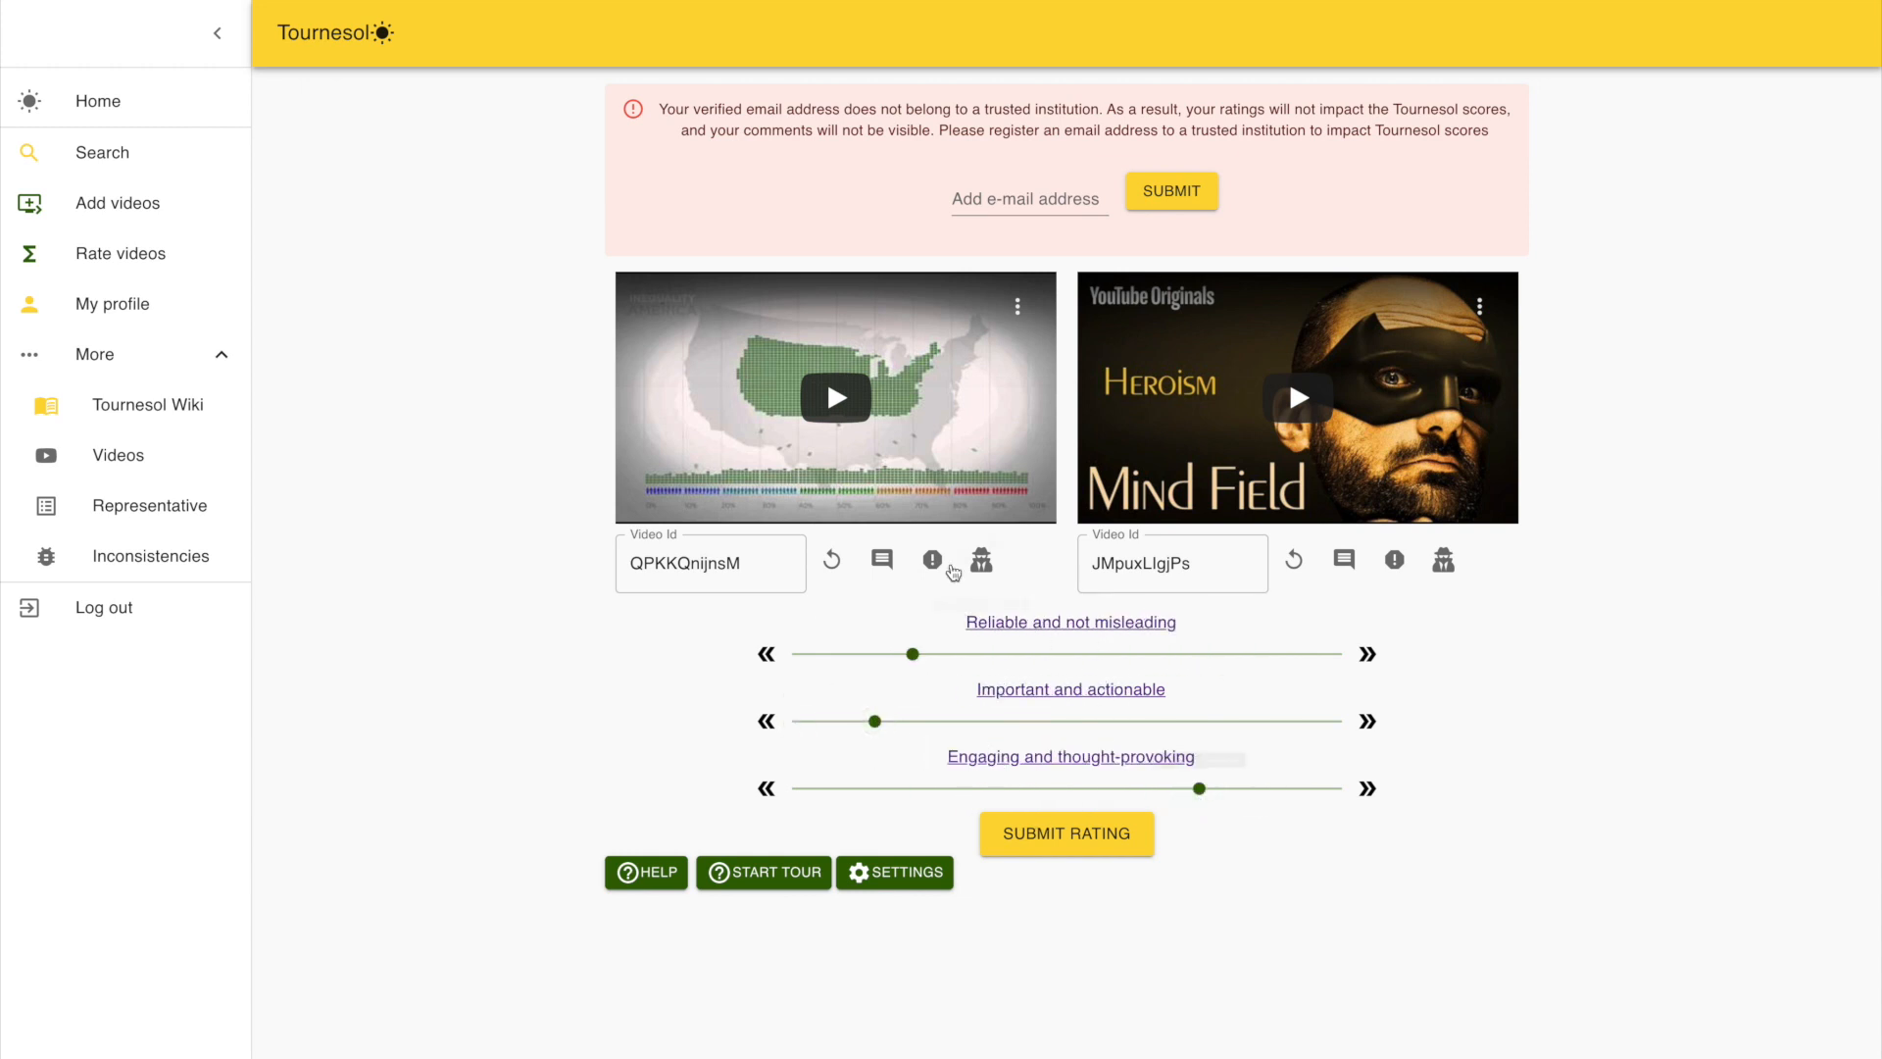
pyautogui.moveTo(1032, 622)
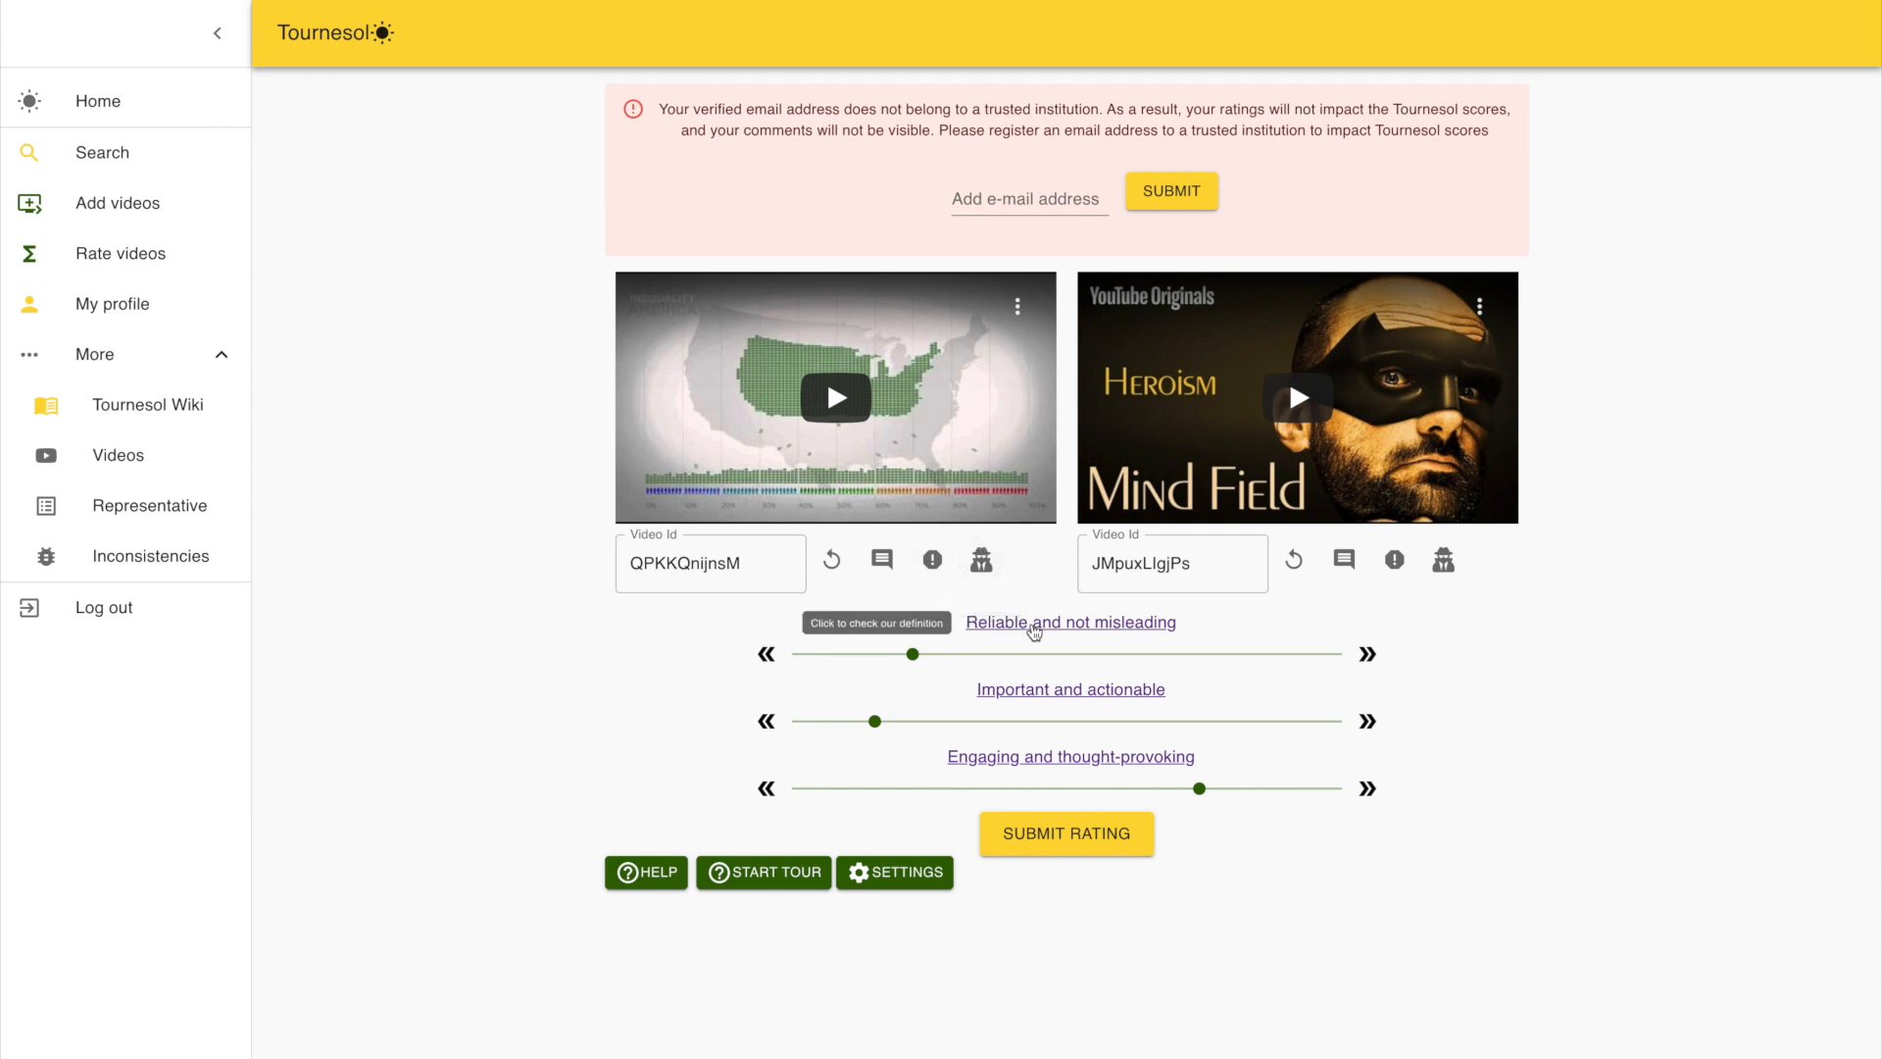
pyautogui.click(1068, 622)
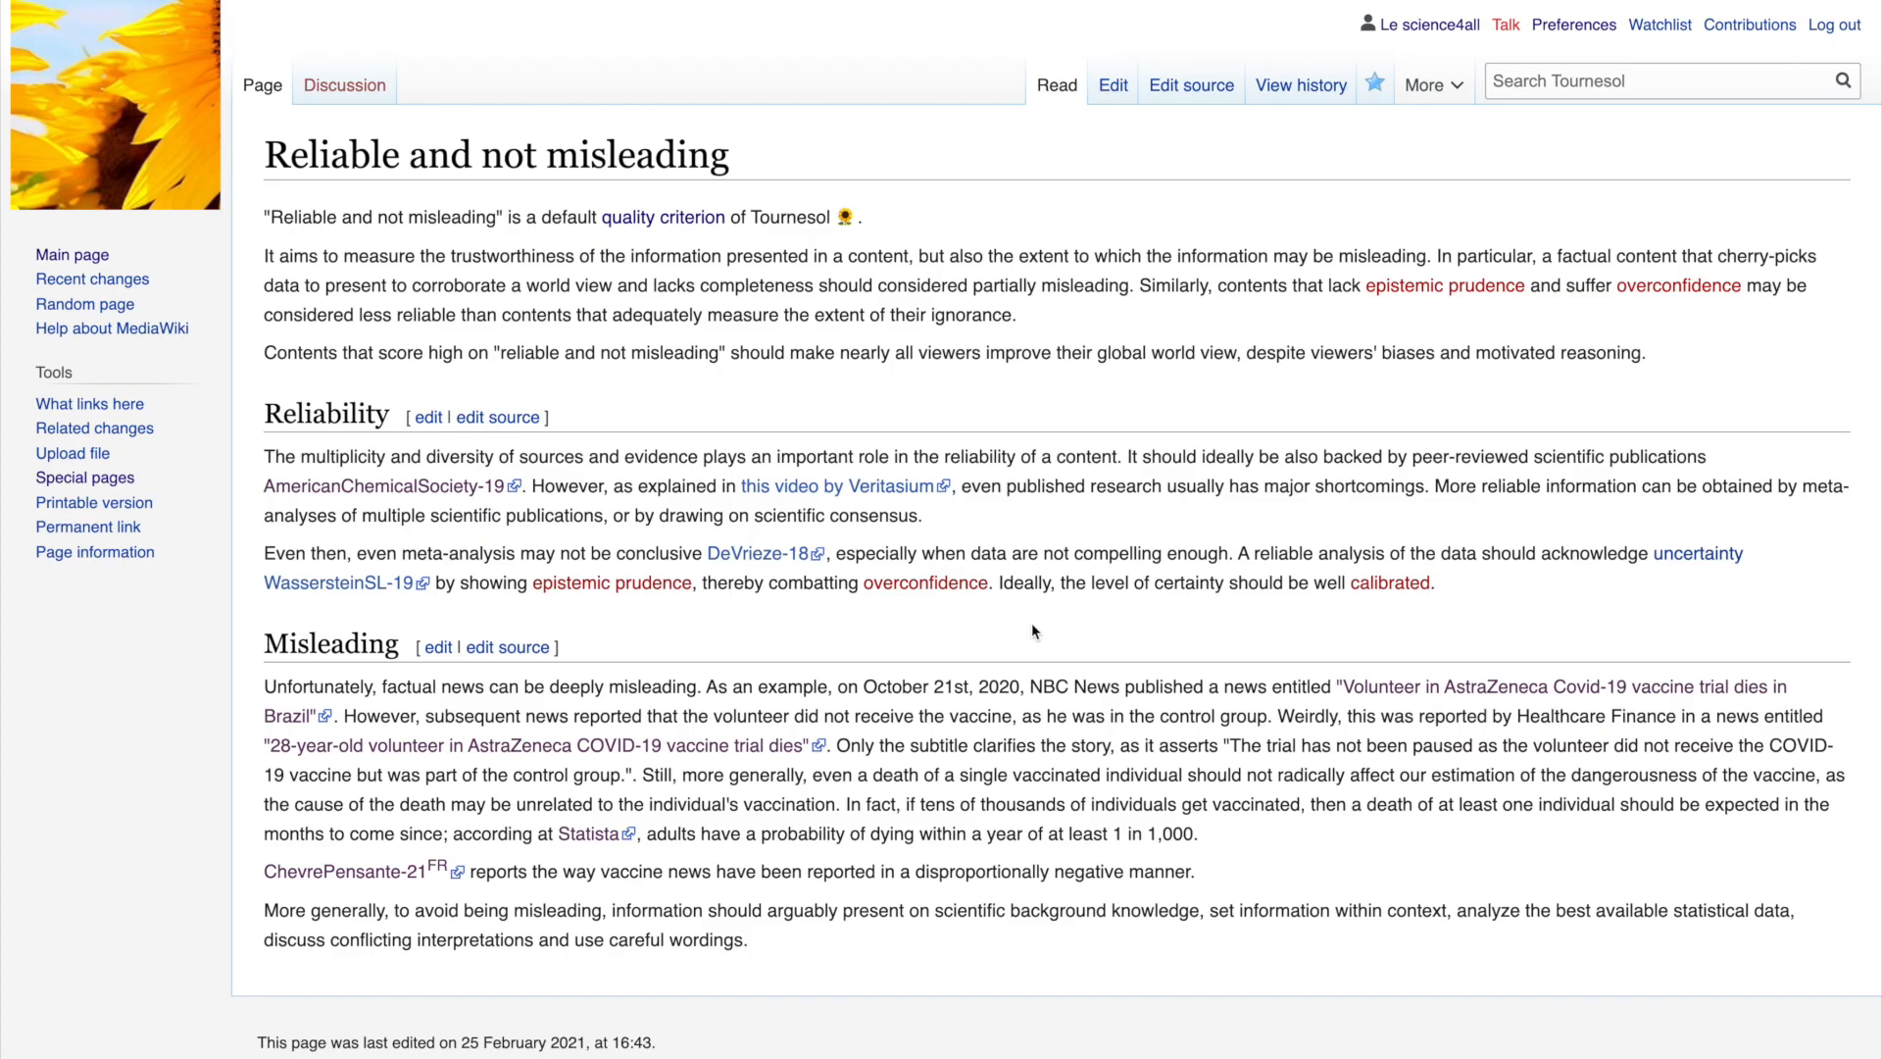
pyautogui.moveTo(729, 354)
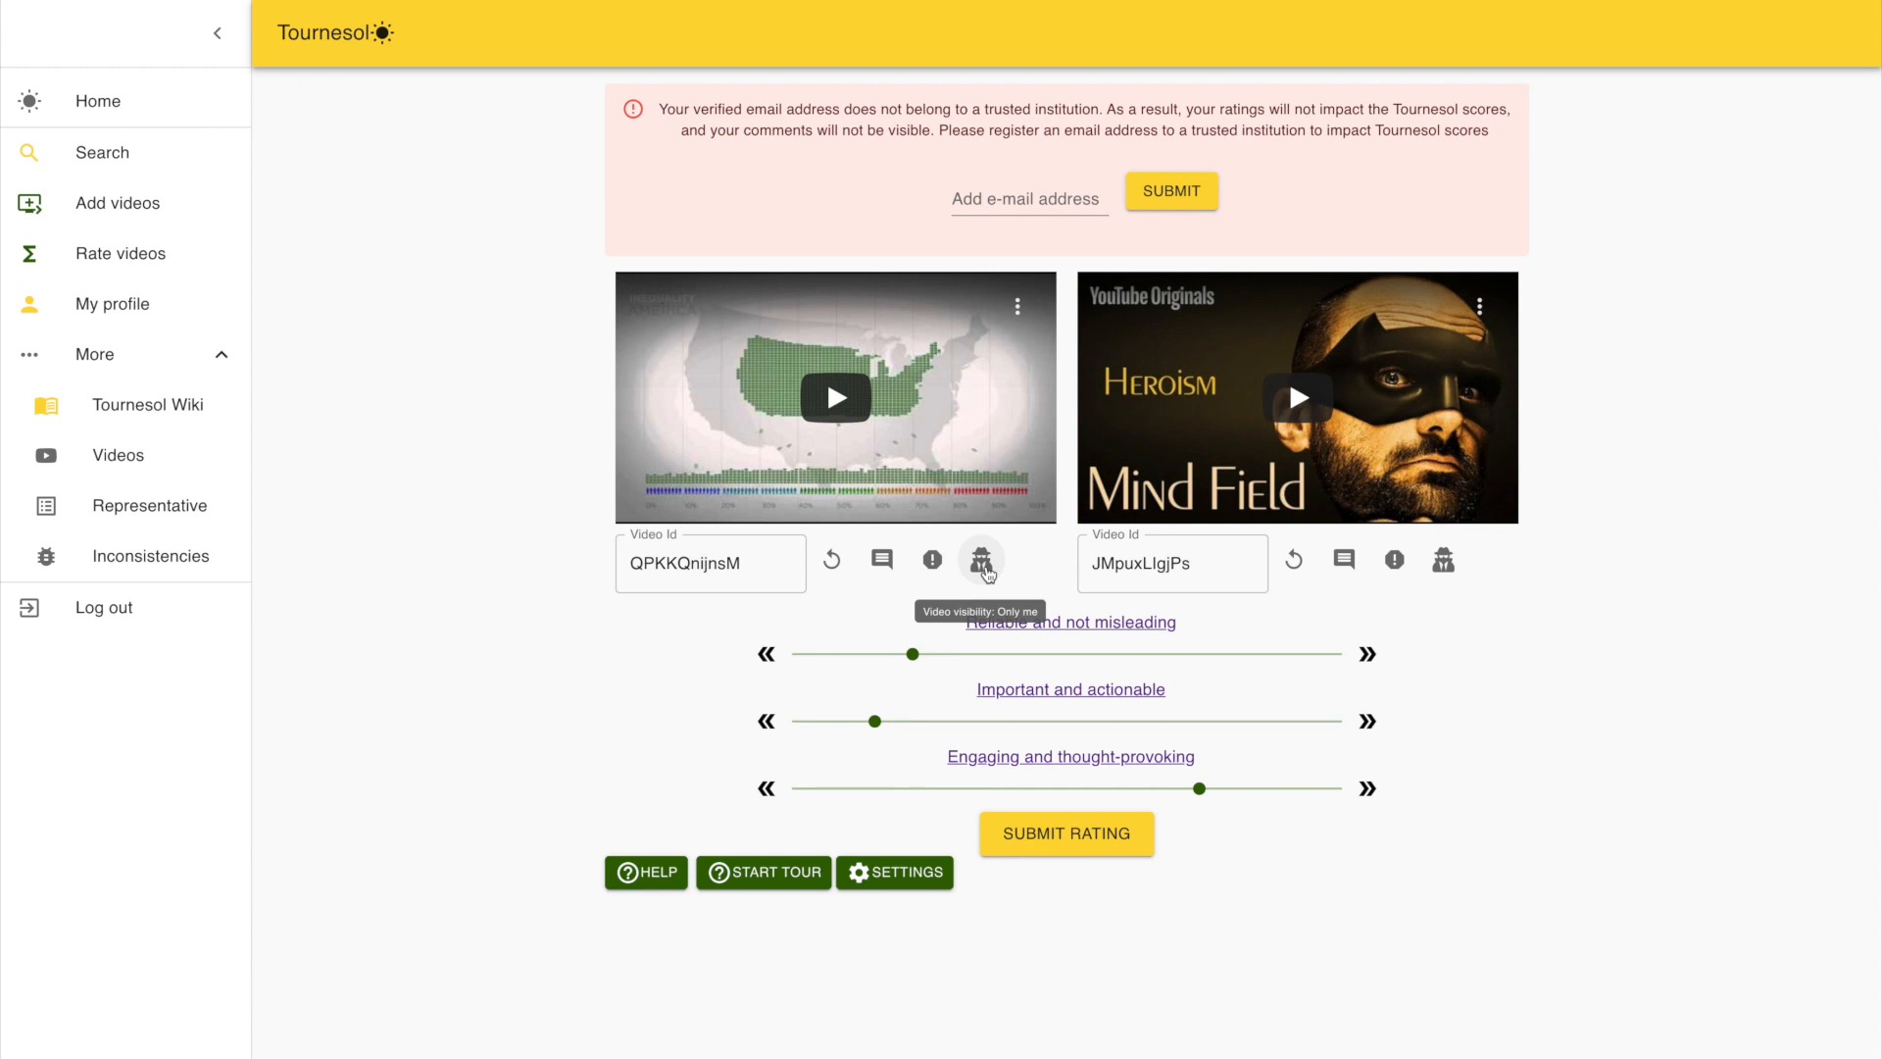
pyautogui.moveTo(1444, 561)
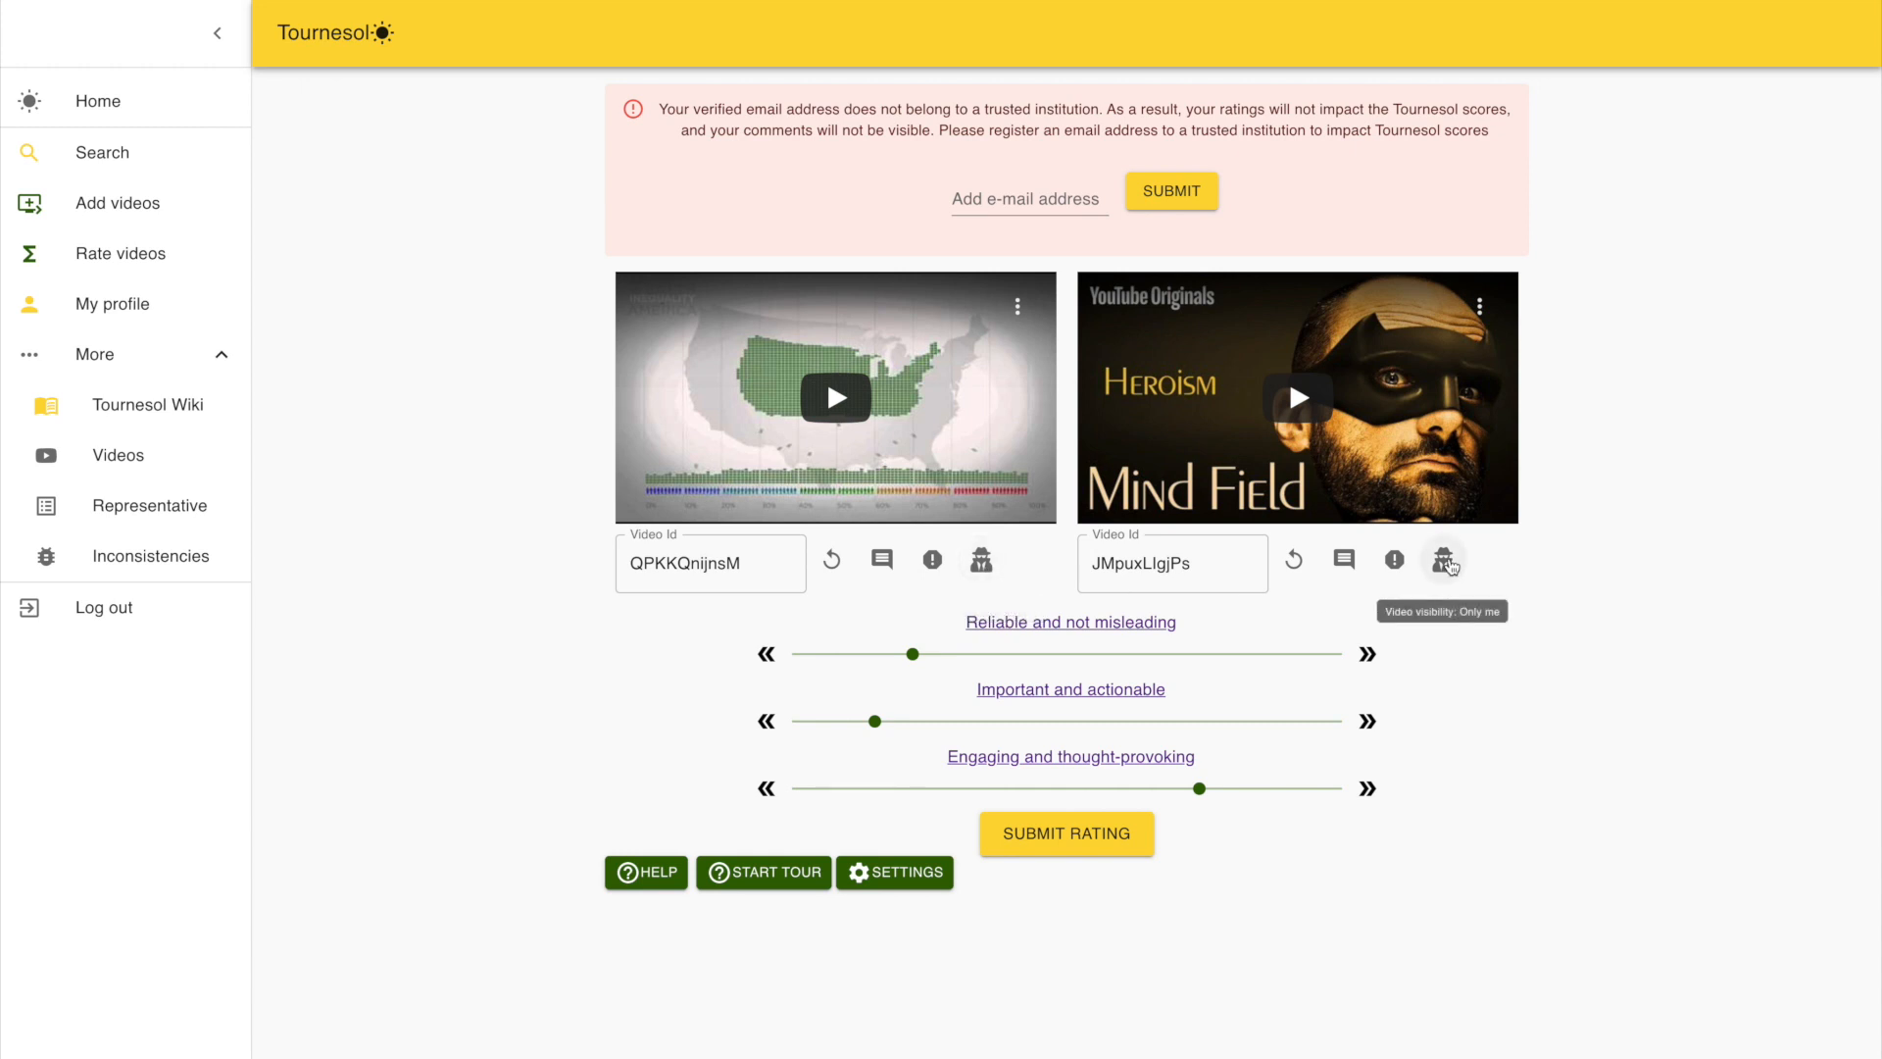
pyautogui.moveTo(1004, 589)
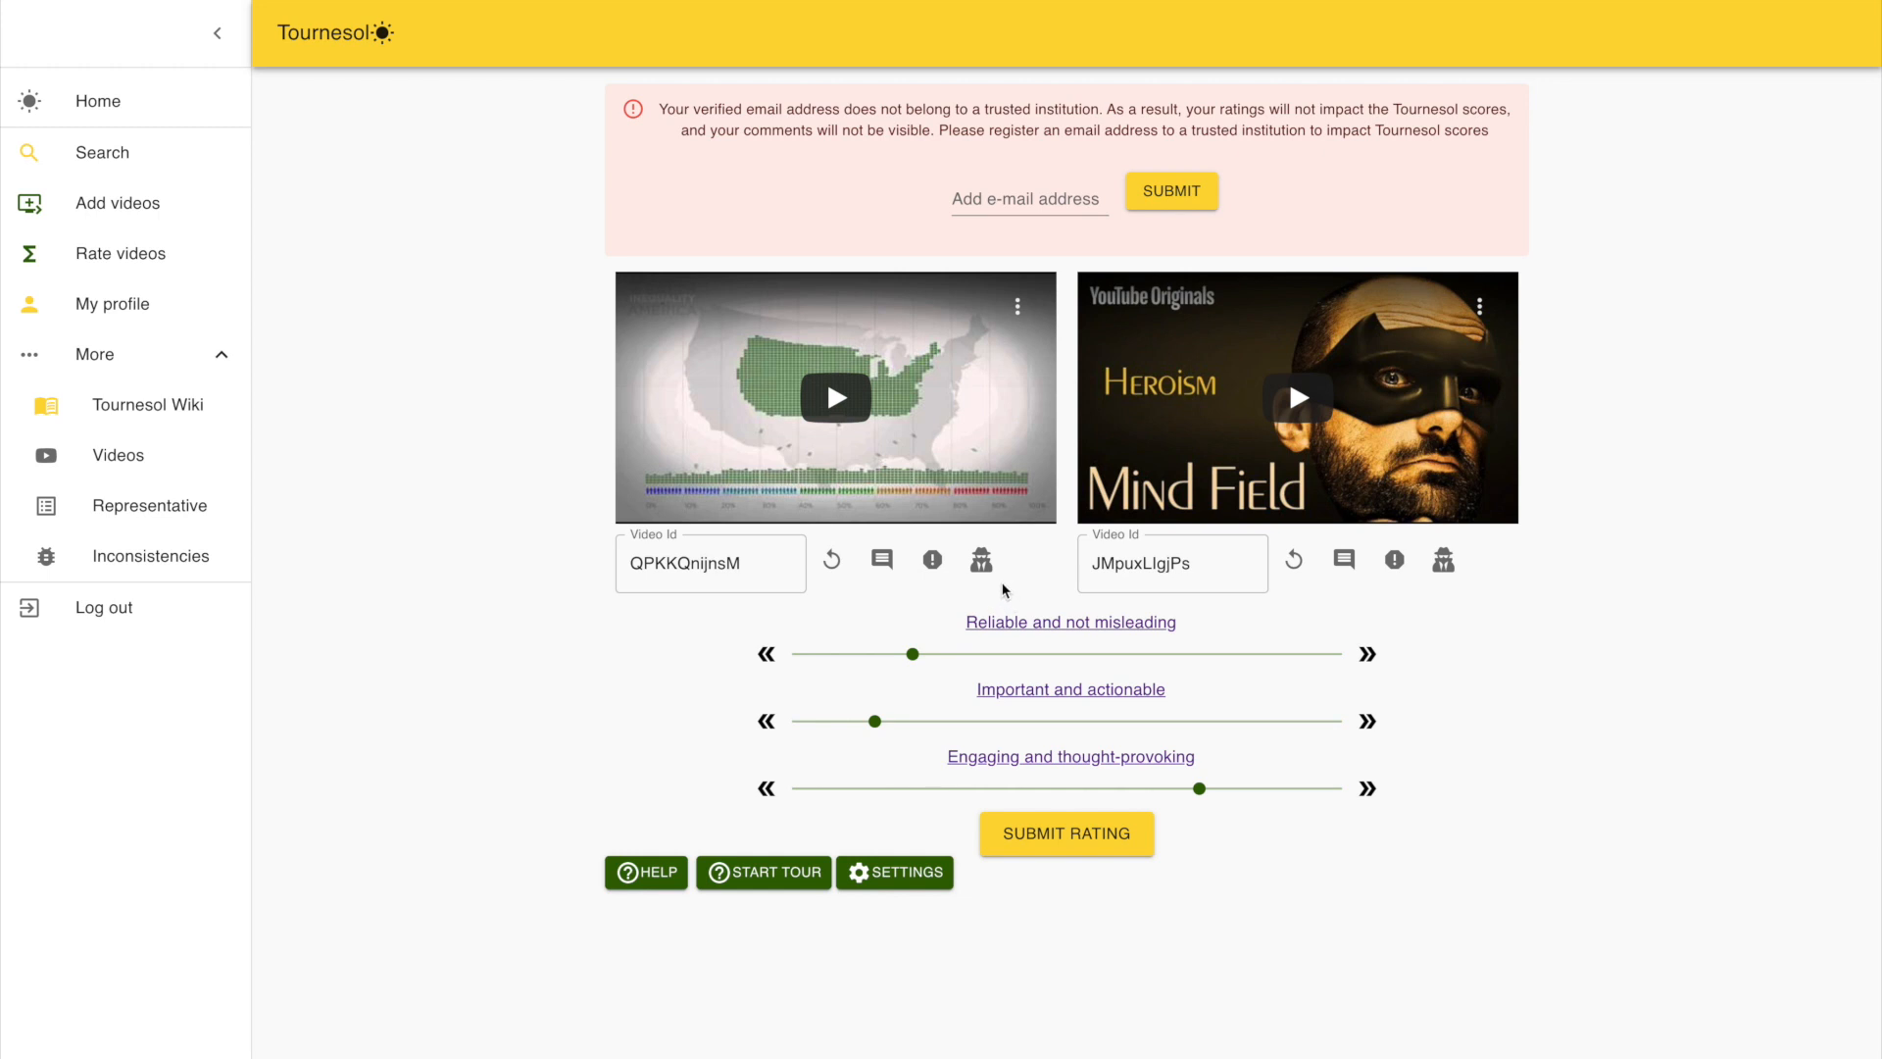
pyautogui.moveTo(981, 560)
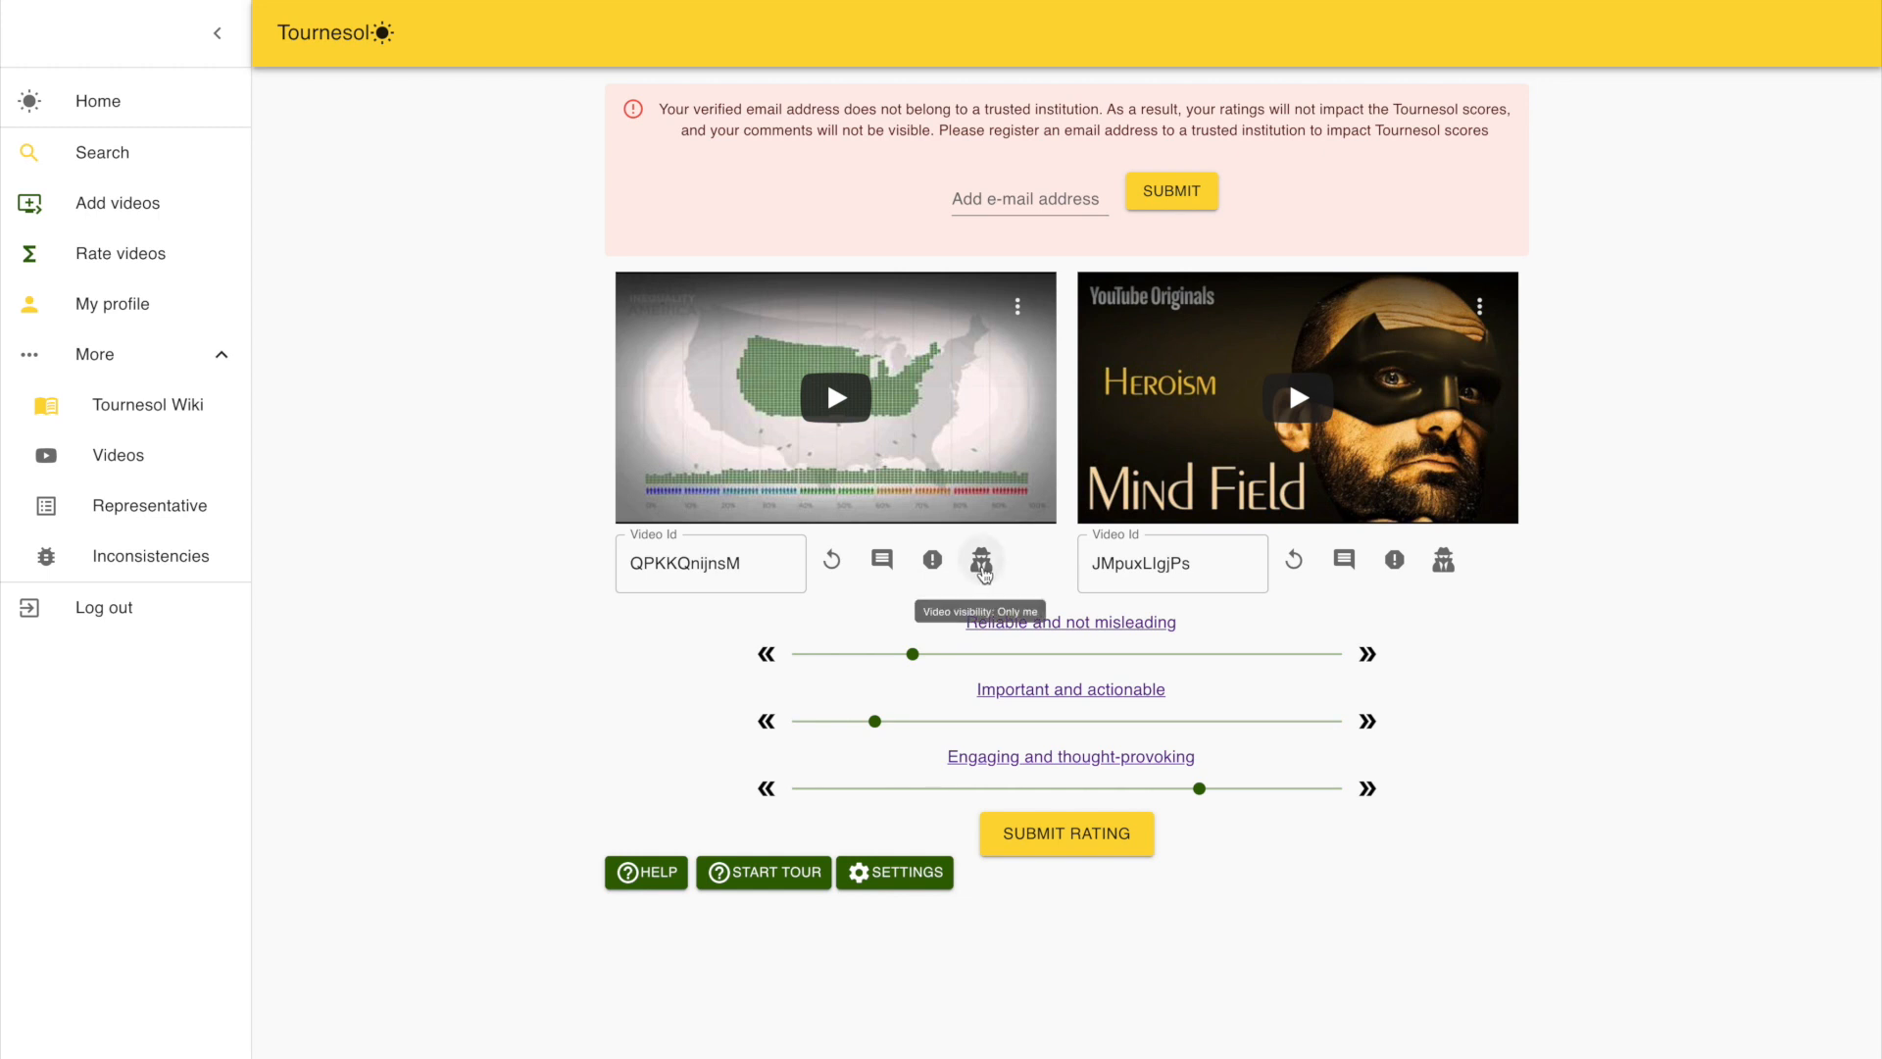
# Set visibility of the US map video and the Mind Field video to Everyone.
pyautogui.click(982, 559)
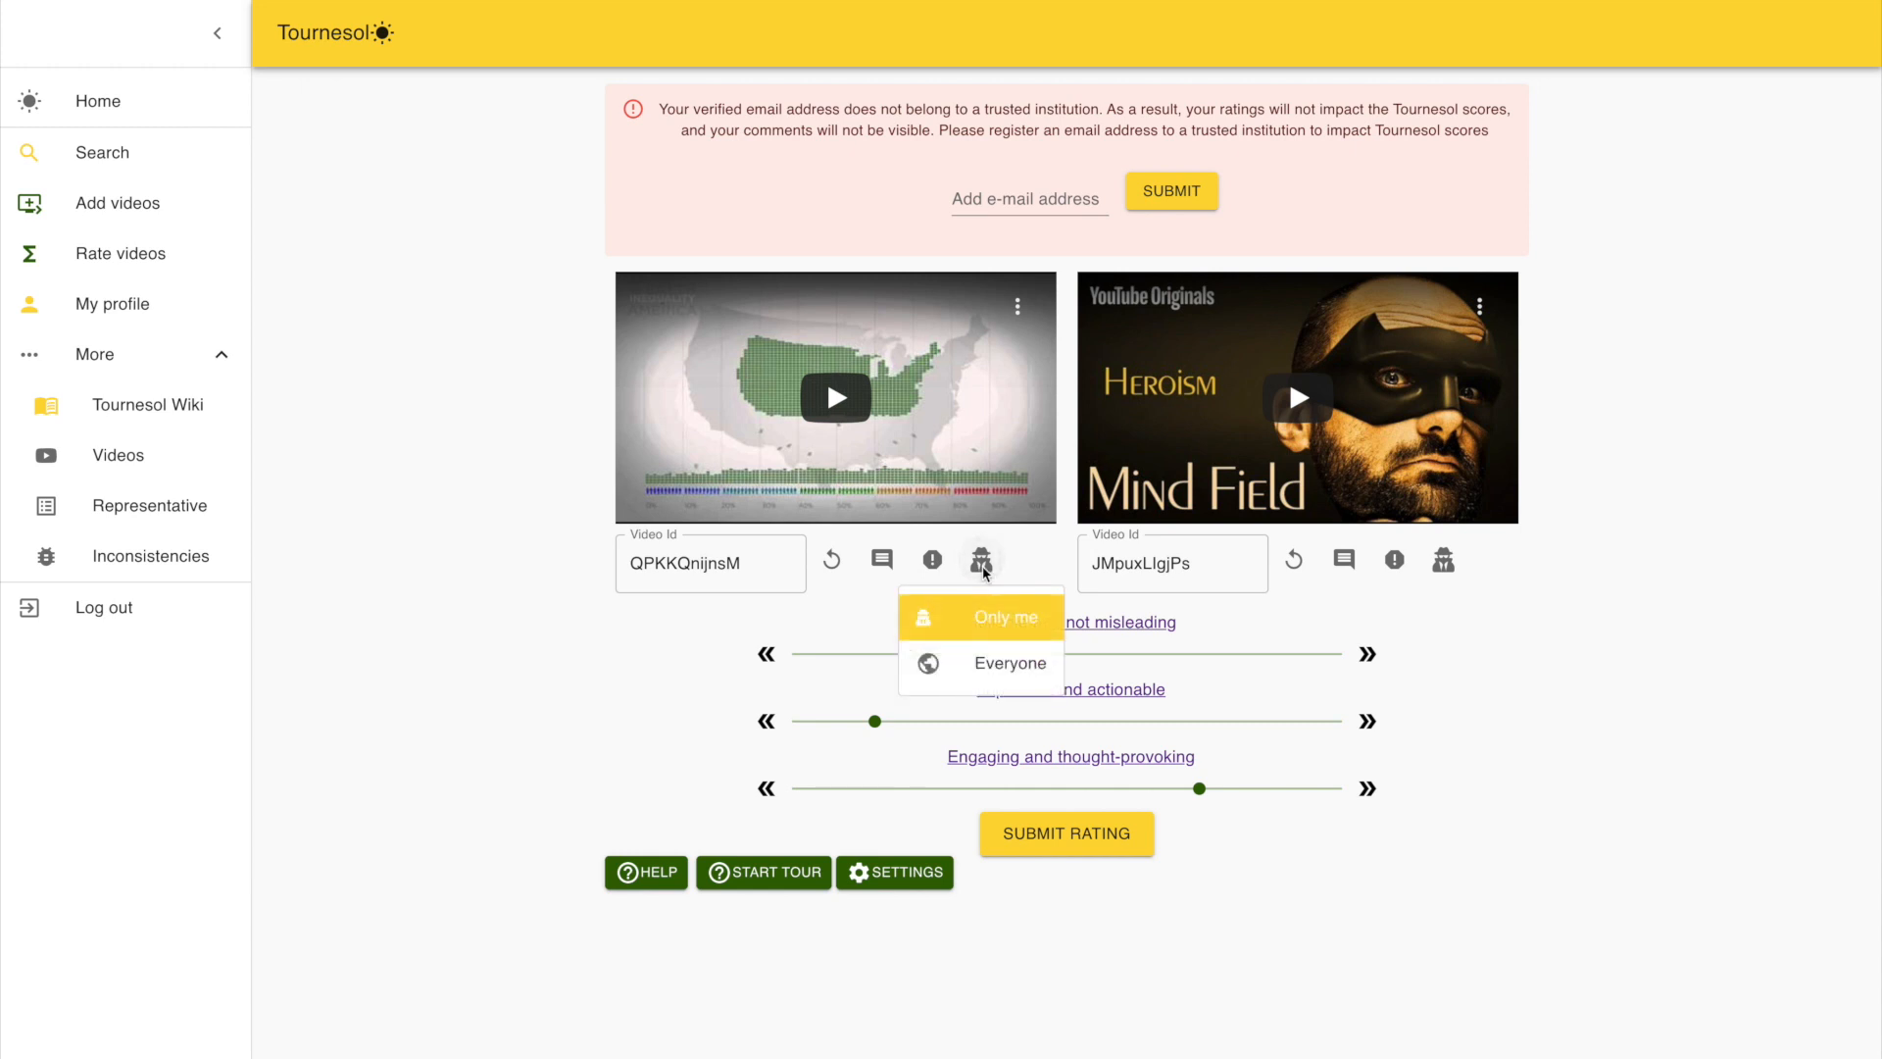
pyautogui.moveTo(1019, 667)
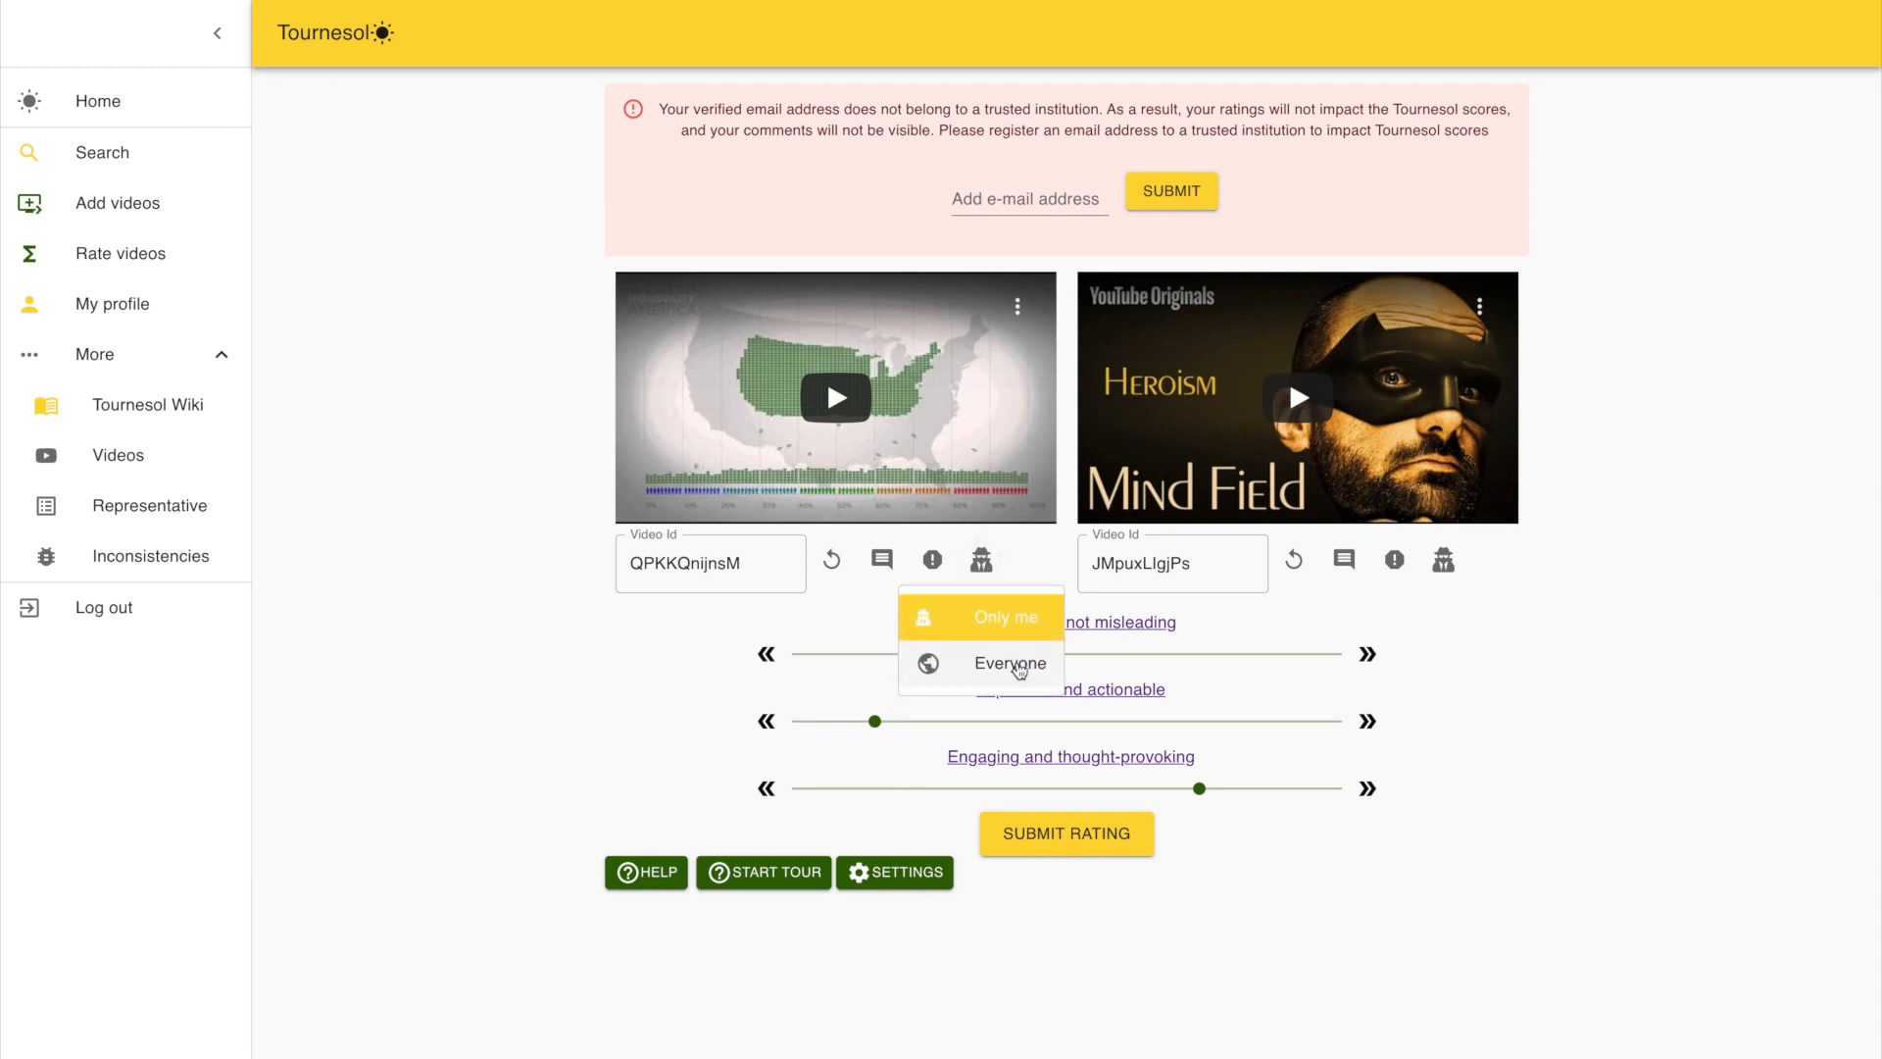
pyautogui.click(1006, 663)
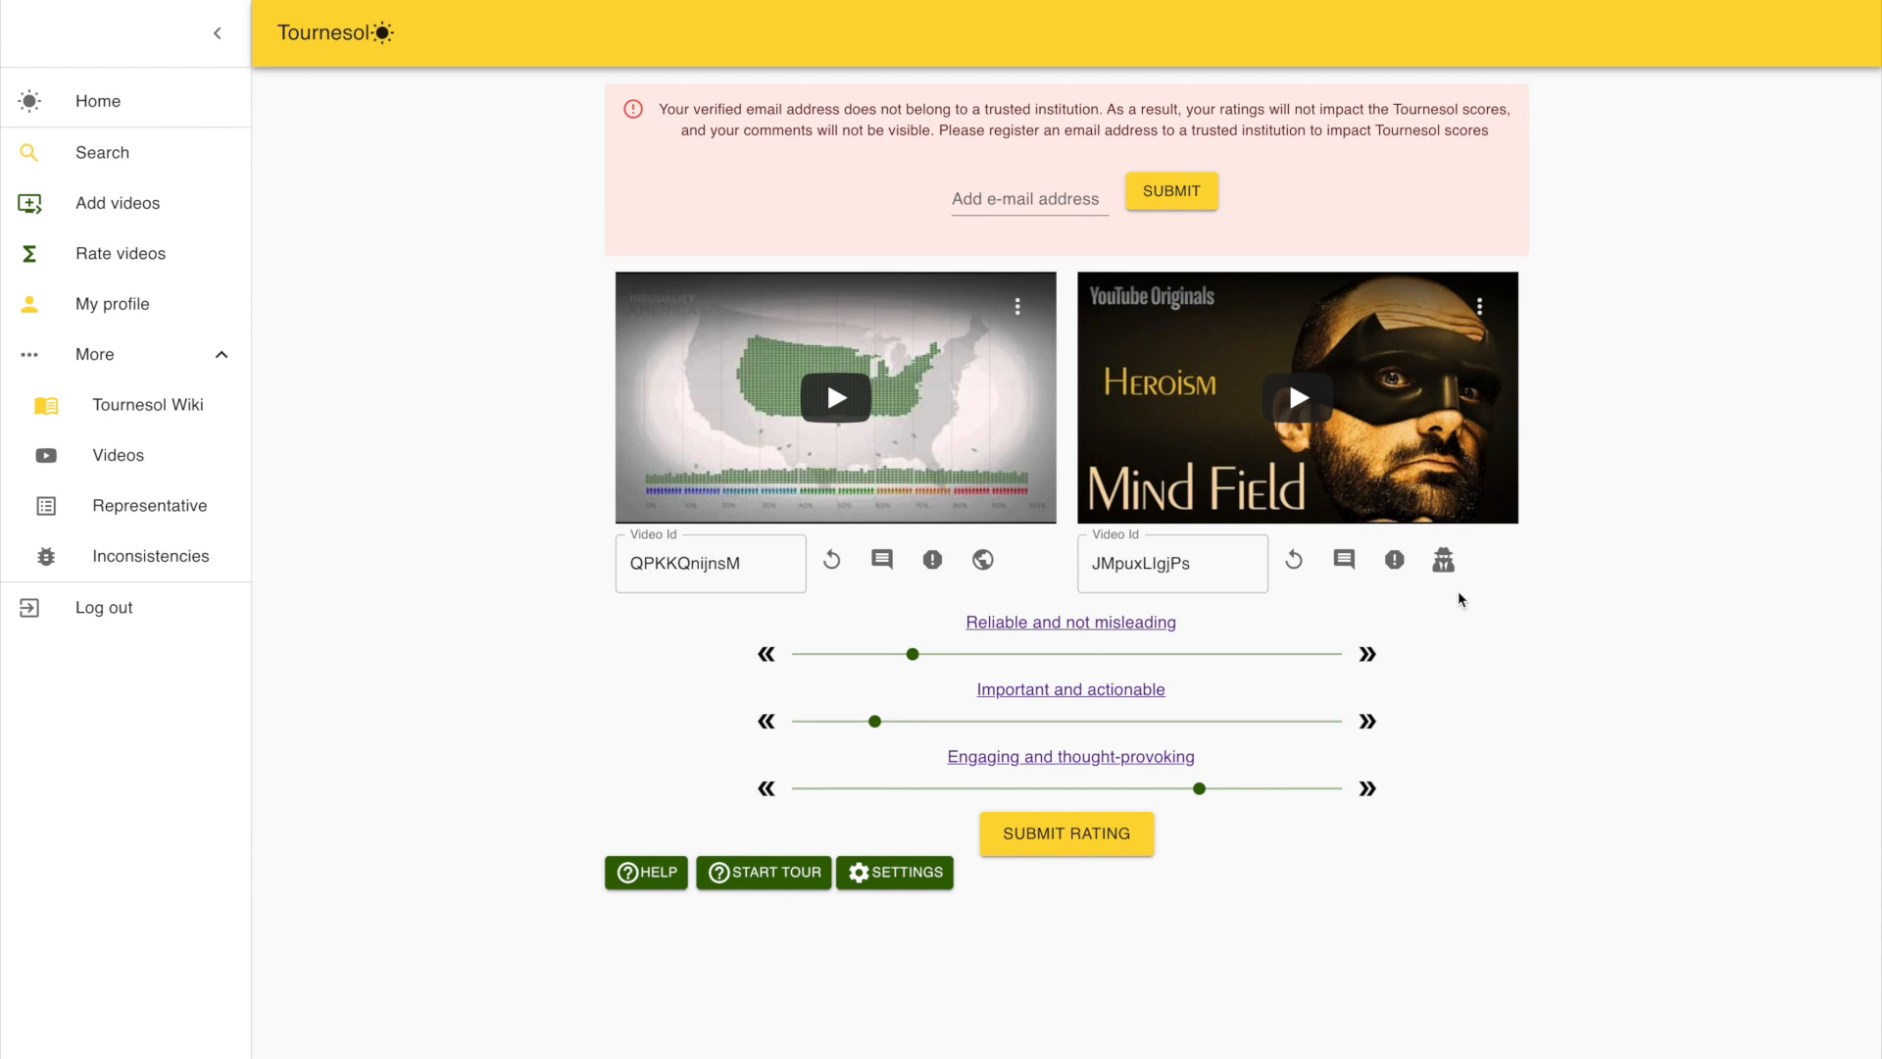
pyautogui.click(1444, 559)
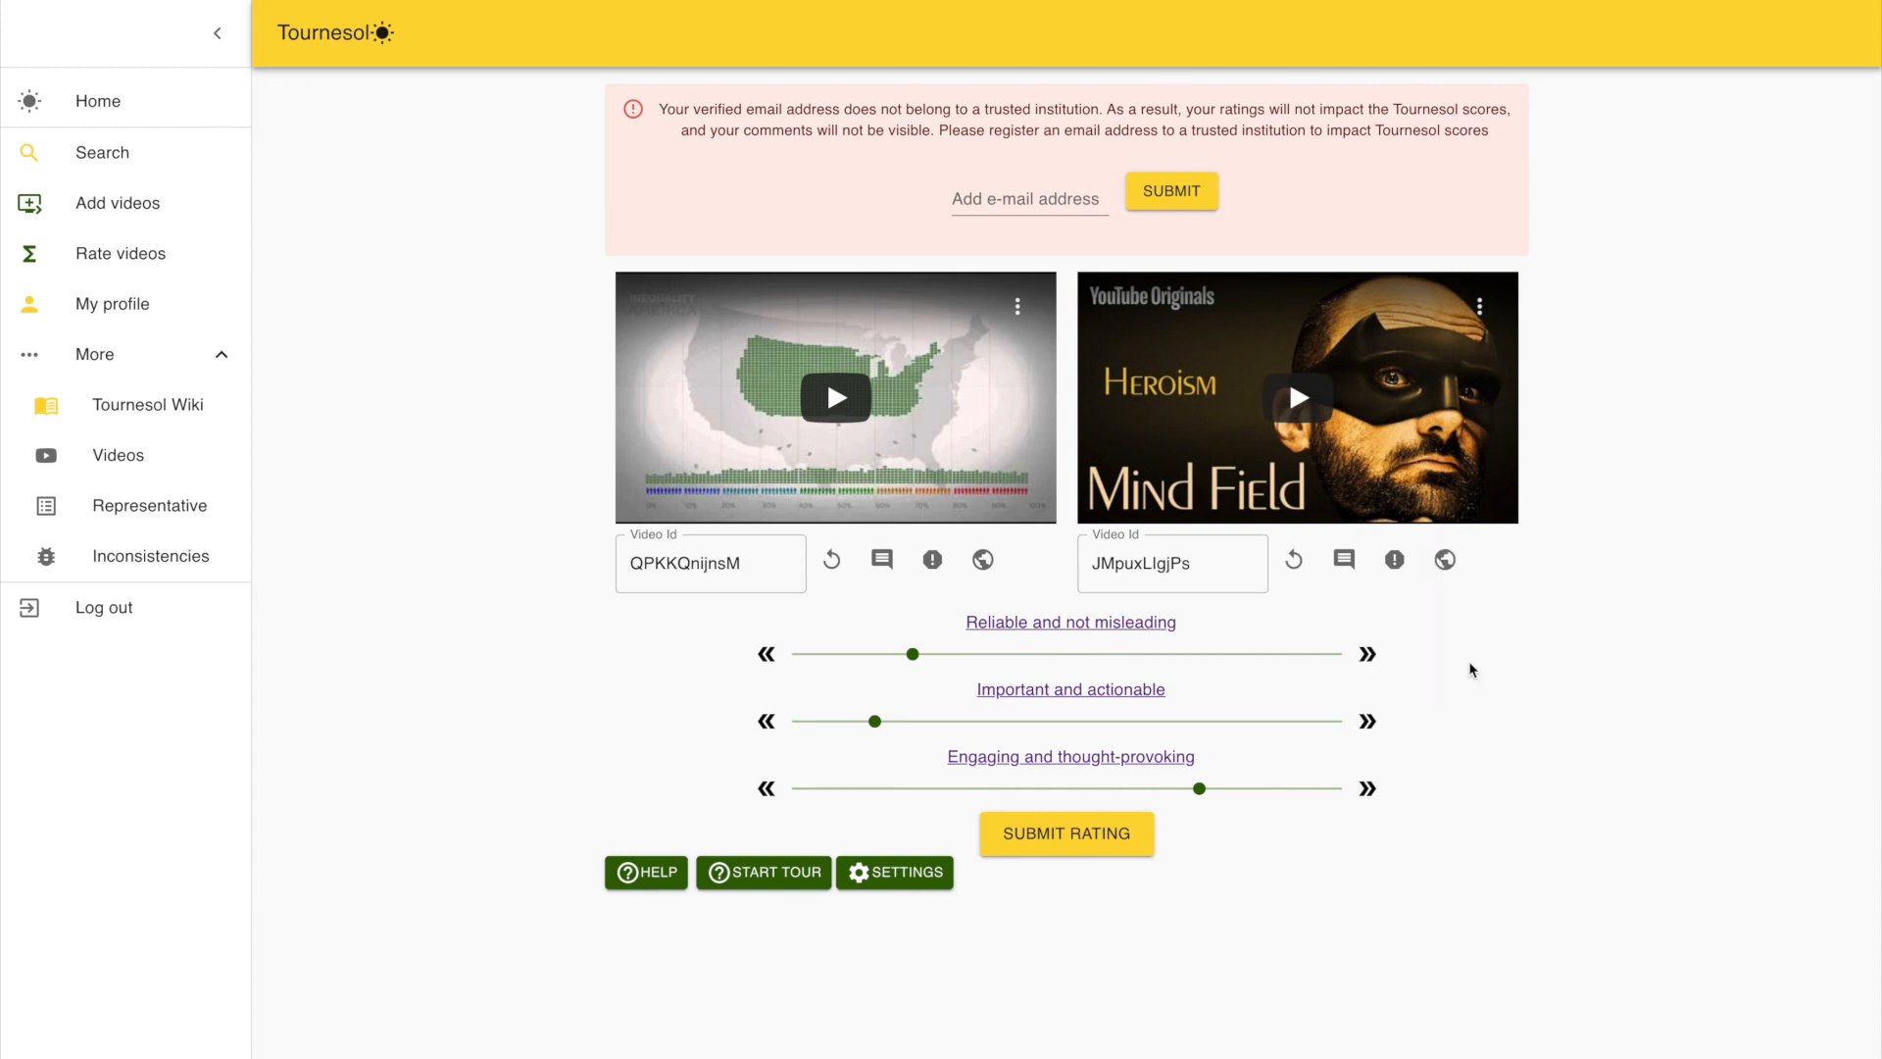
pyautogui.click(931, 559)
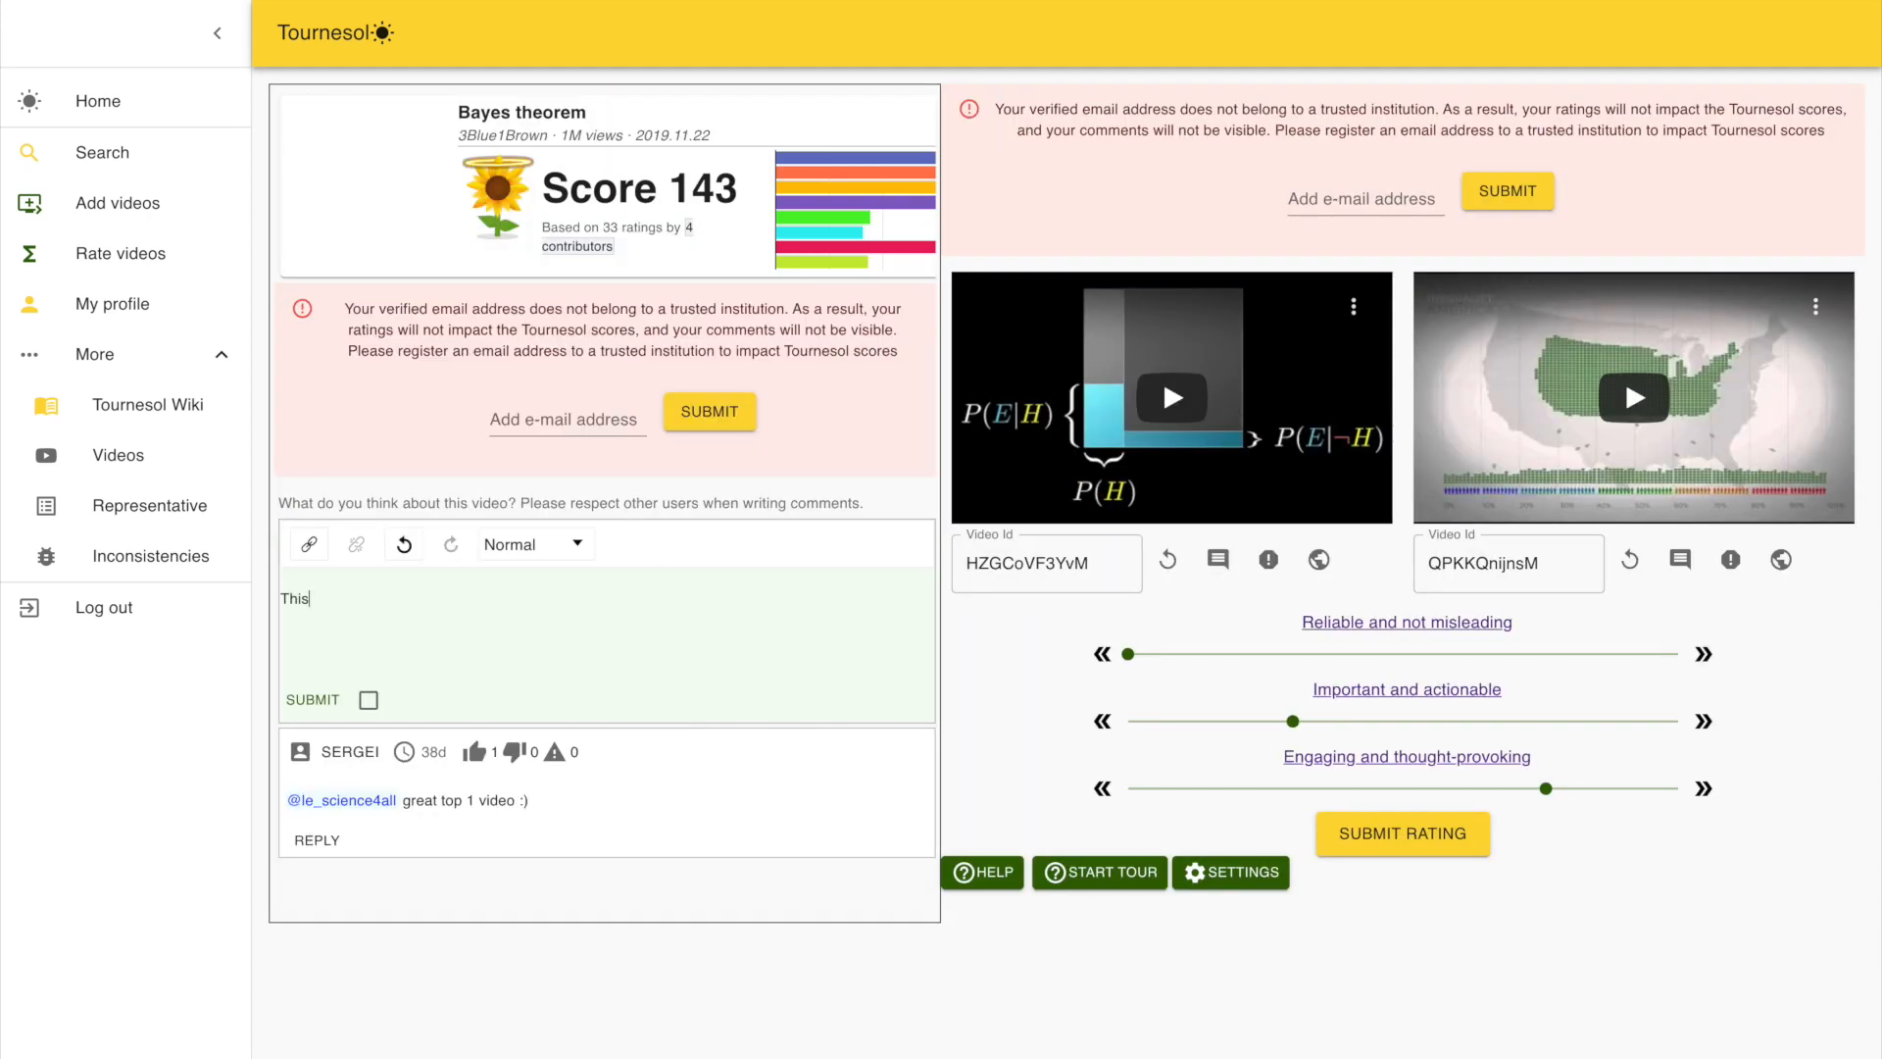
# Post 'This video helped me understand statistics!' anonymously on the Bayes theorem video.
pyautogui.write('video helped me')
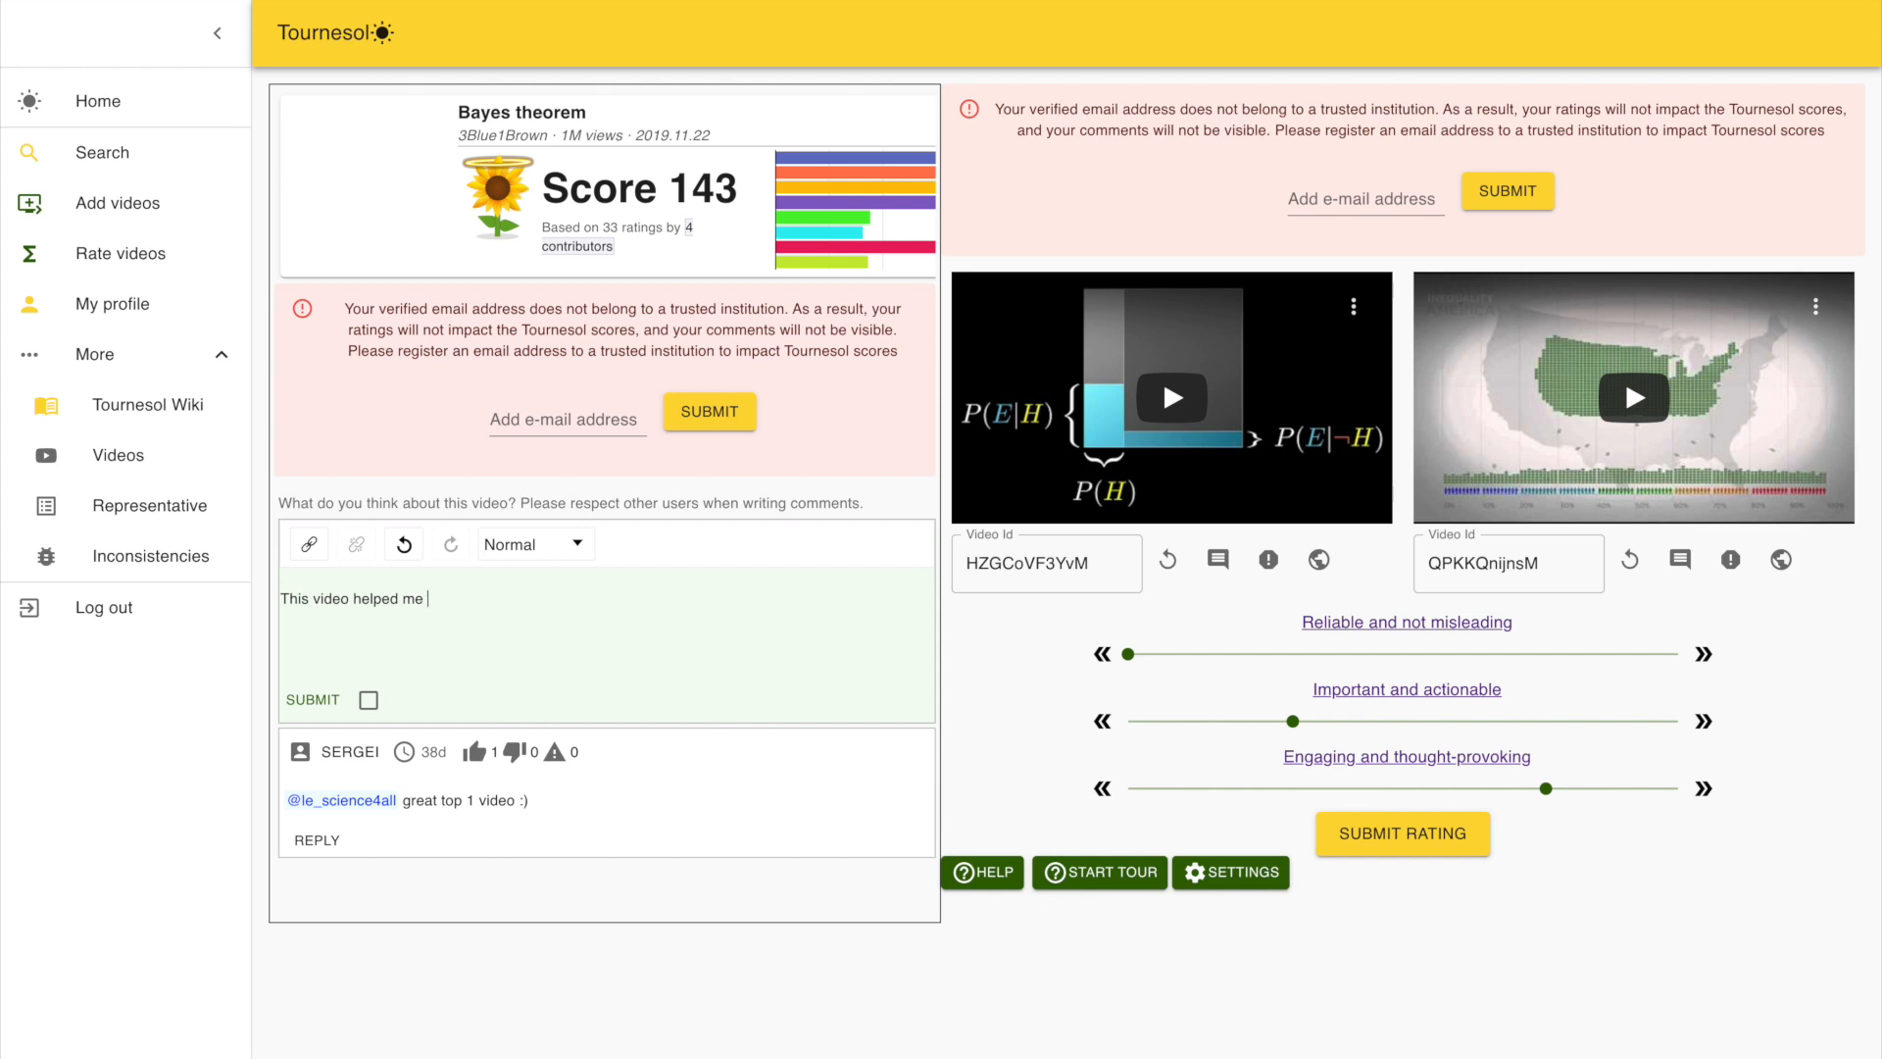
pyautogui.write('understand statistics!')
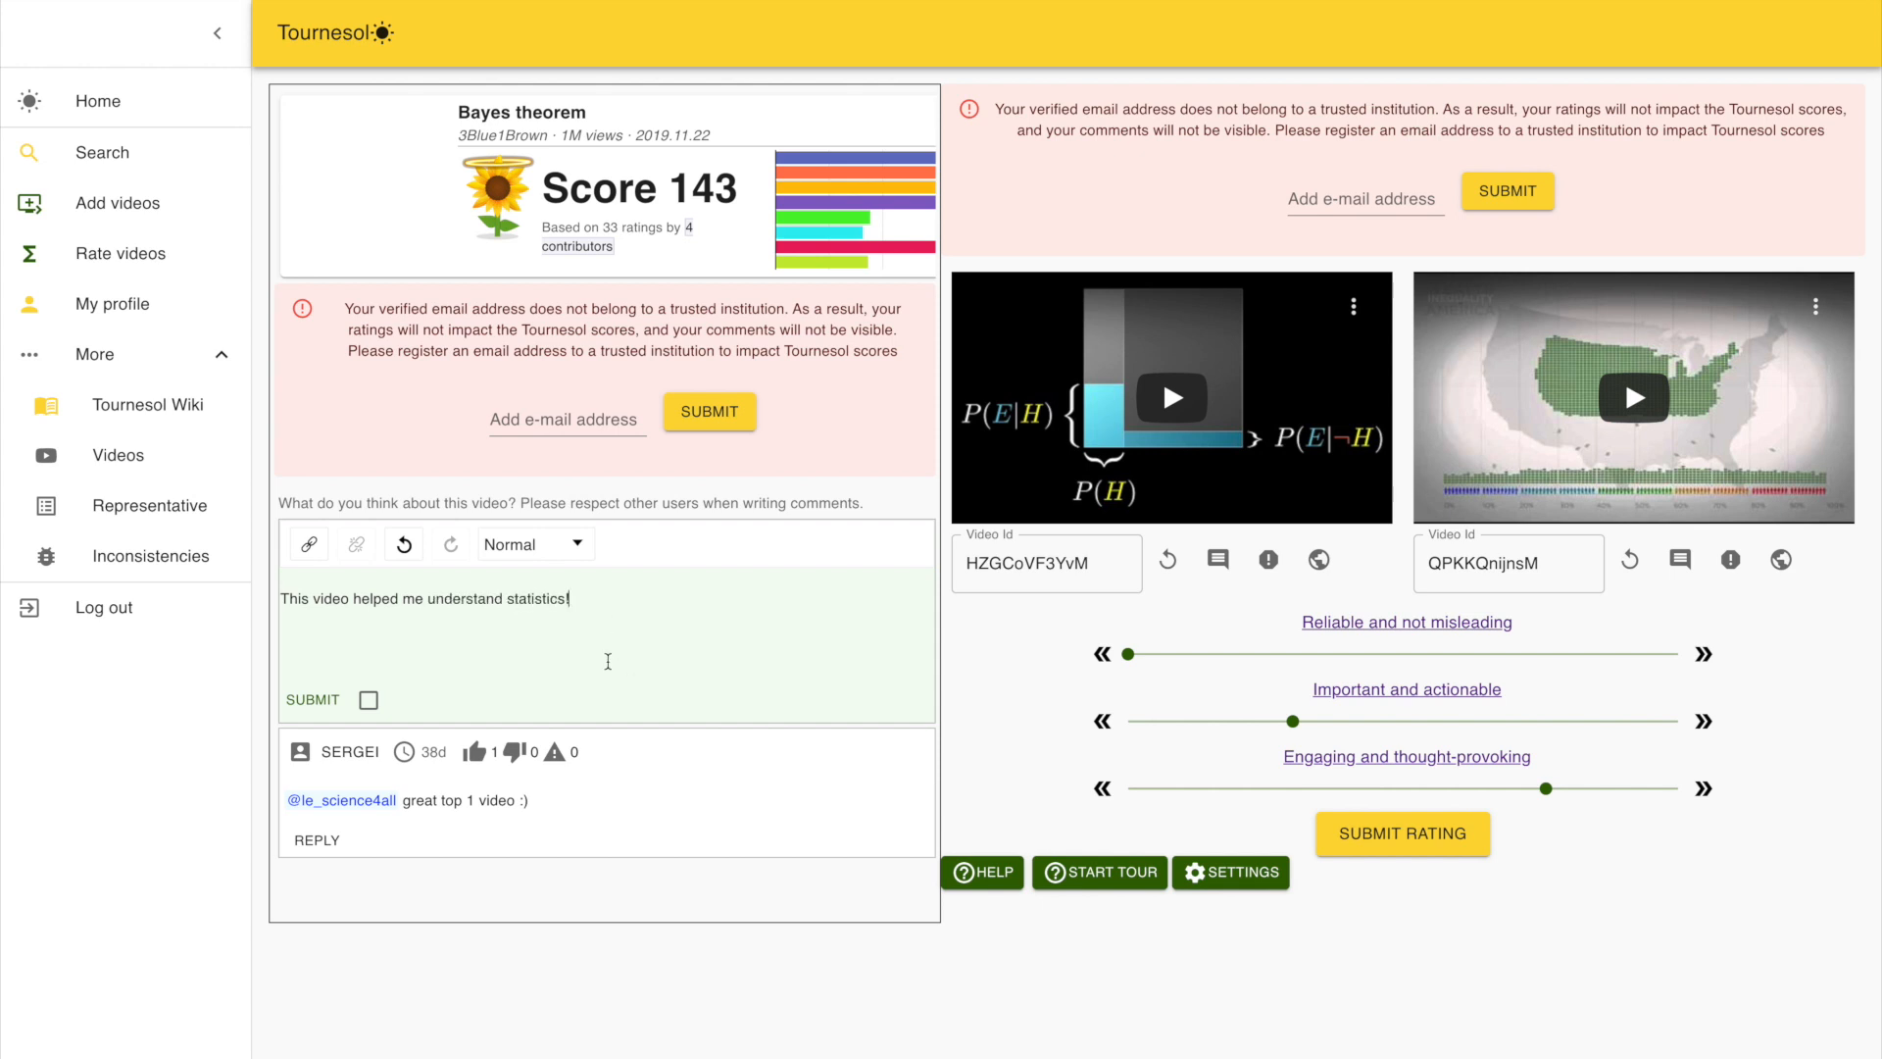
pyautogui.click(369, 700)
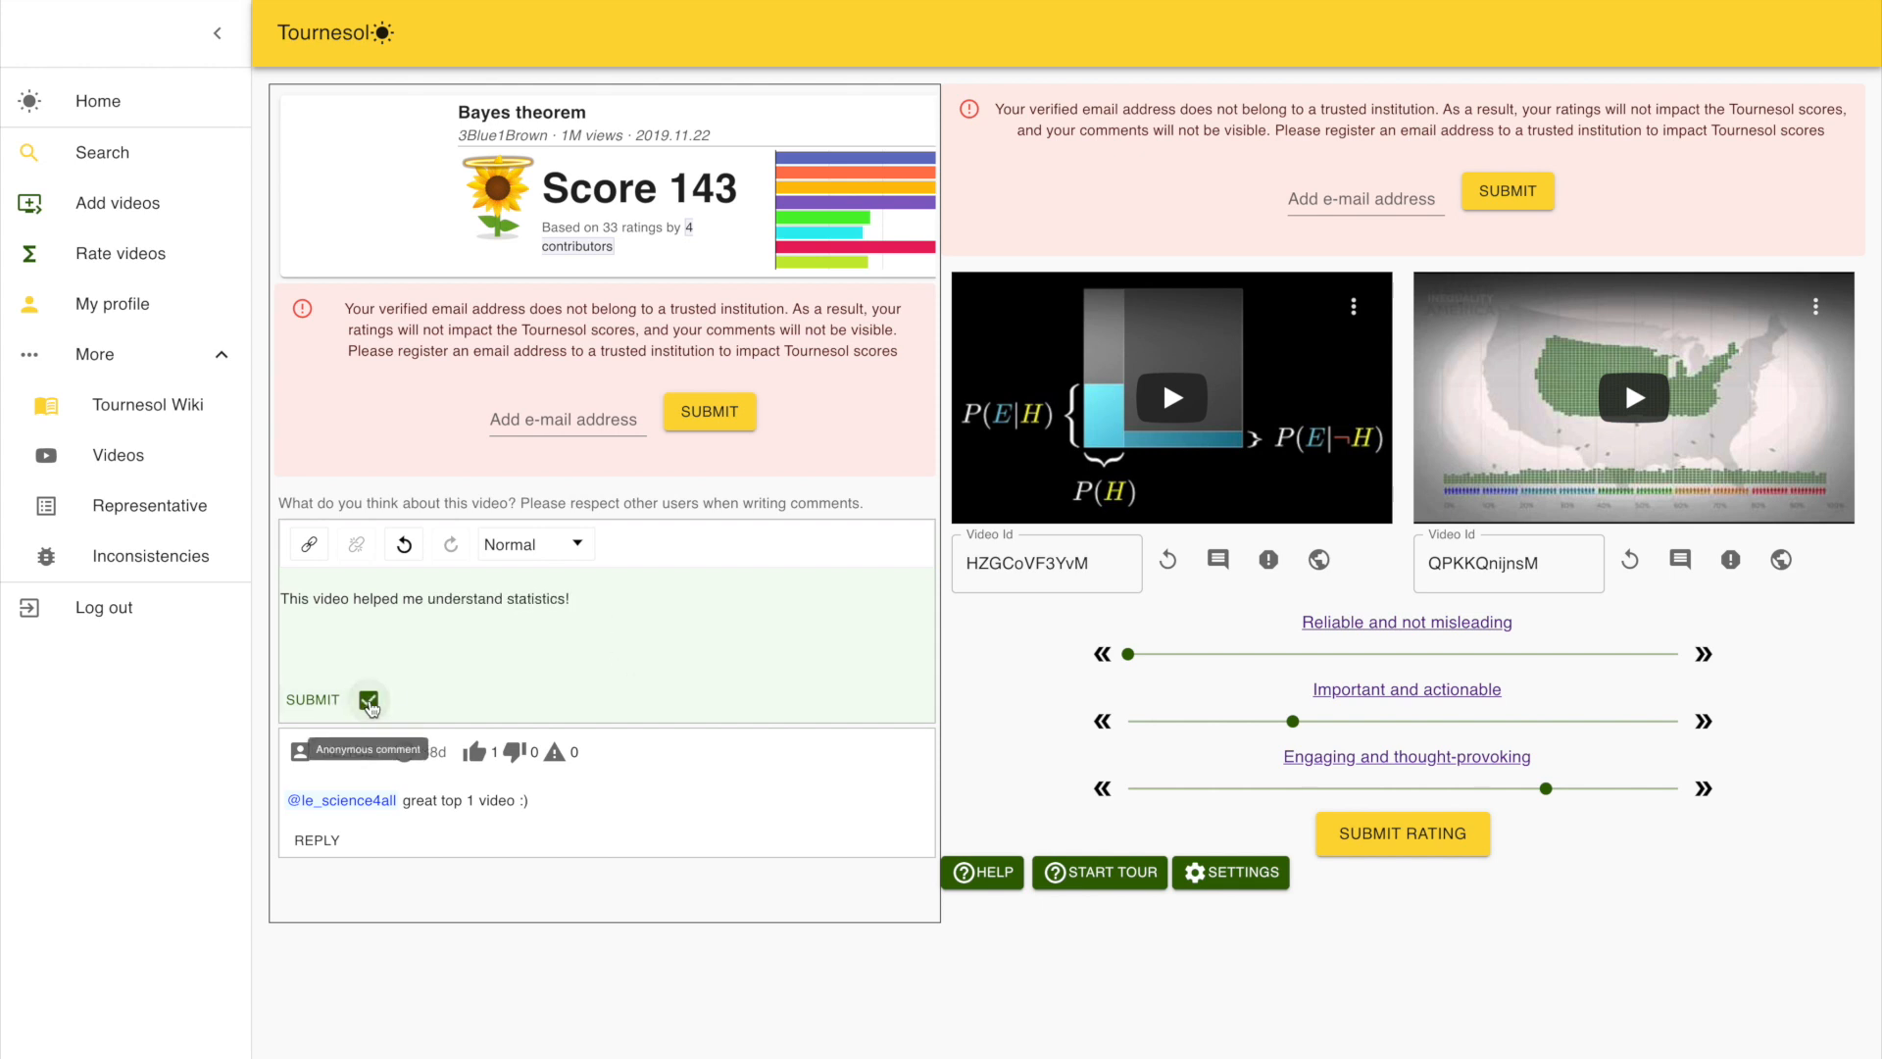
pyautogui.click(368, 700)
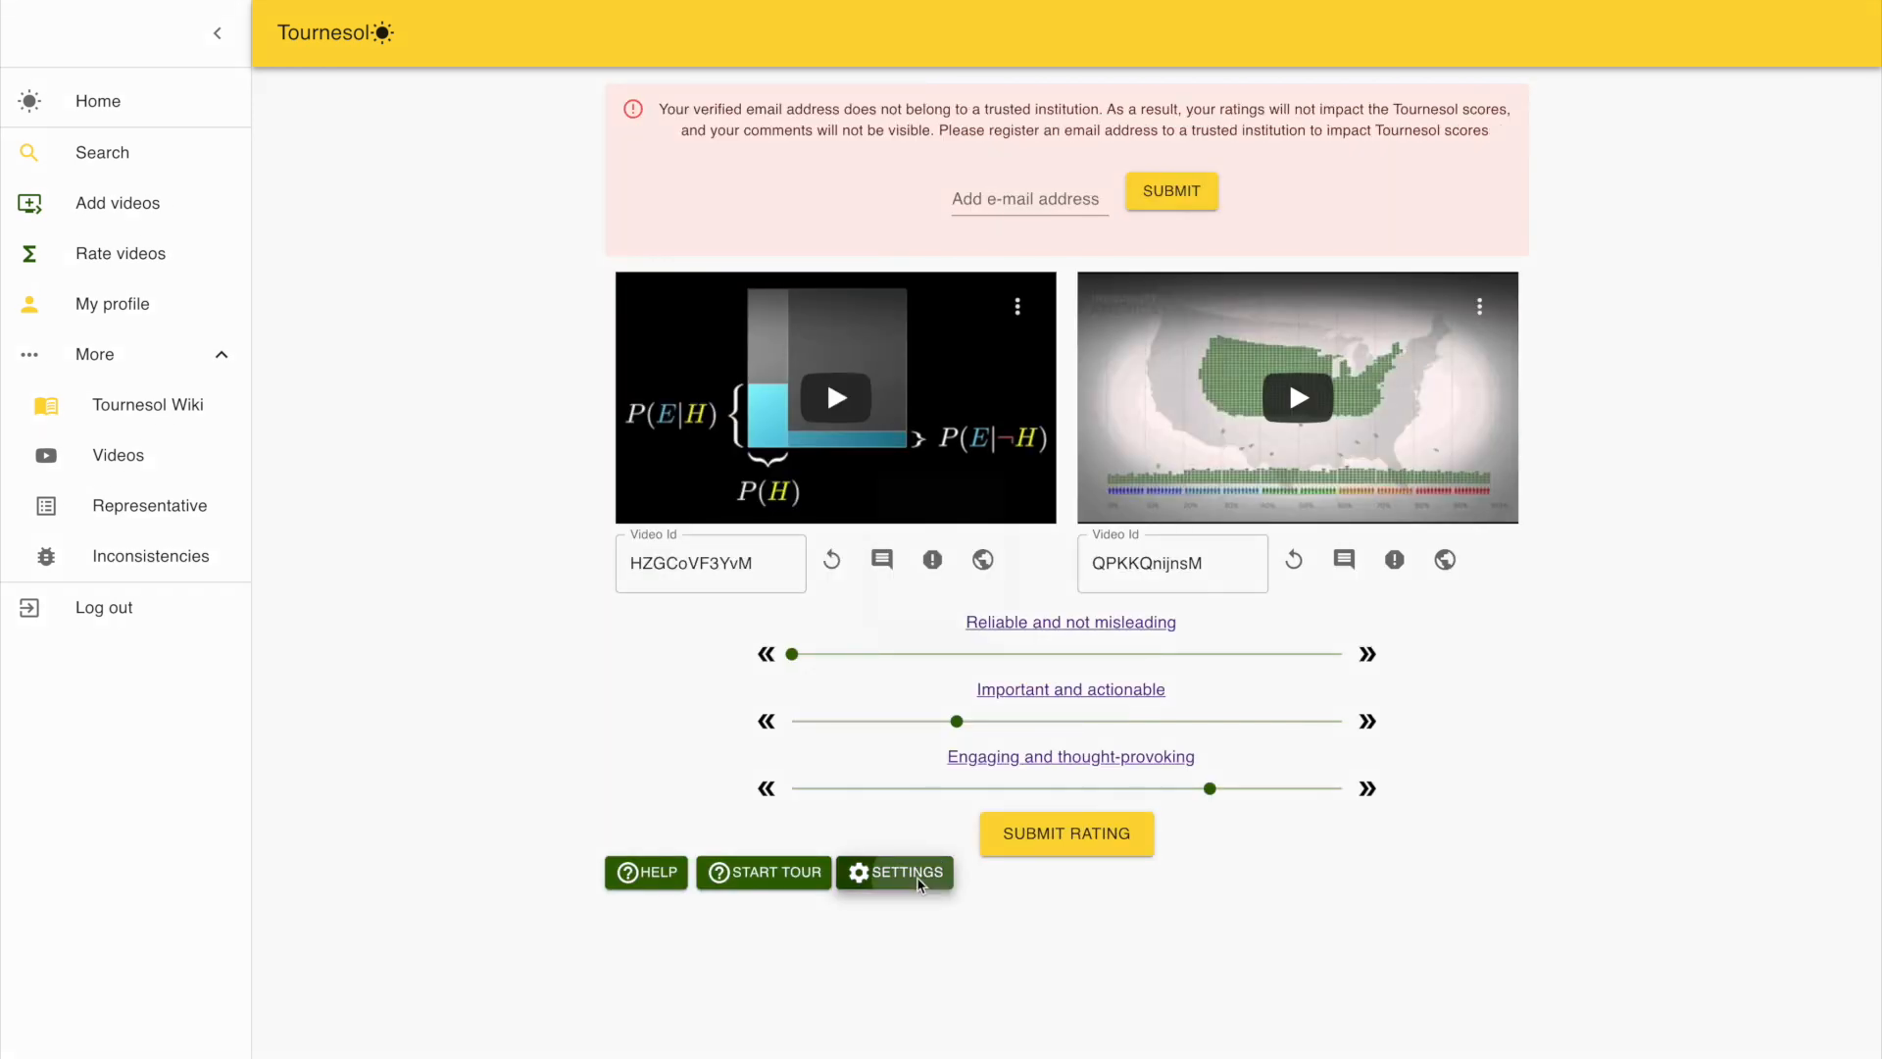
# Enable the confidence option alongside the six criteria in rating settings and save.
pyautogui.click(903, 871)
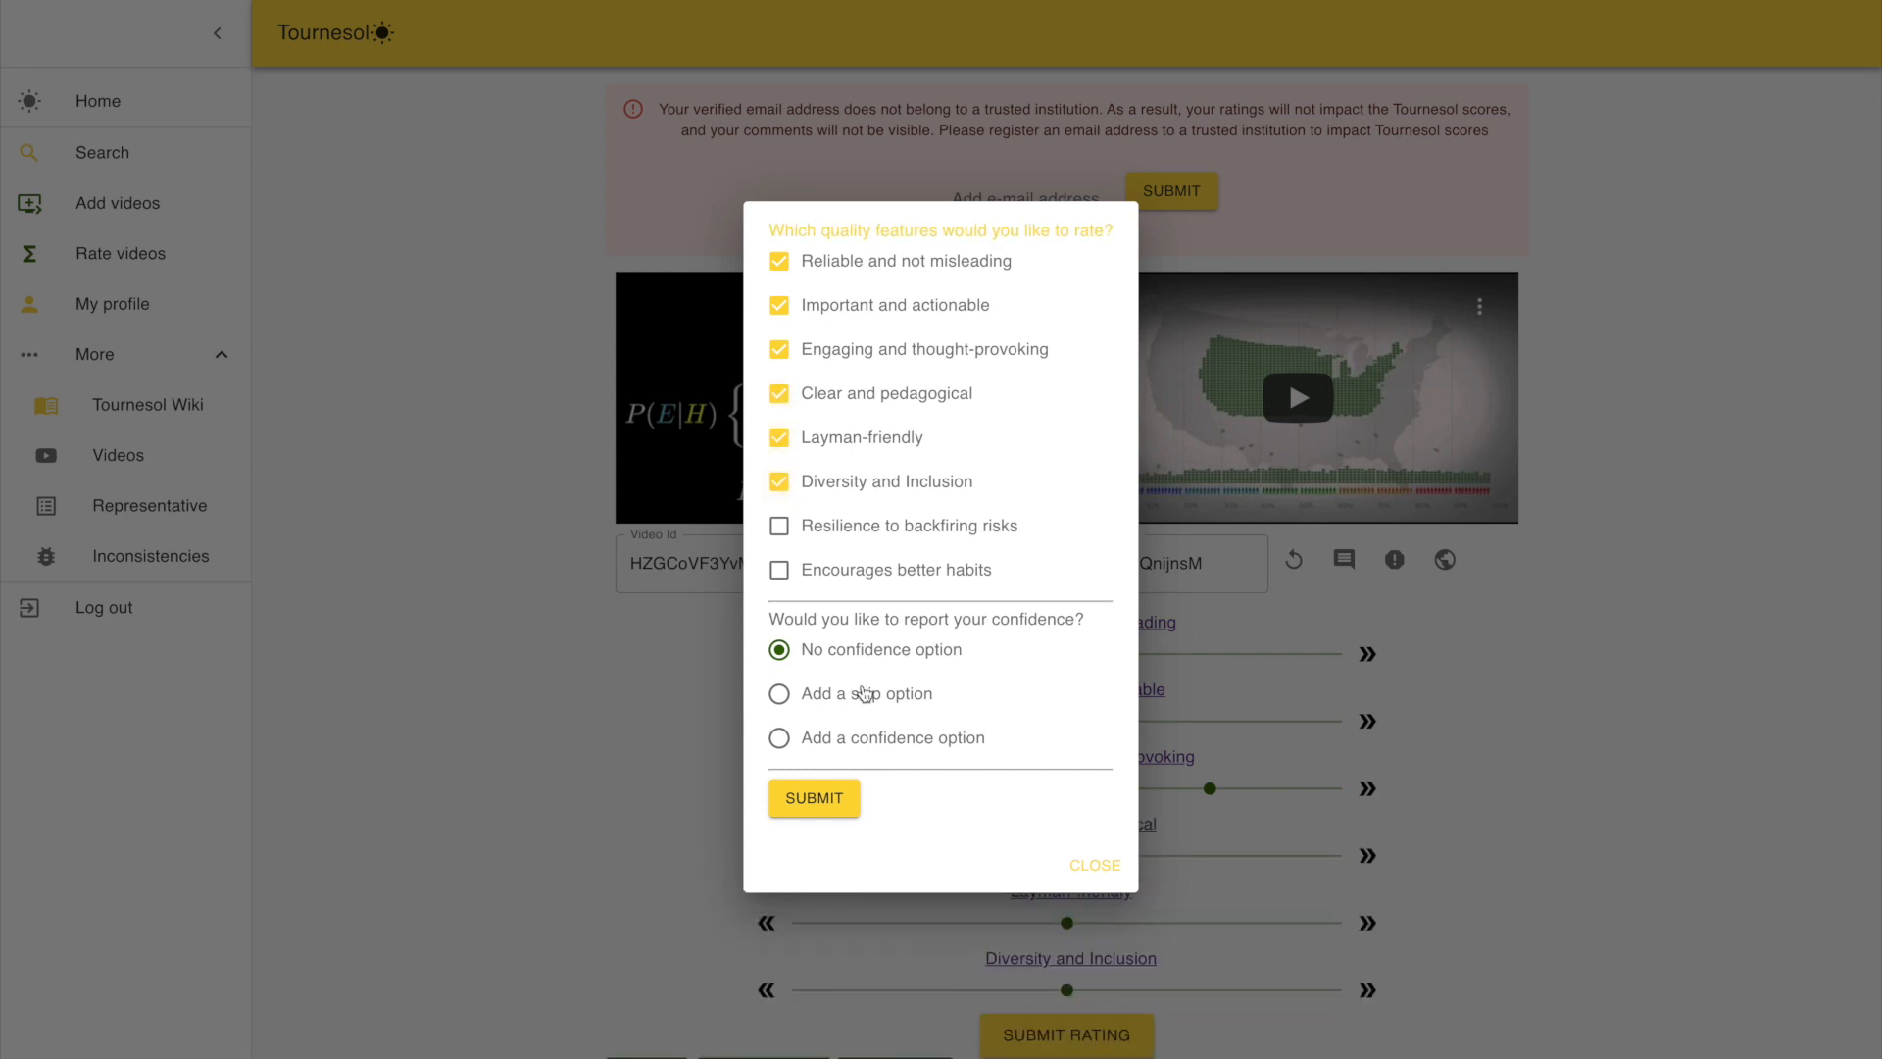
pyautogui.click(778, 737)
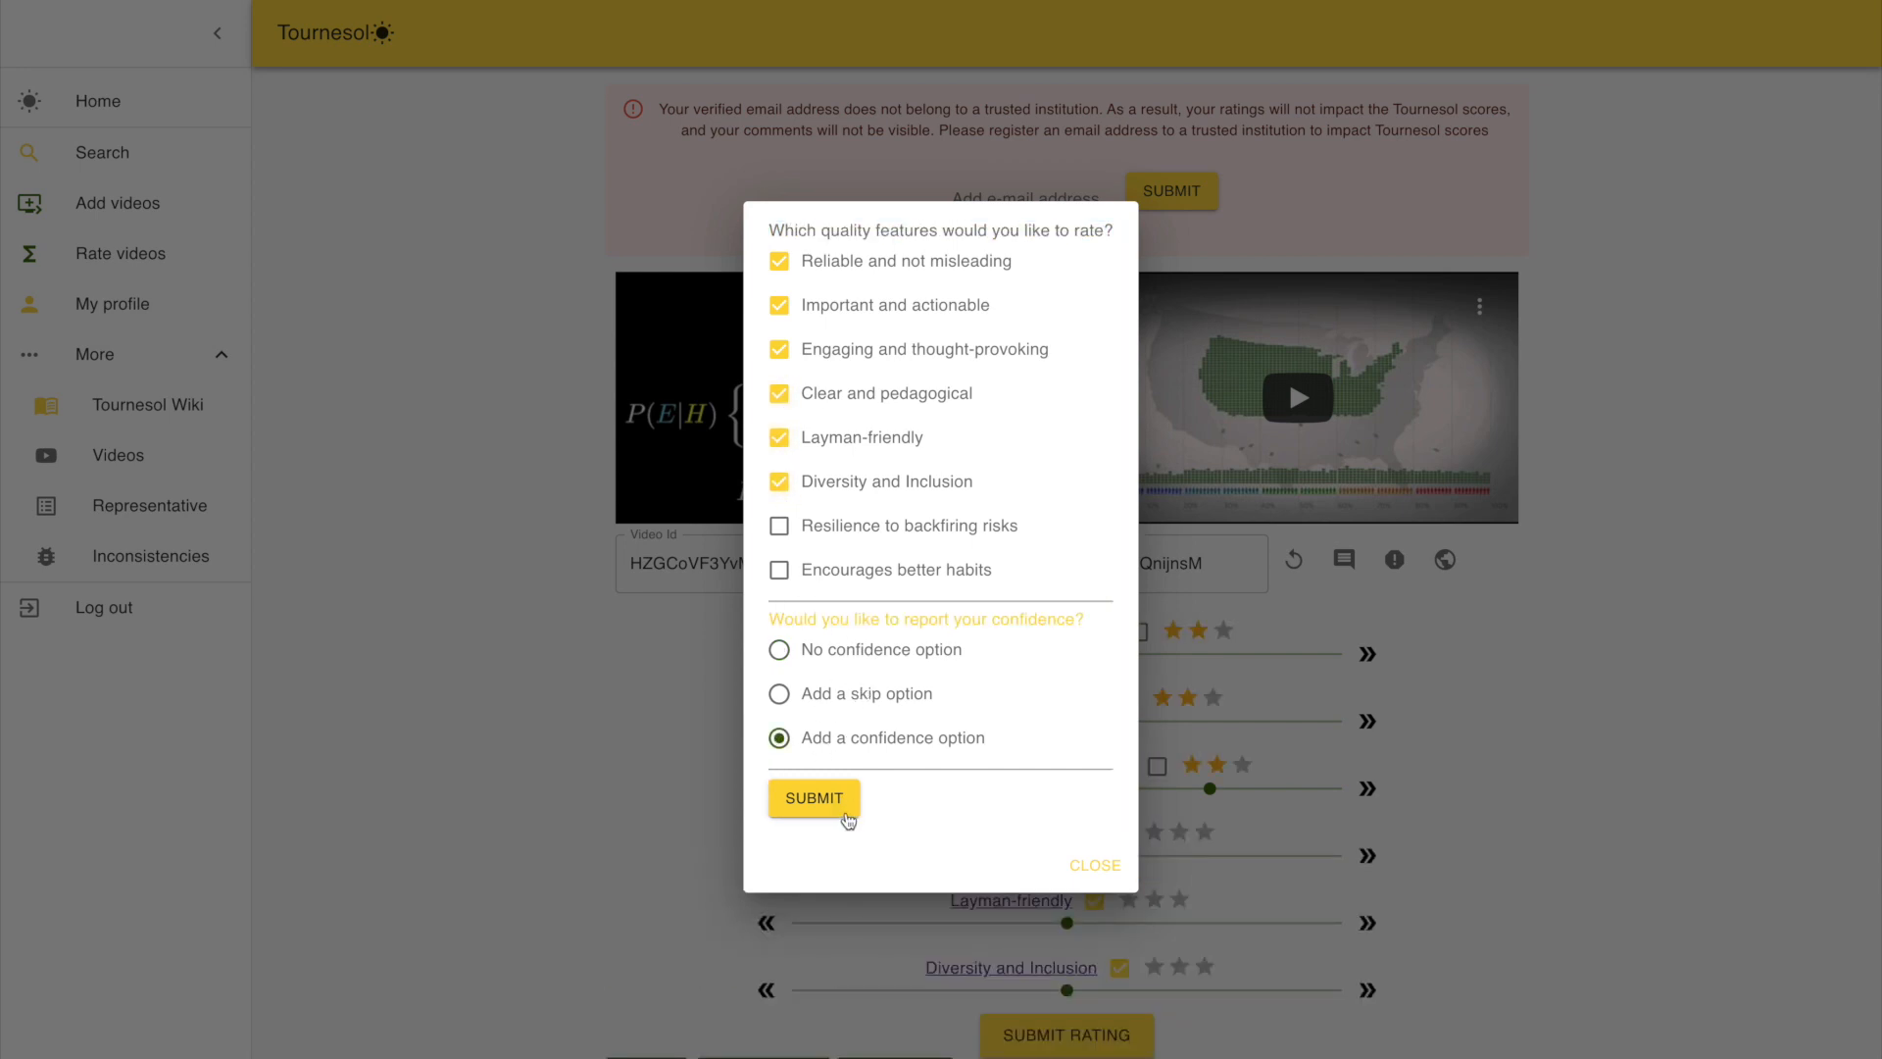
pyautogui.click(814, 798)
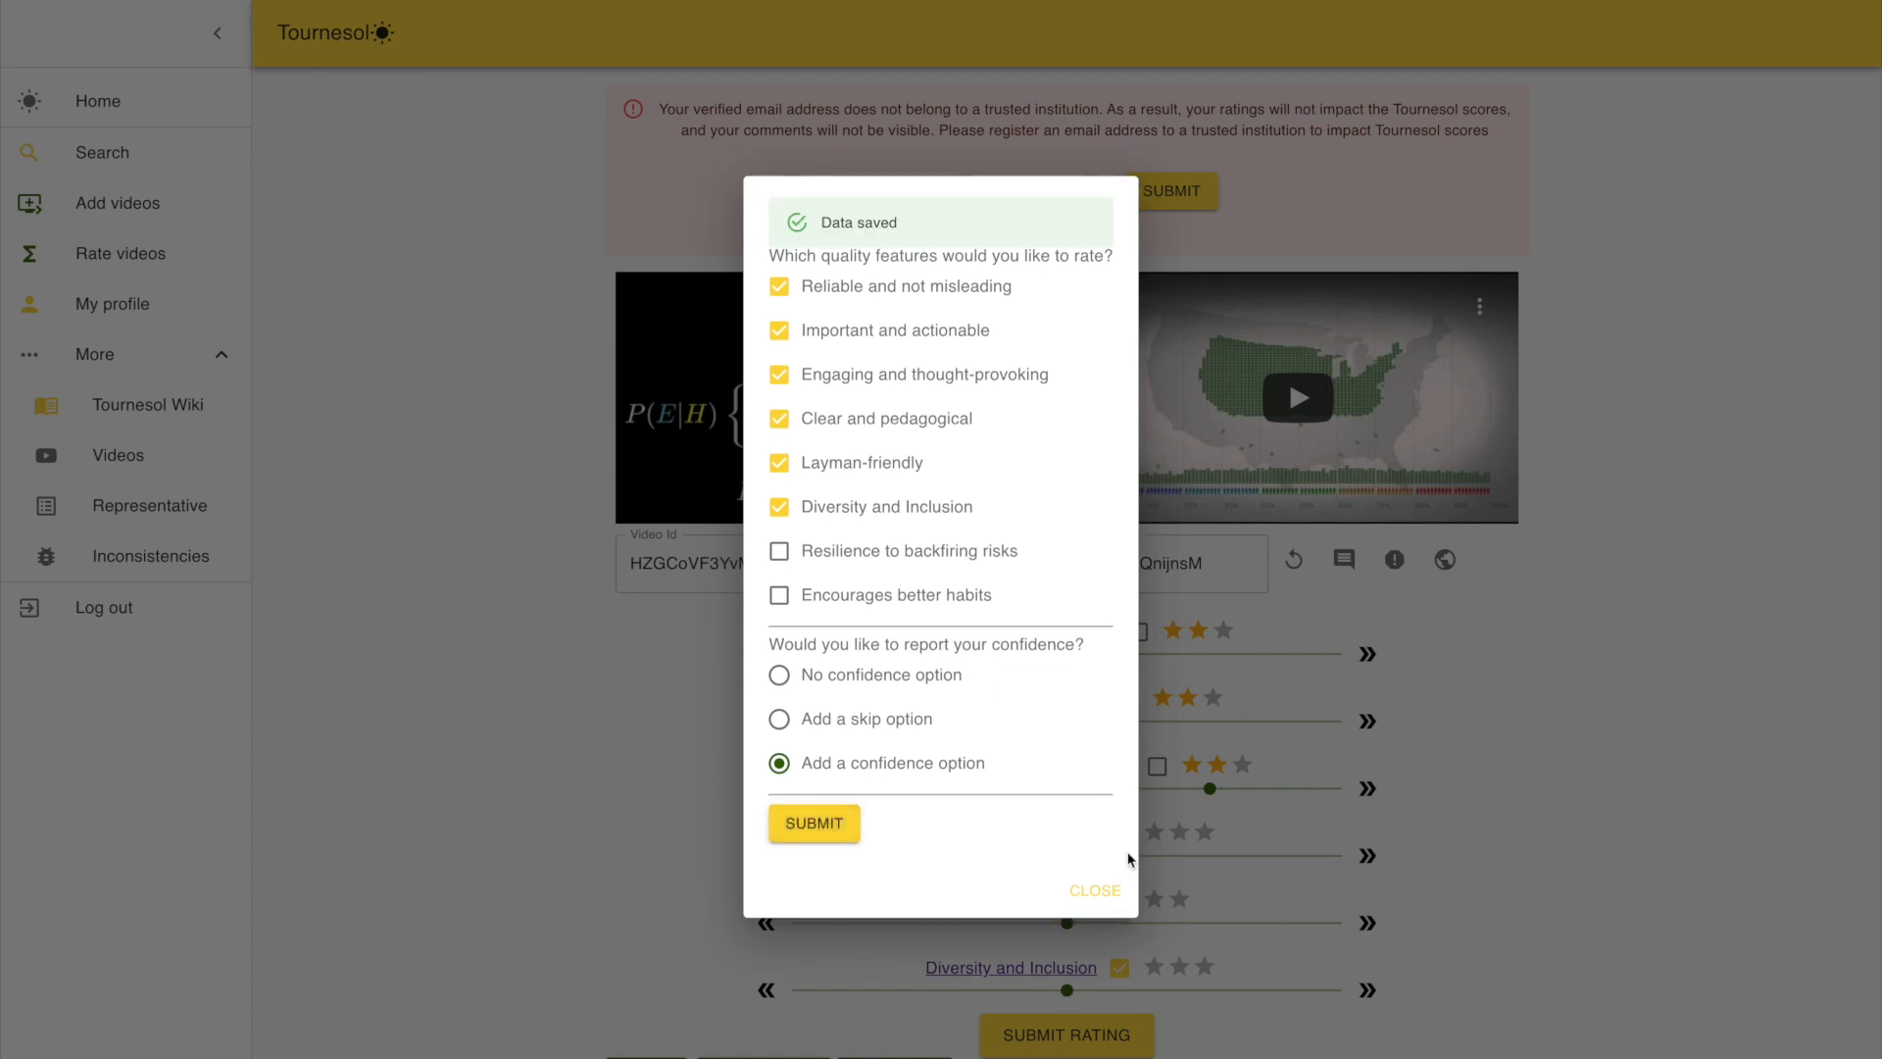
pyautogui.click(1094, 891)
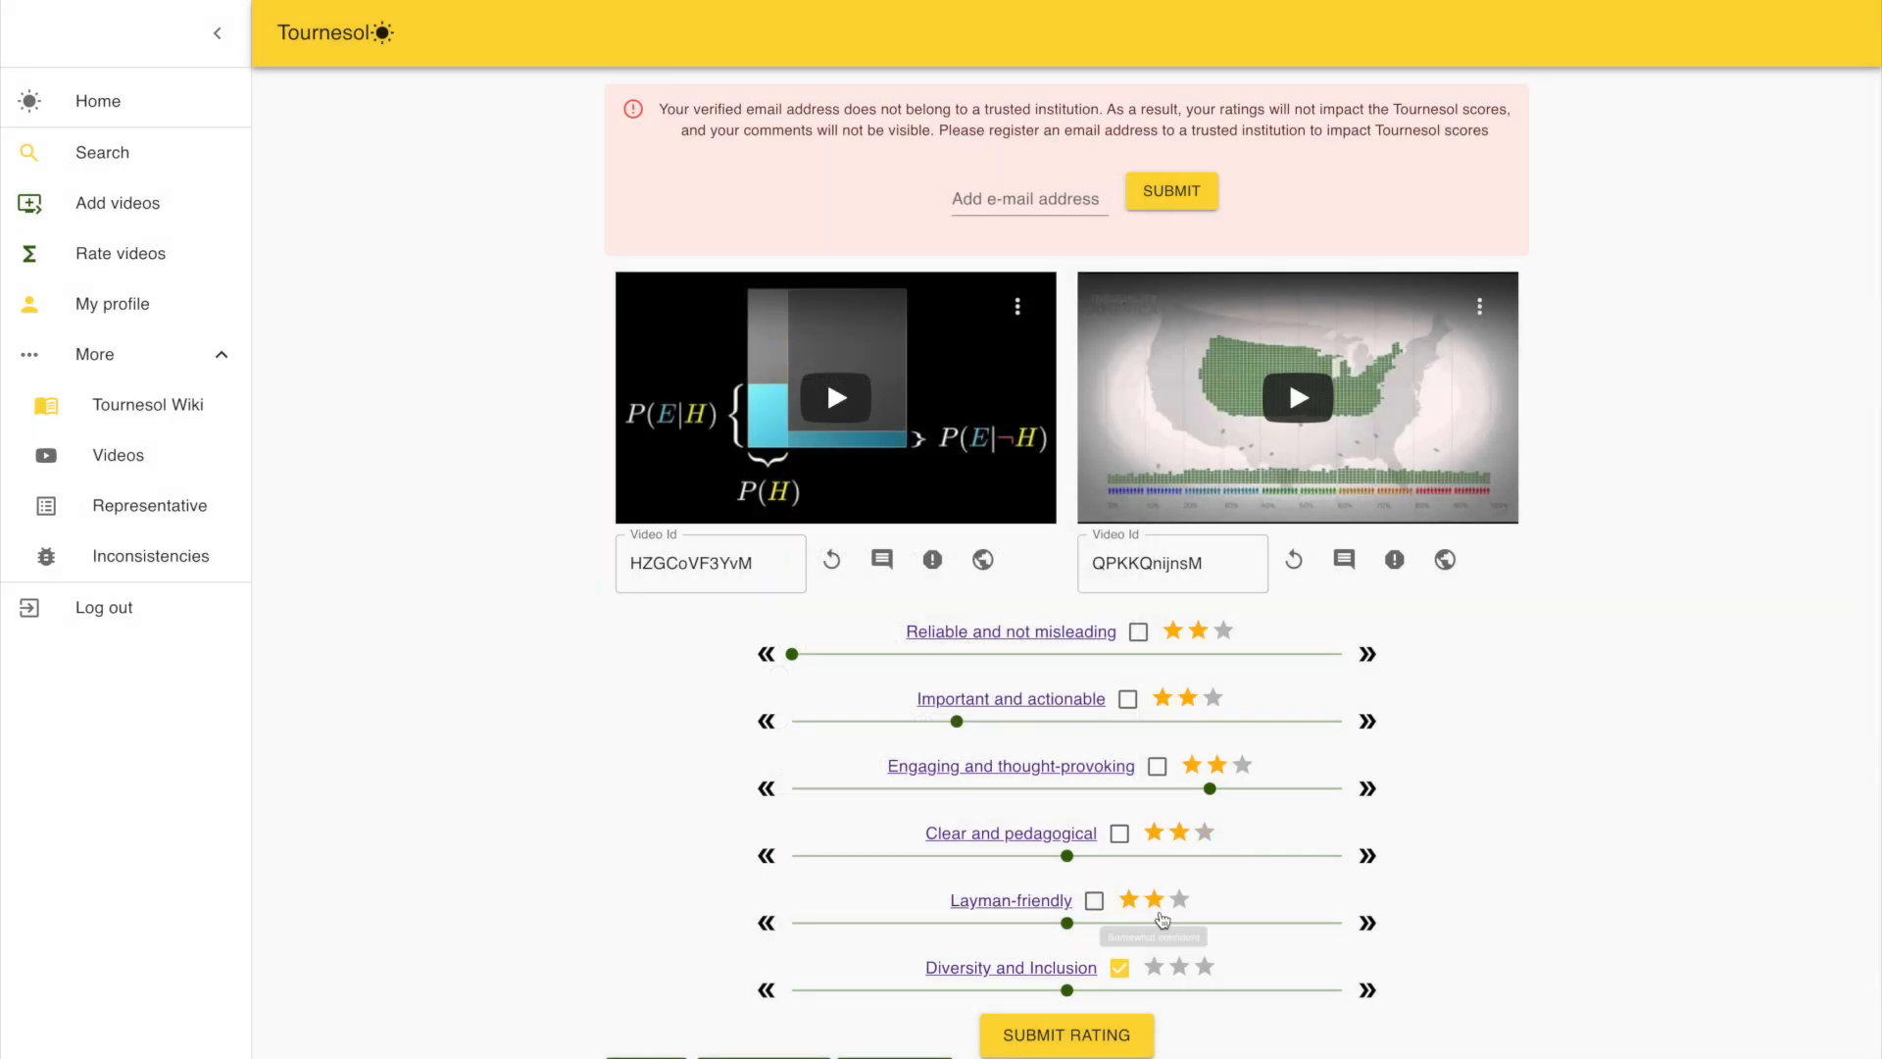
# Try a new second video, fully favour it on Layman-friendly, and submit the comparison.
pyautogui.click(1066, 1035)
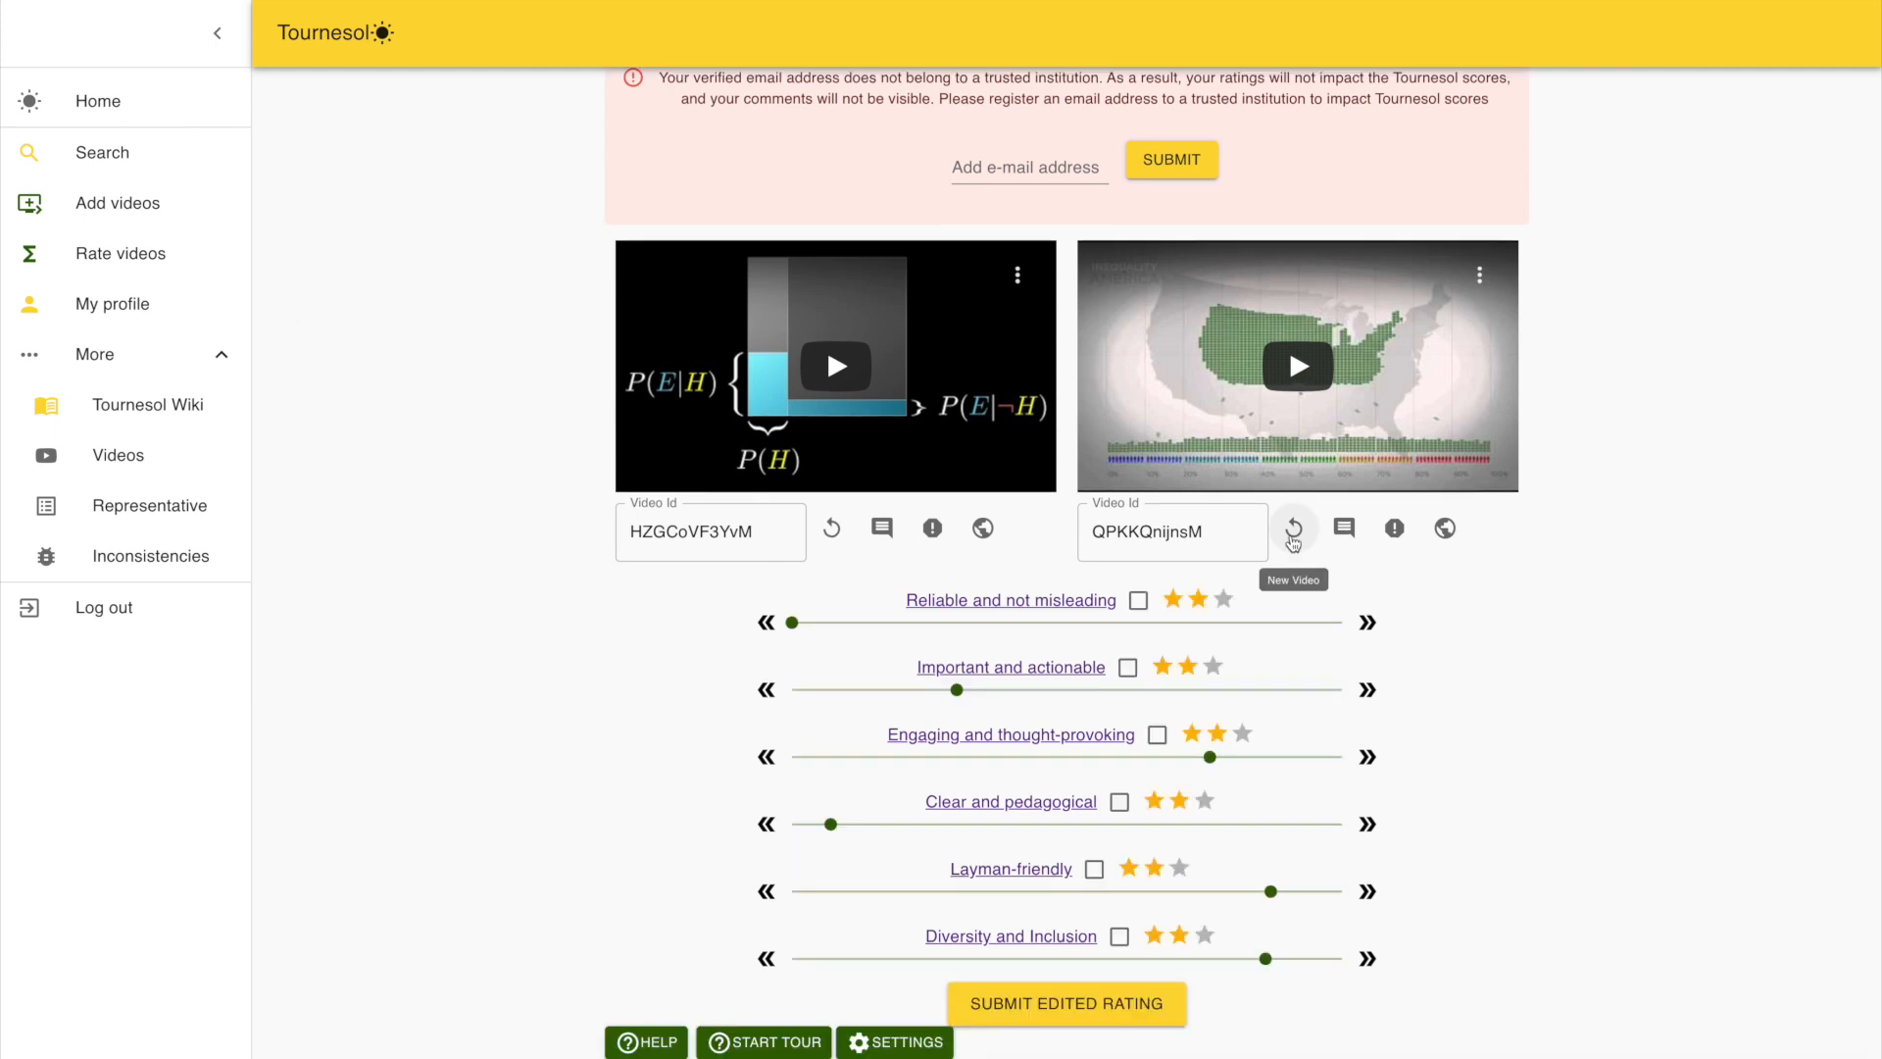
pyautogui.click(1295, 528)
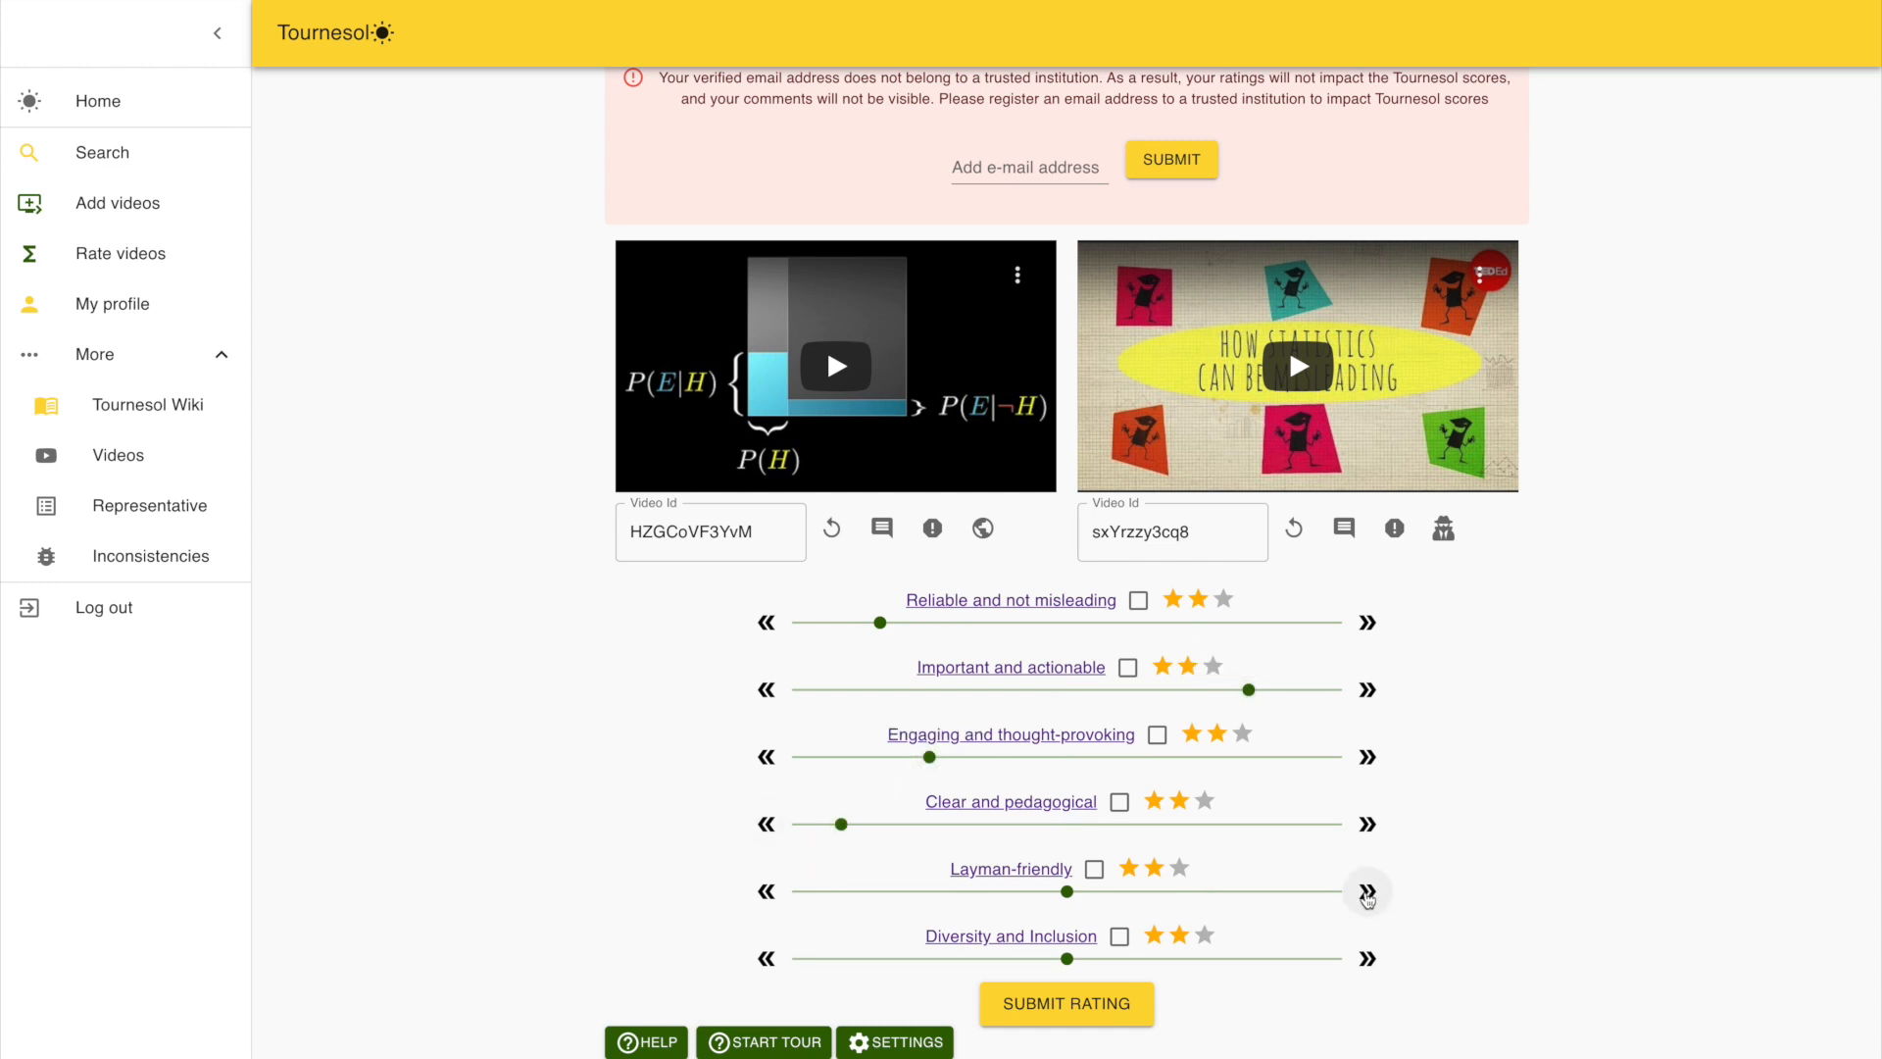
pyautogui.click(1365, 891)
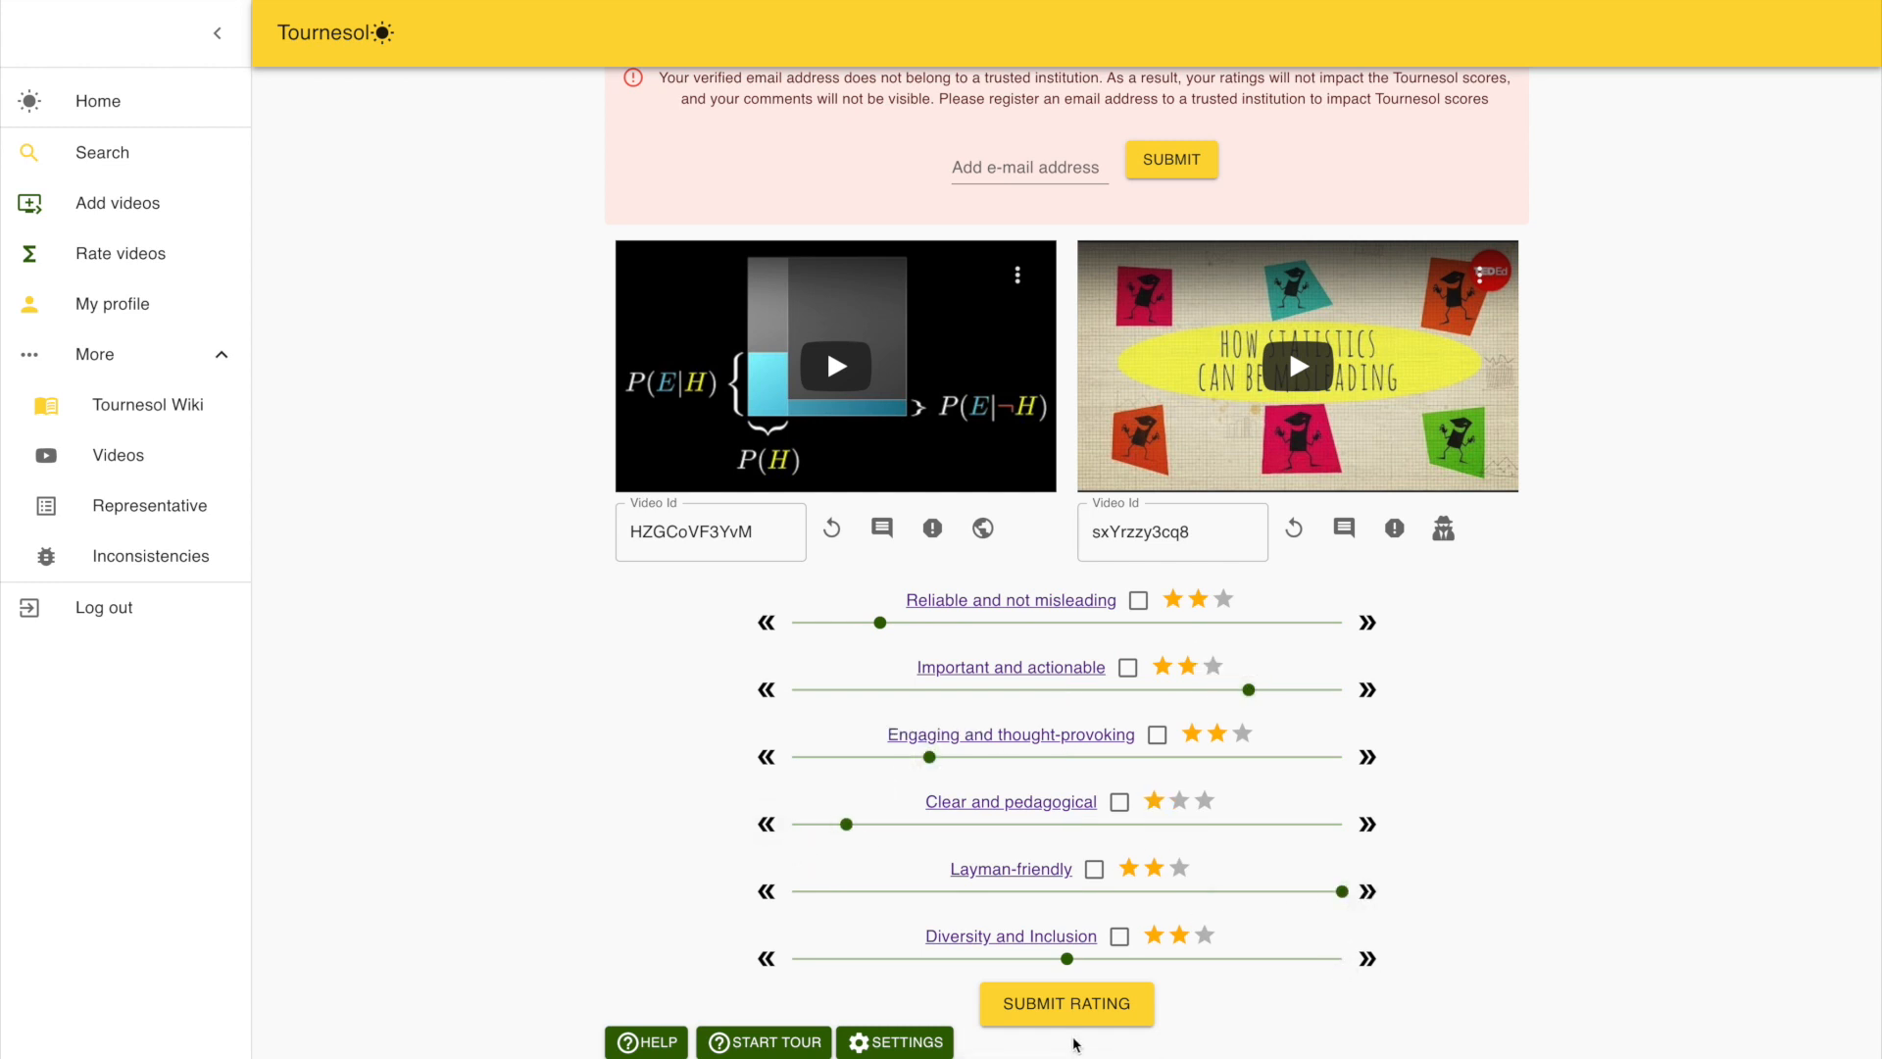
pyautogui.click(1066, 1004)
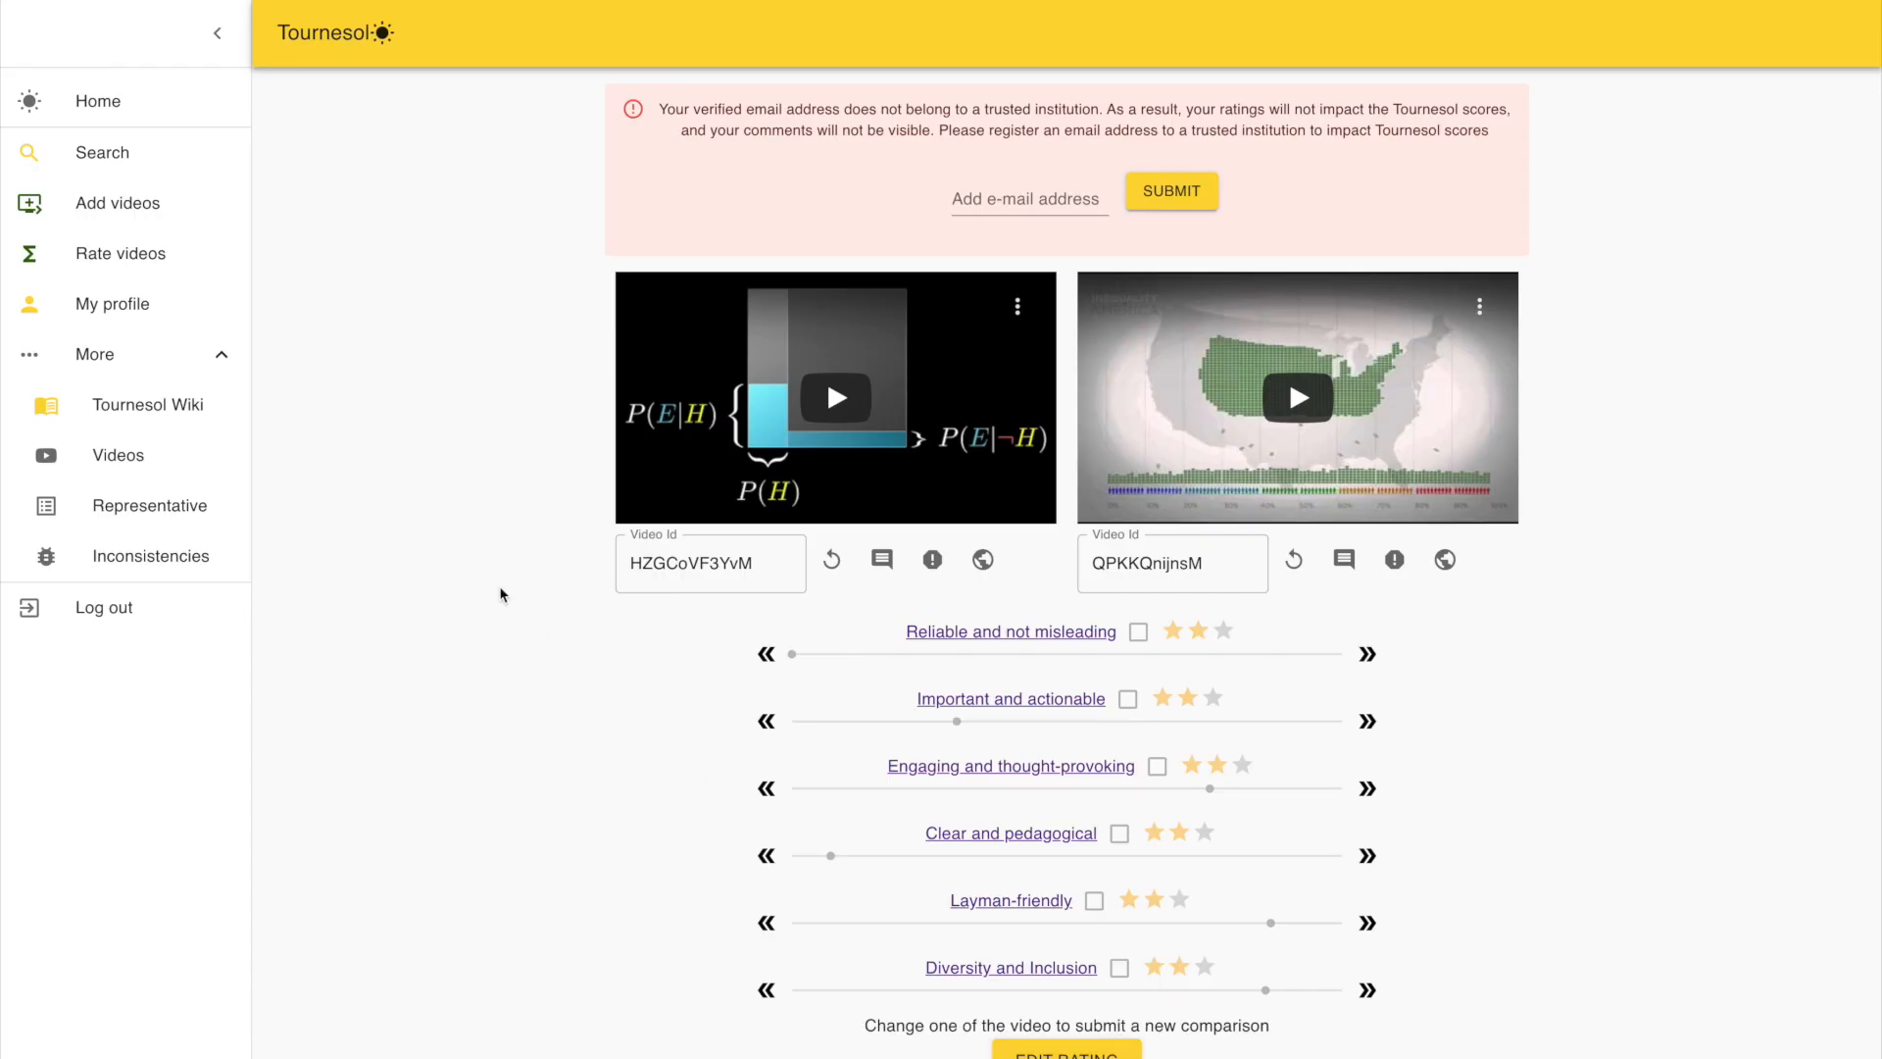
# Enter First and Last as profile names and scroll down to the online presence fields.
pyautogui.click(113, 303)
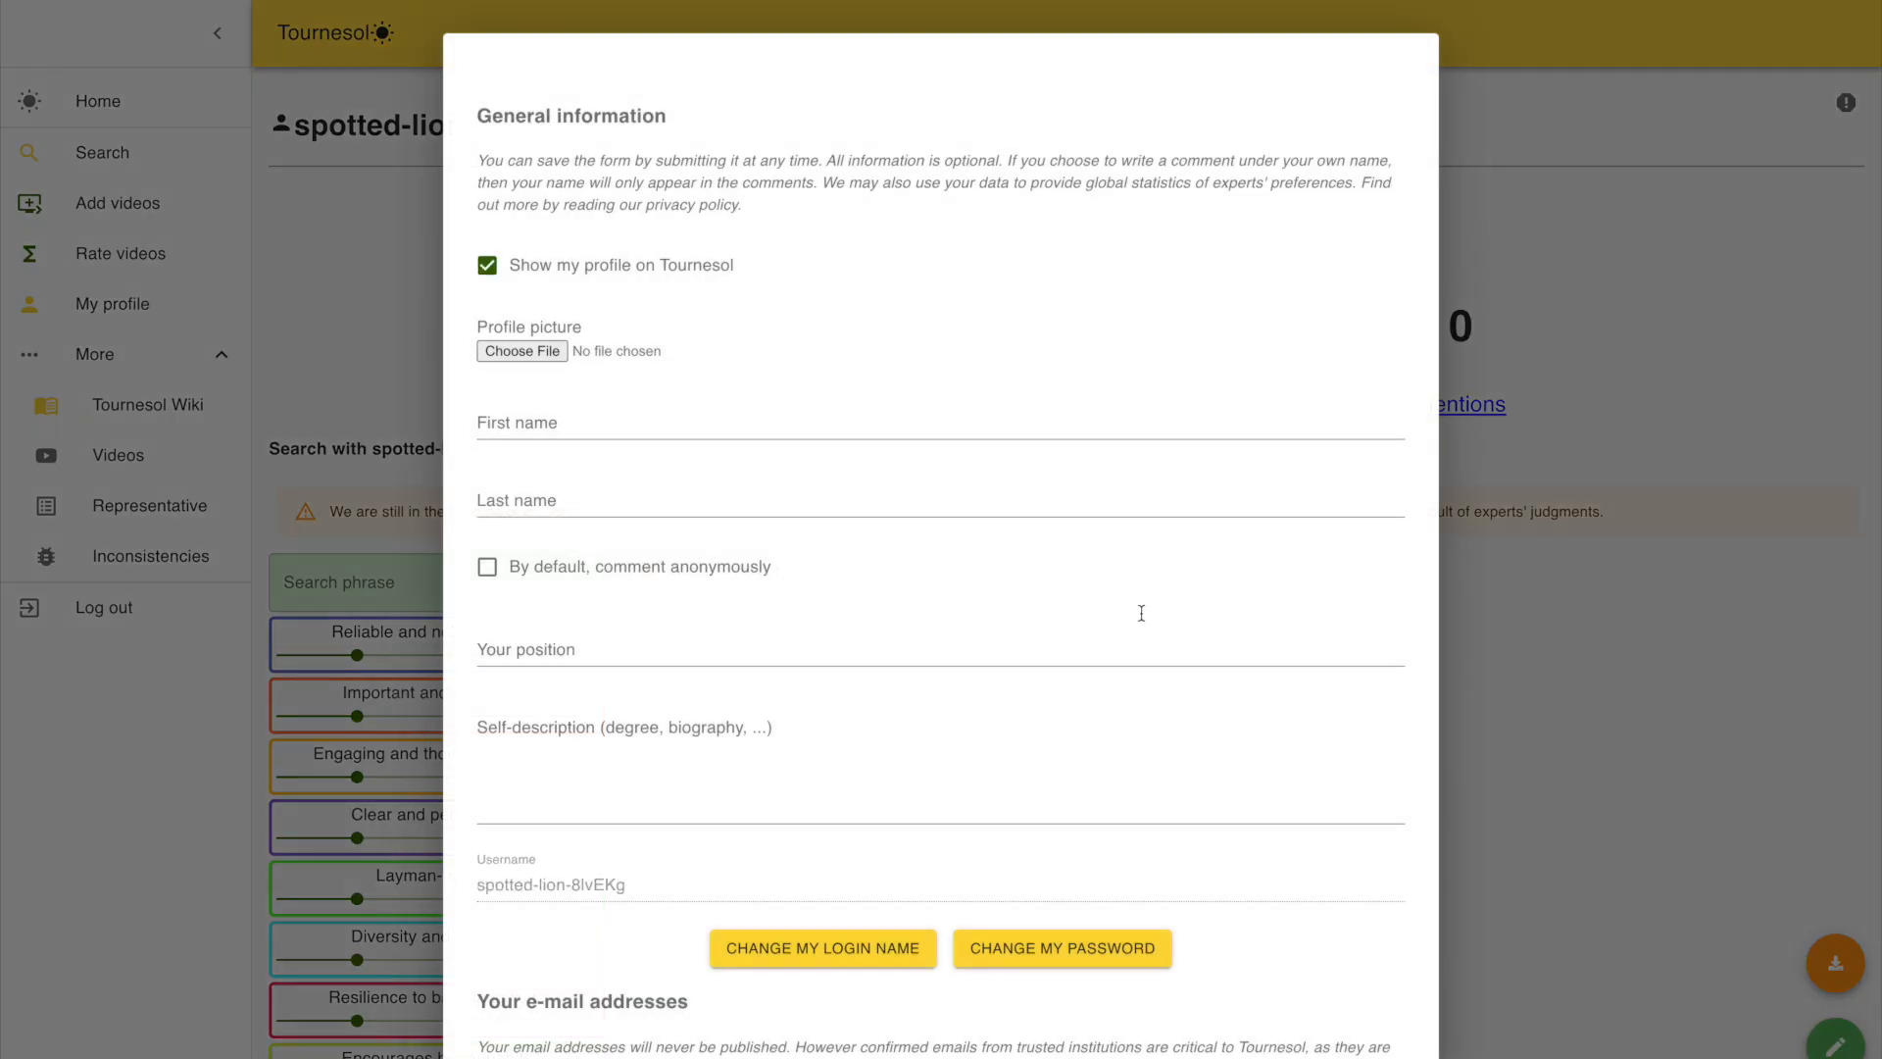
pyautogui.write('L')
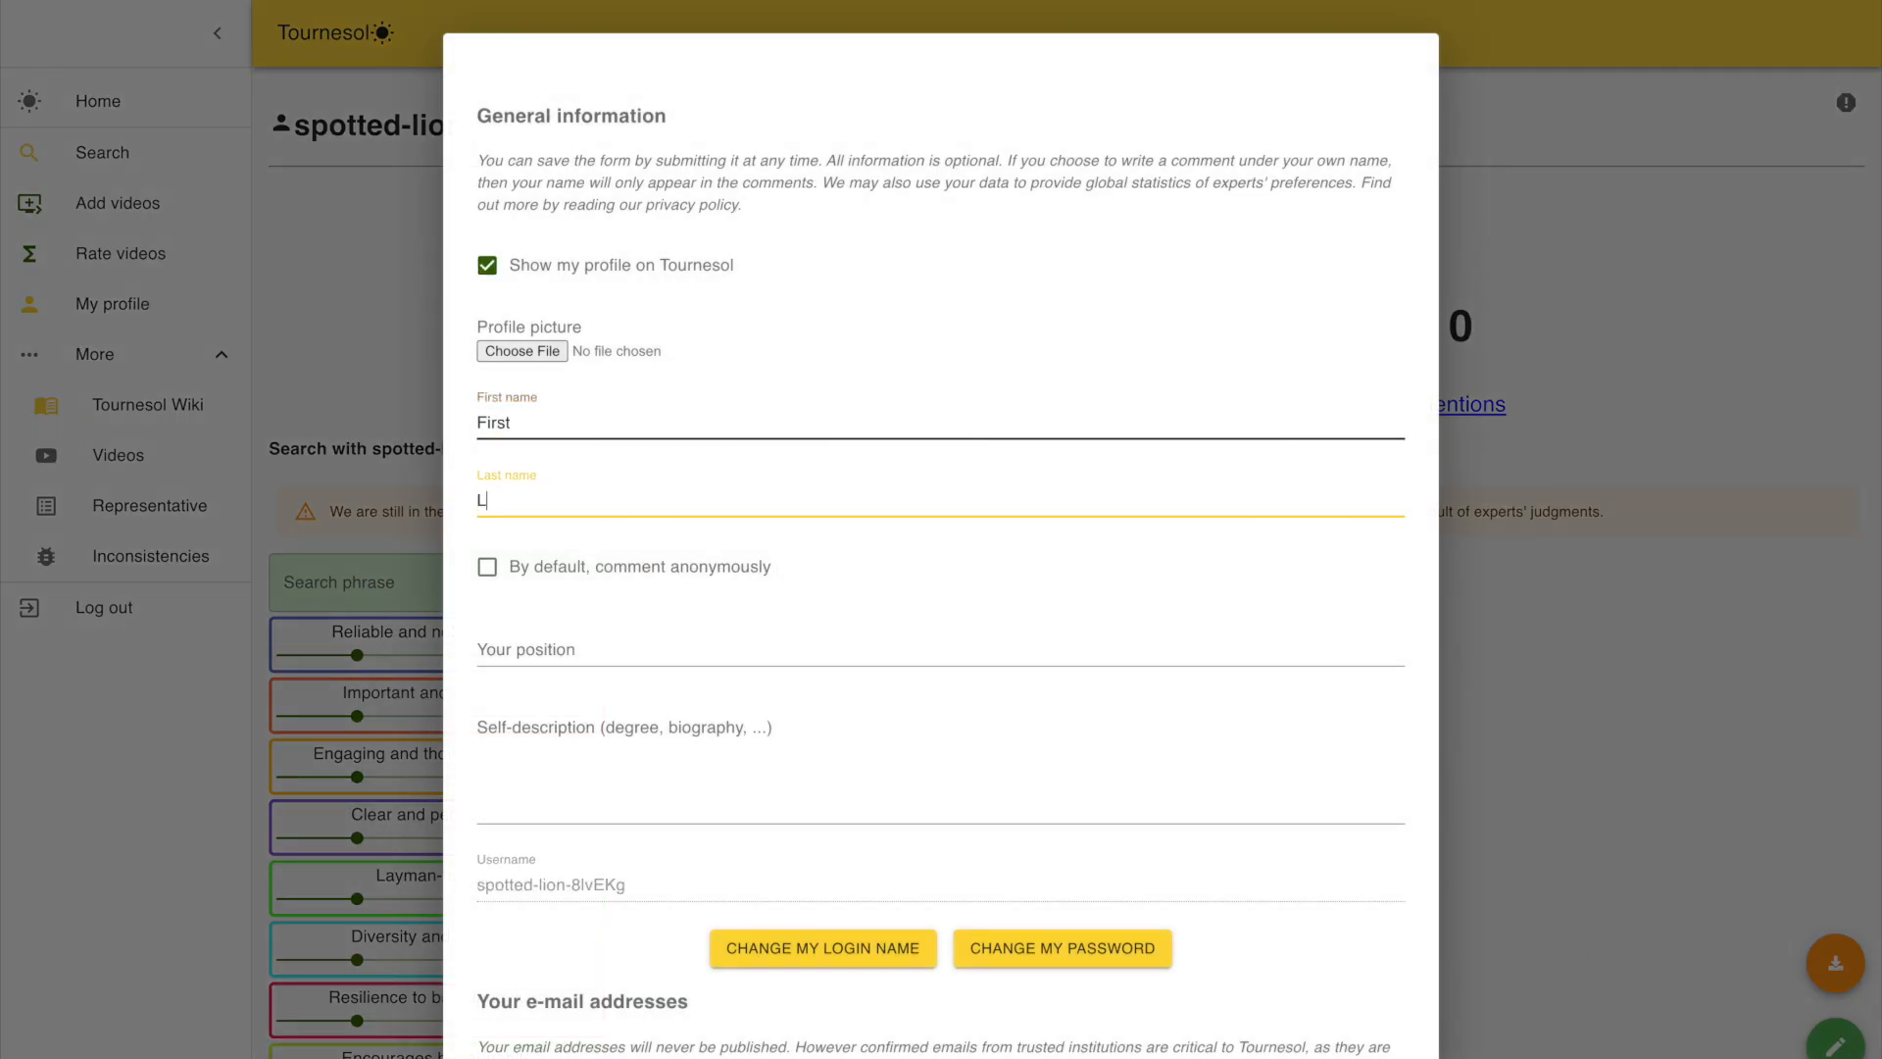
pyautogui.write('ast')
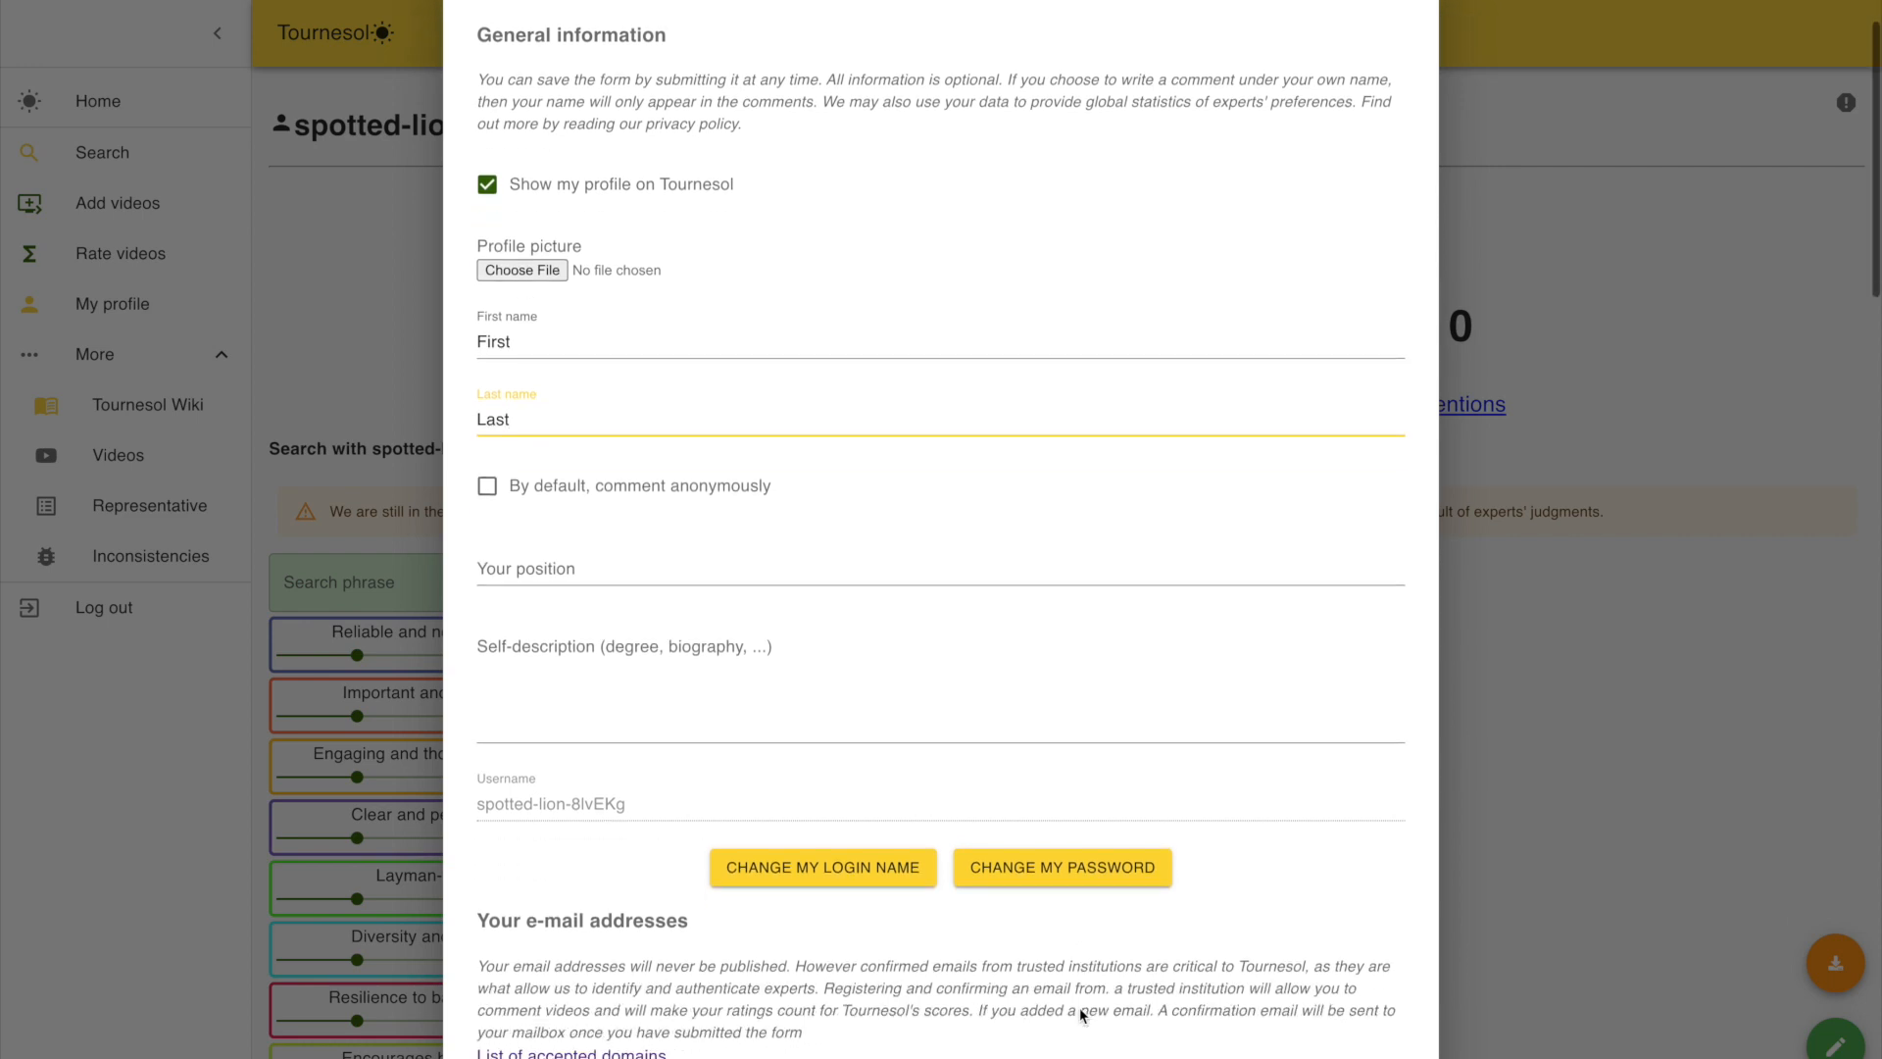
pyautogui.scroll(-3)
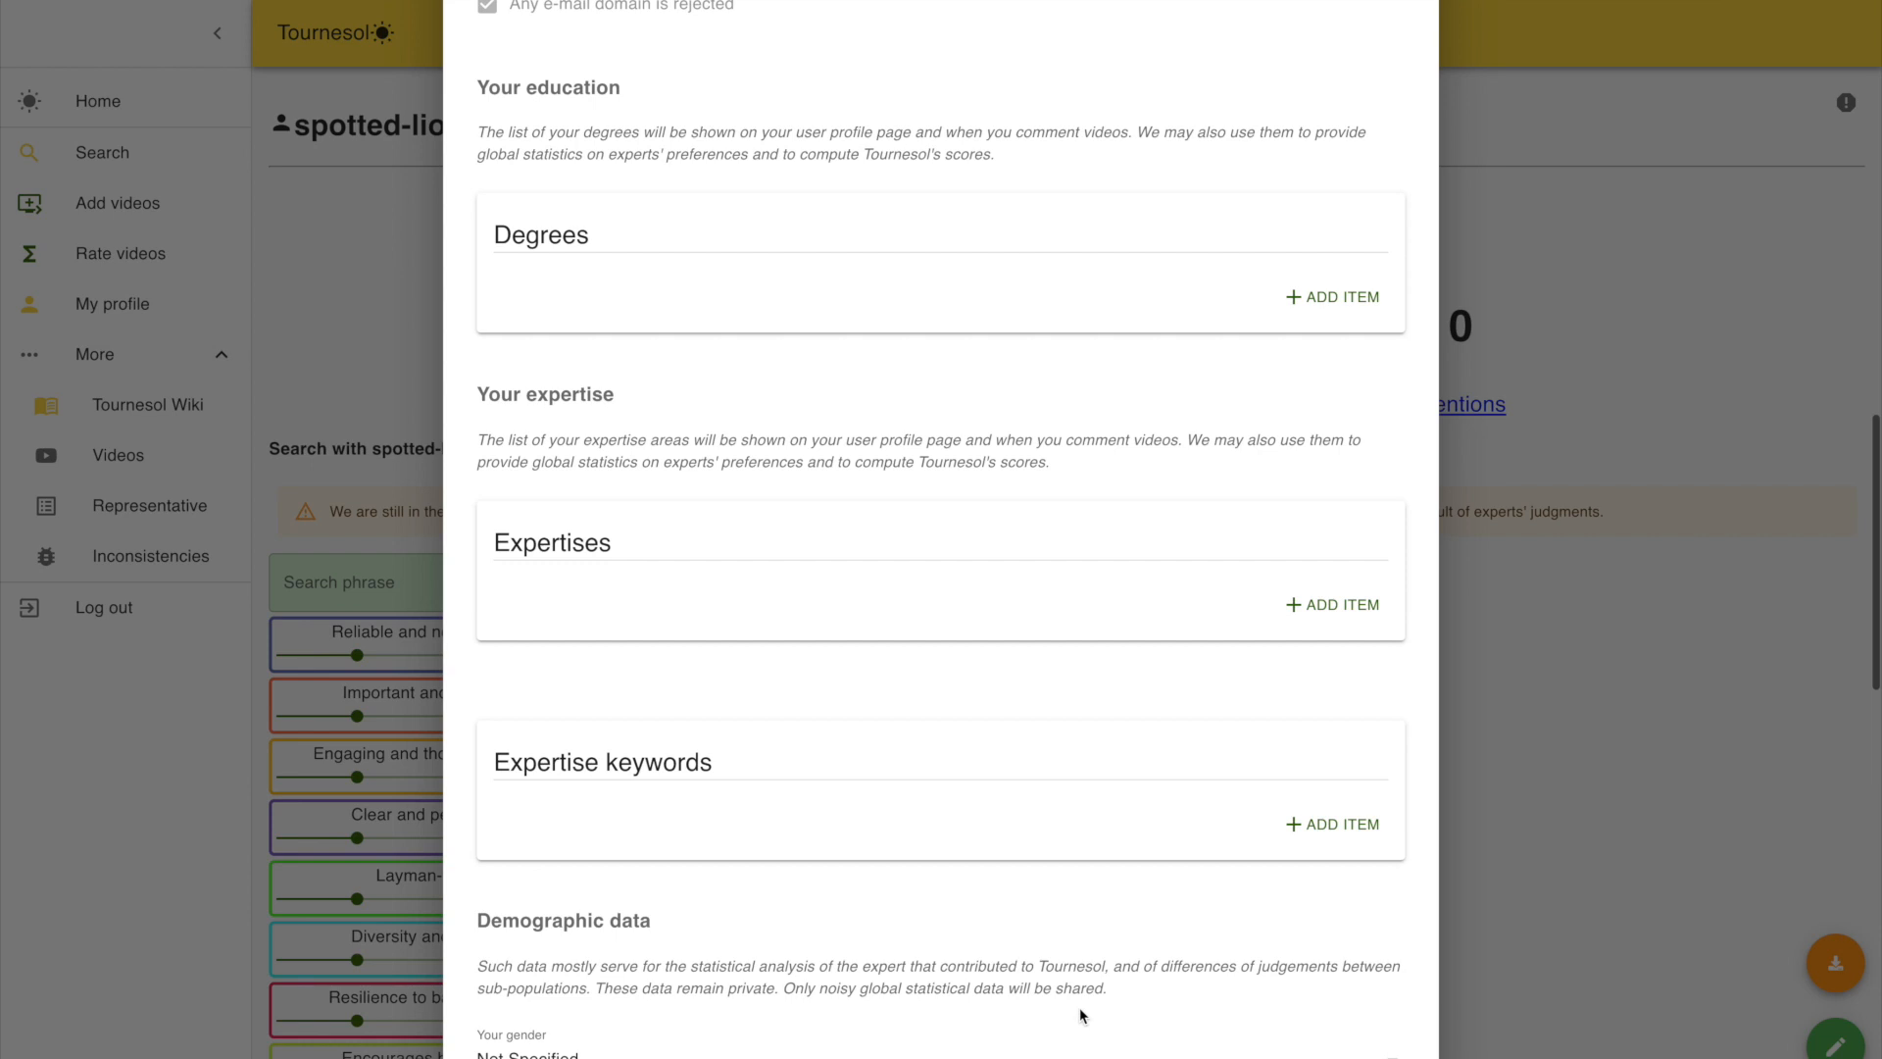
pyautogui.scroll(-3)
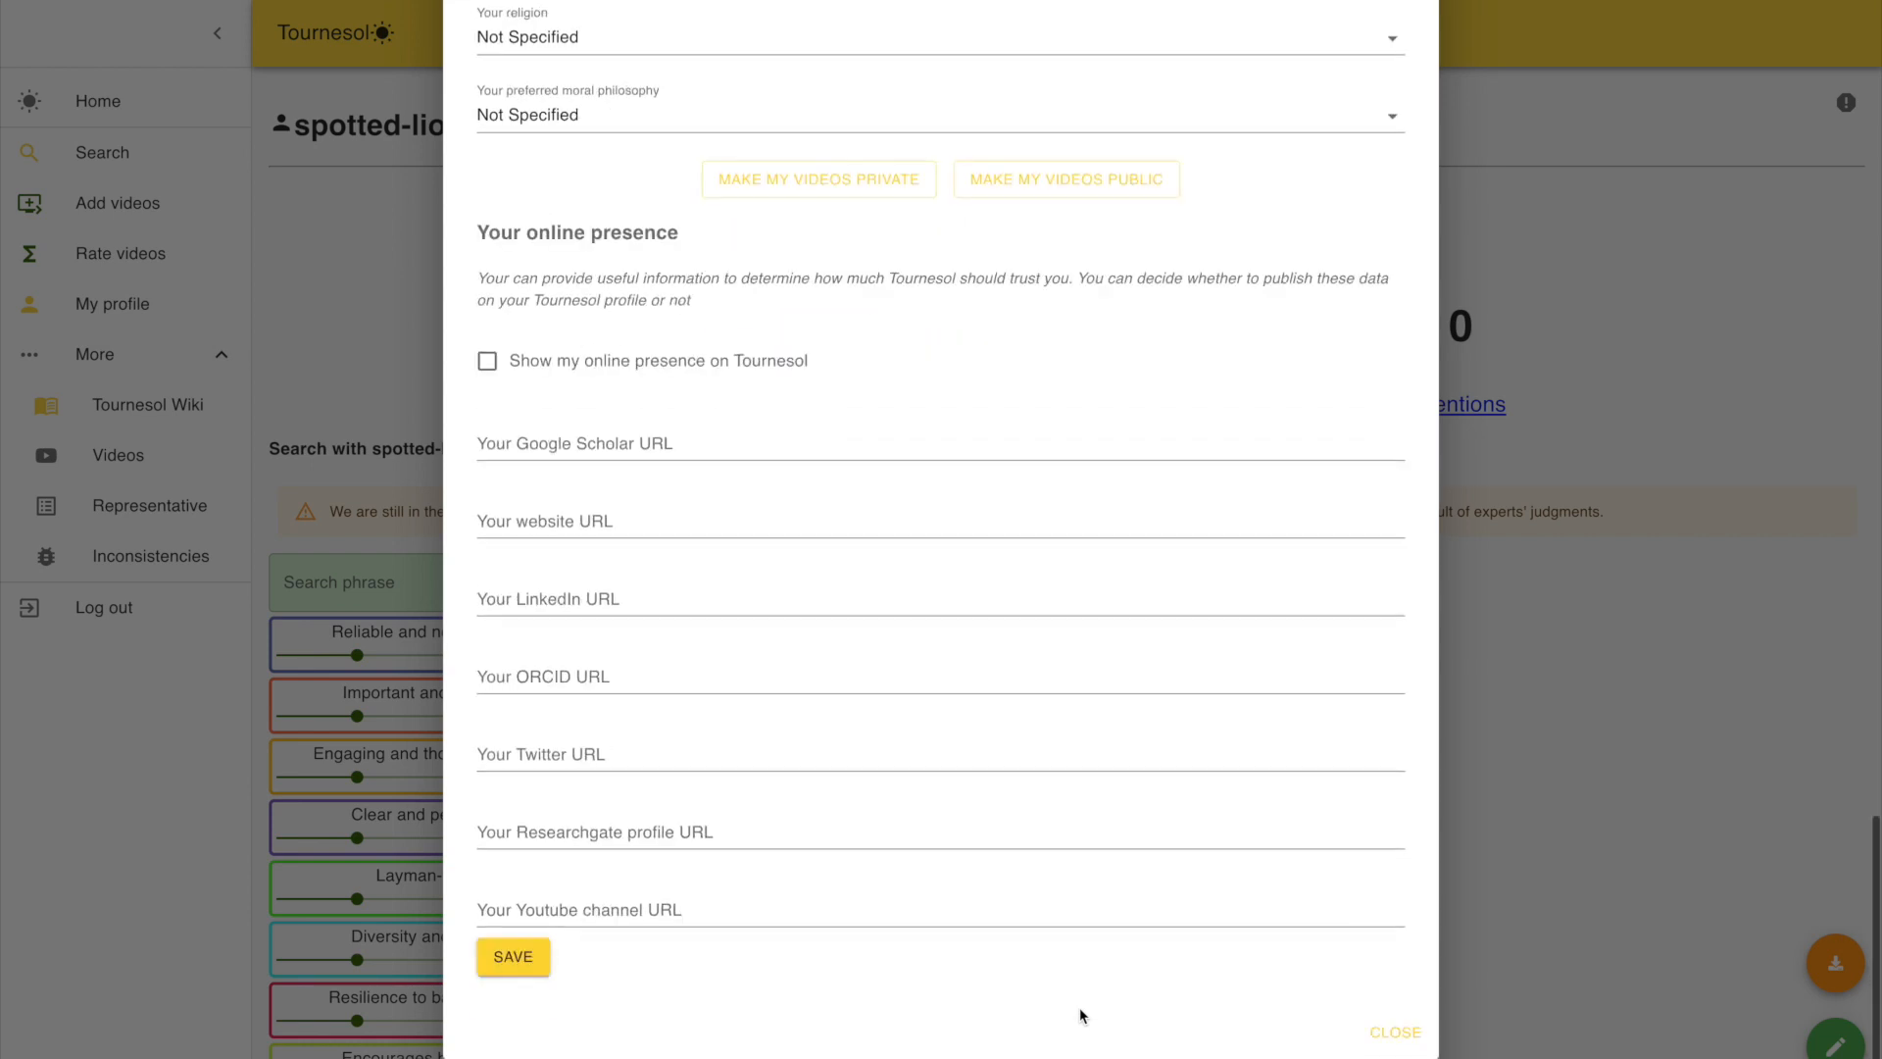